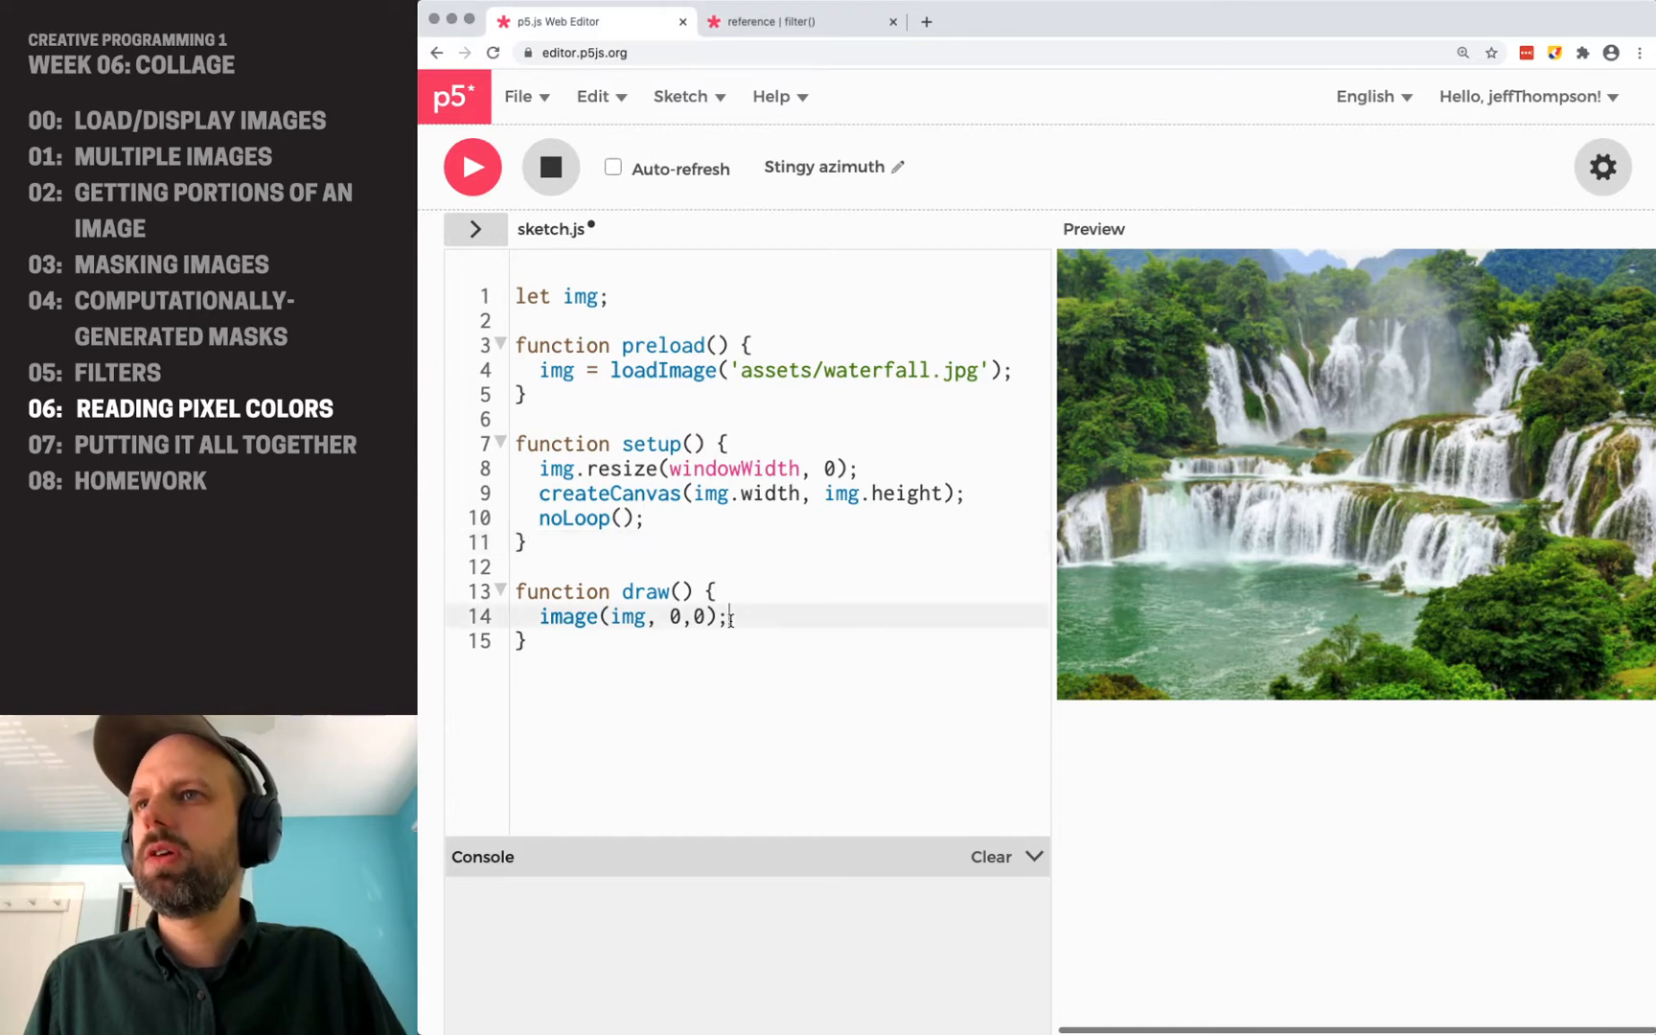
# Add a blank line after image(img, 0, 0), then annotate 'raster' and 'vector -- shapes drawn with math'.
pyautogui.press('Enter')
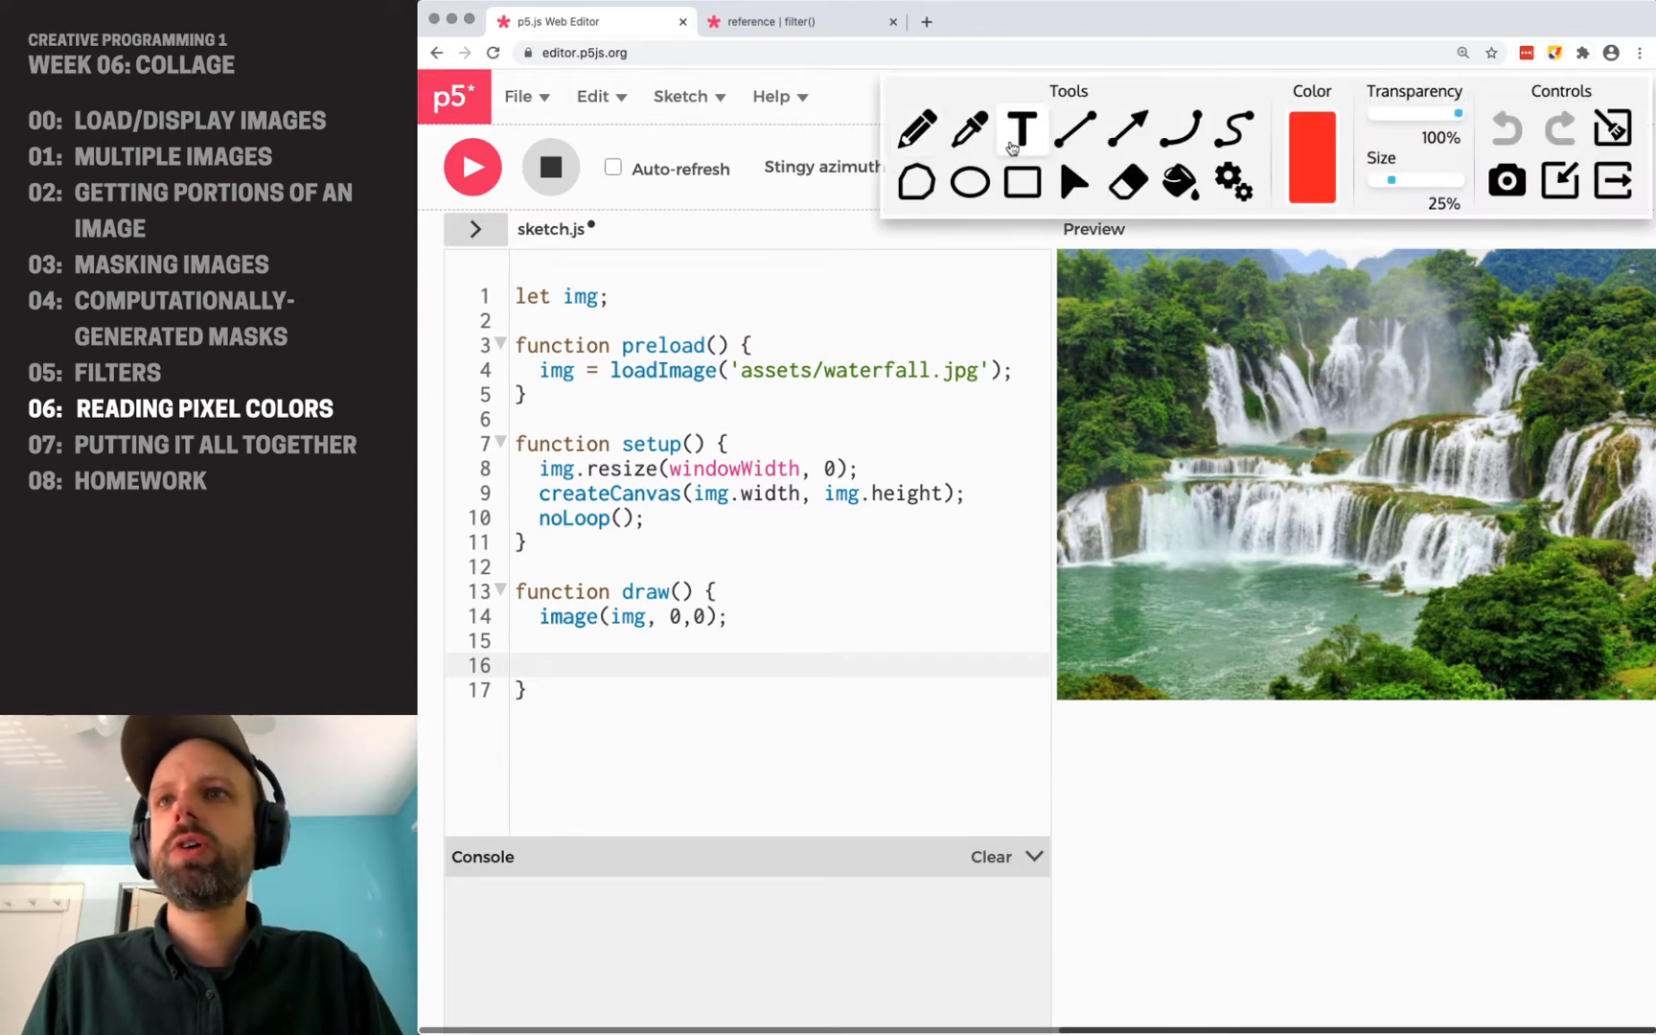
pyautogui.write('rs')
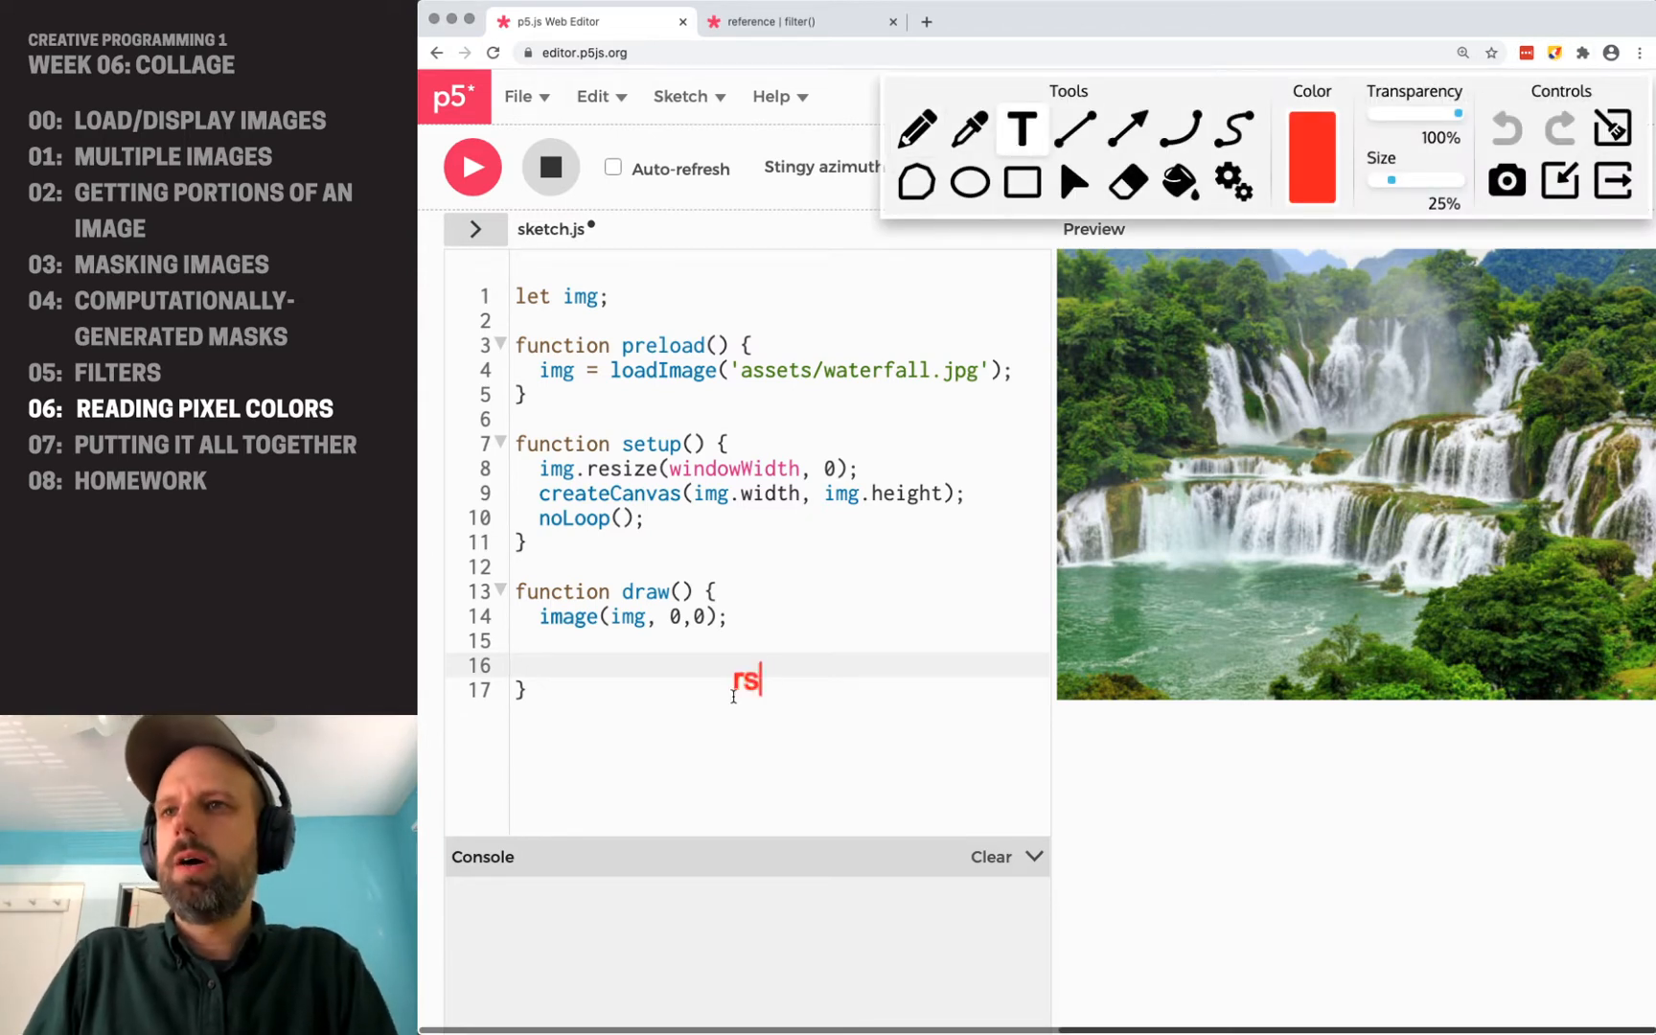
pyautogui.write('aster')
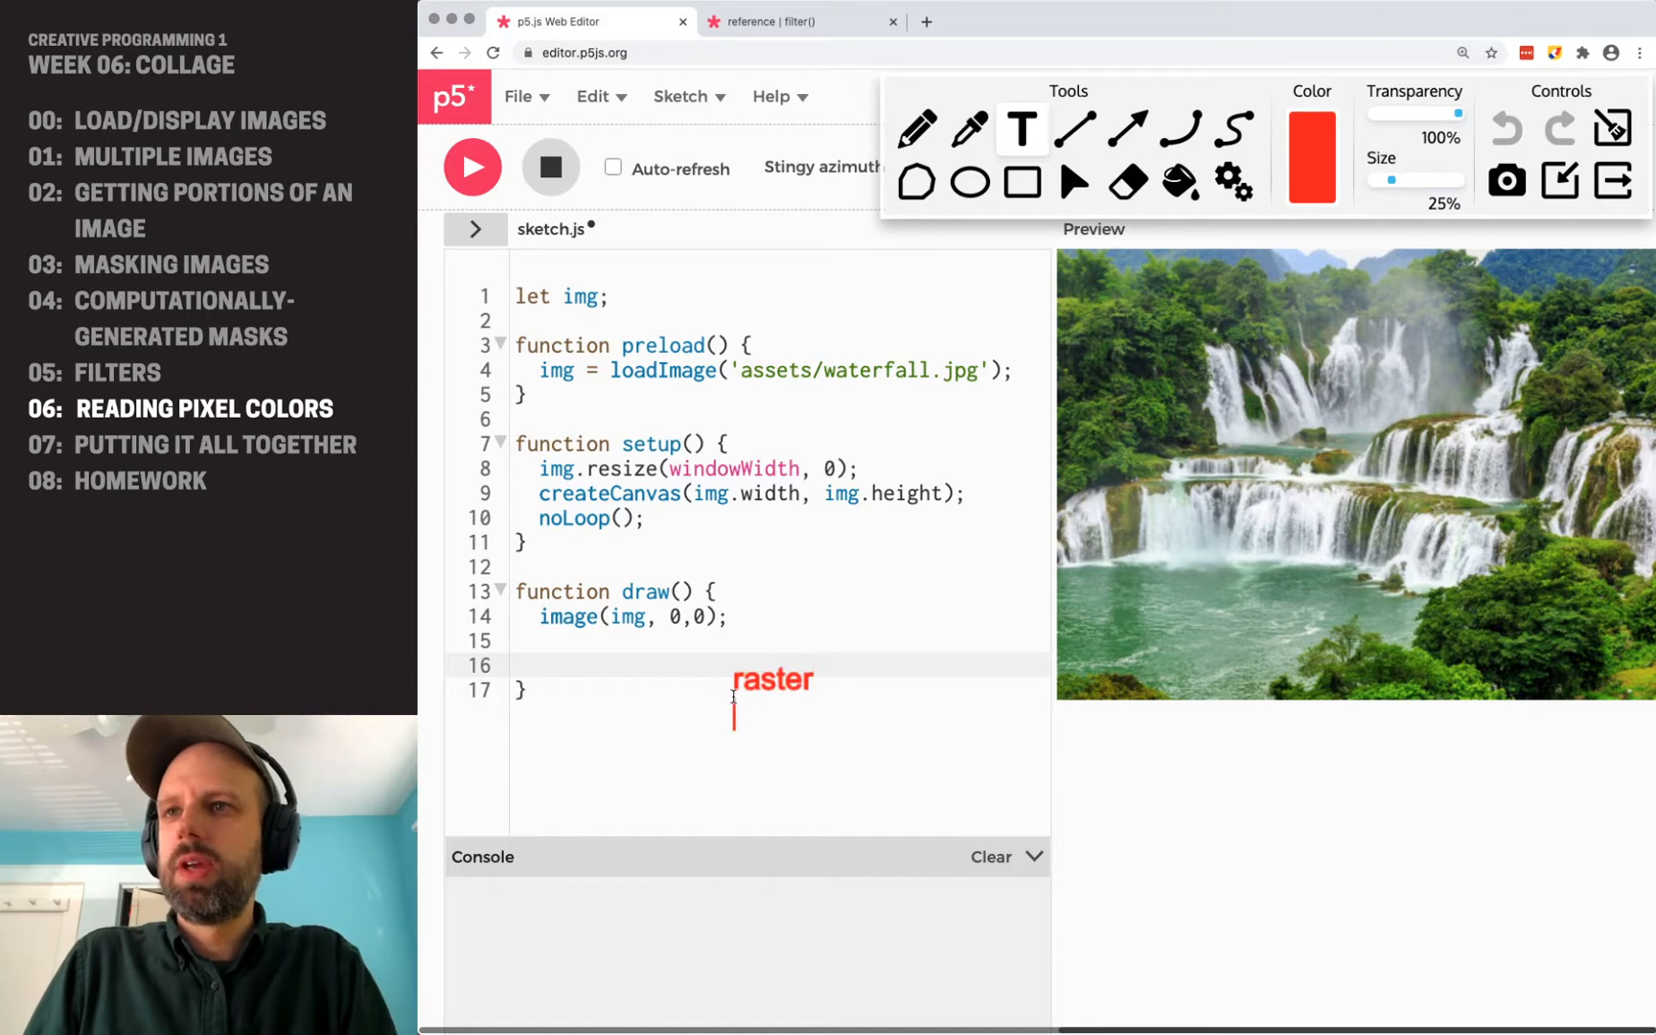
pyautogui.write('vector --')
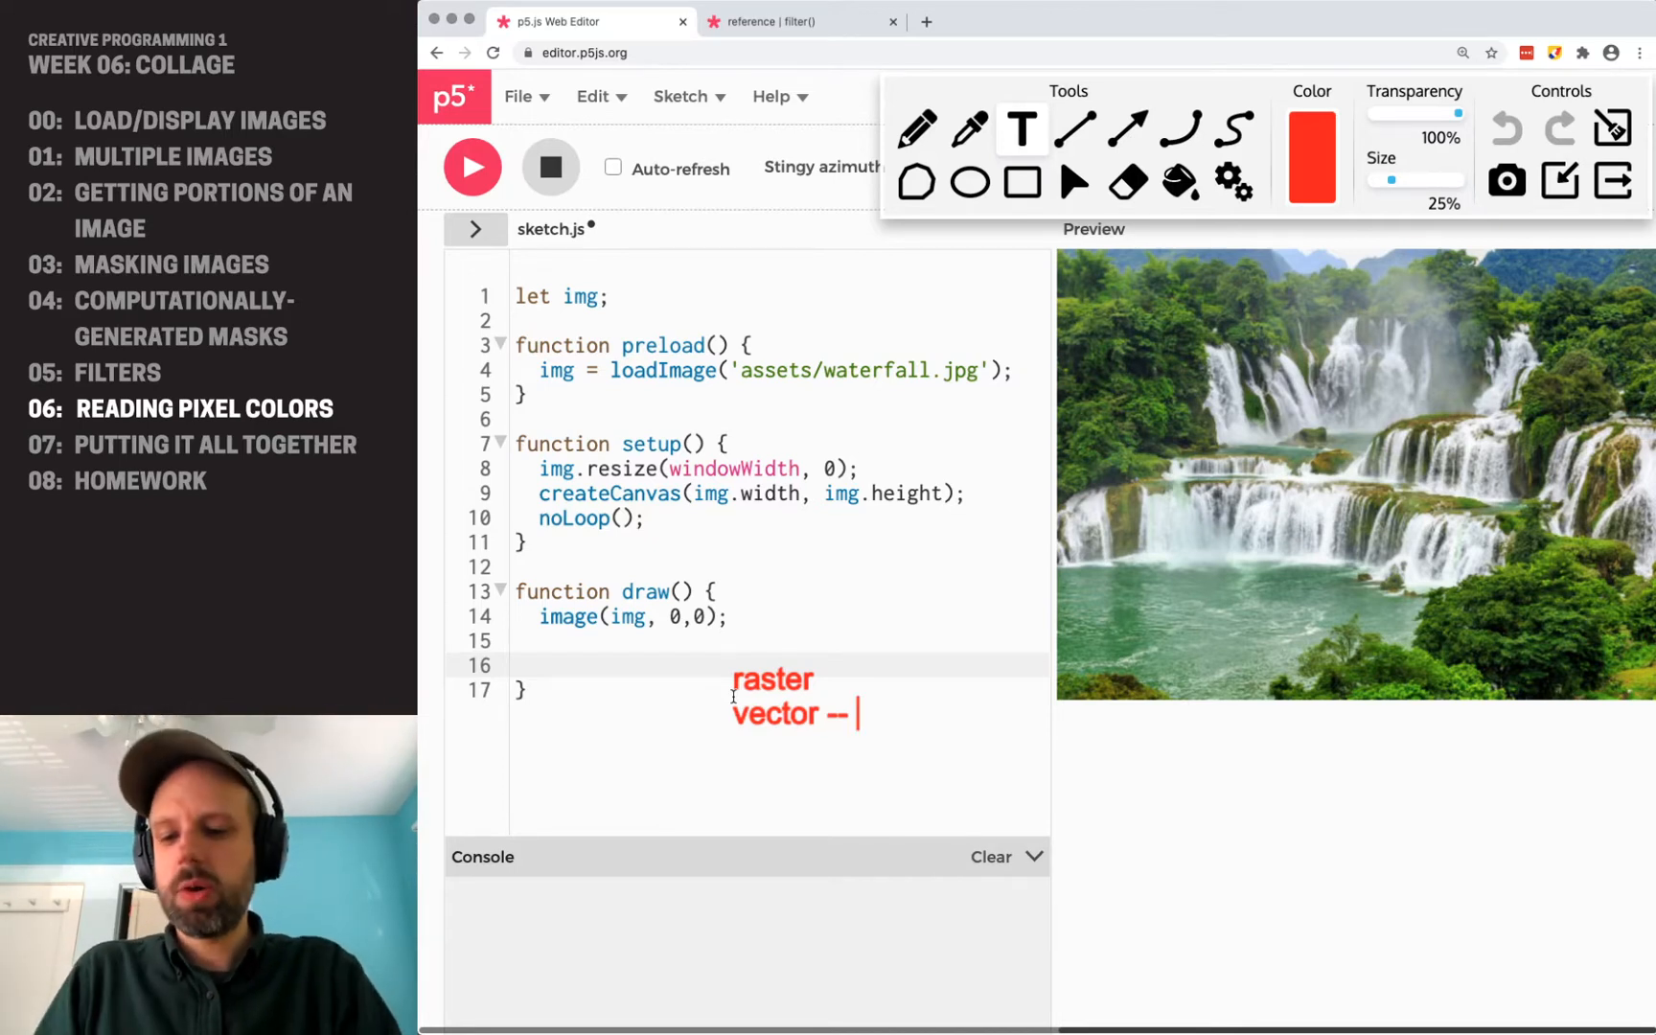
pyautogui.write('shapes drawn with math')
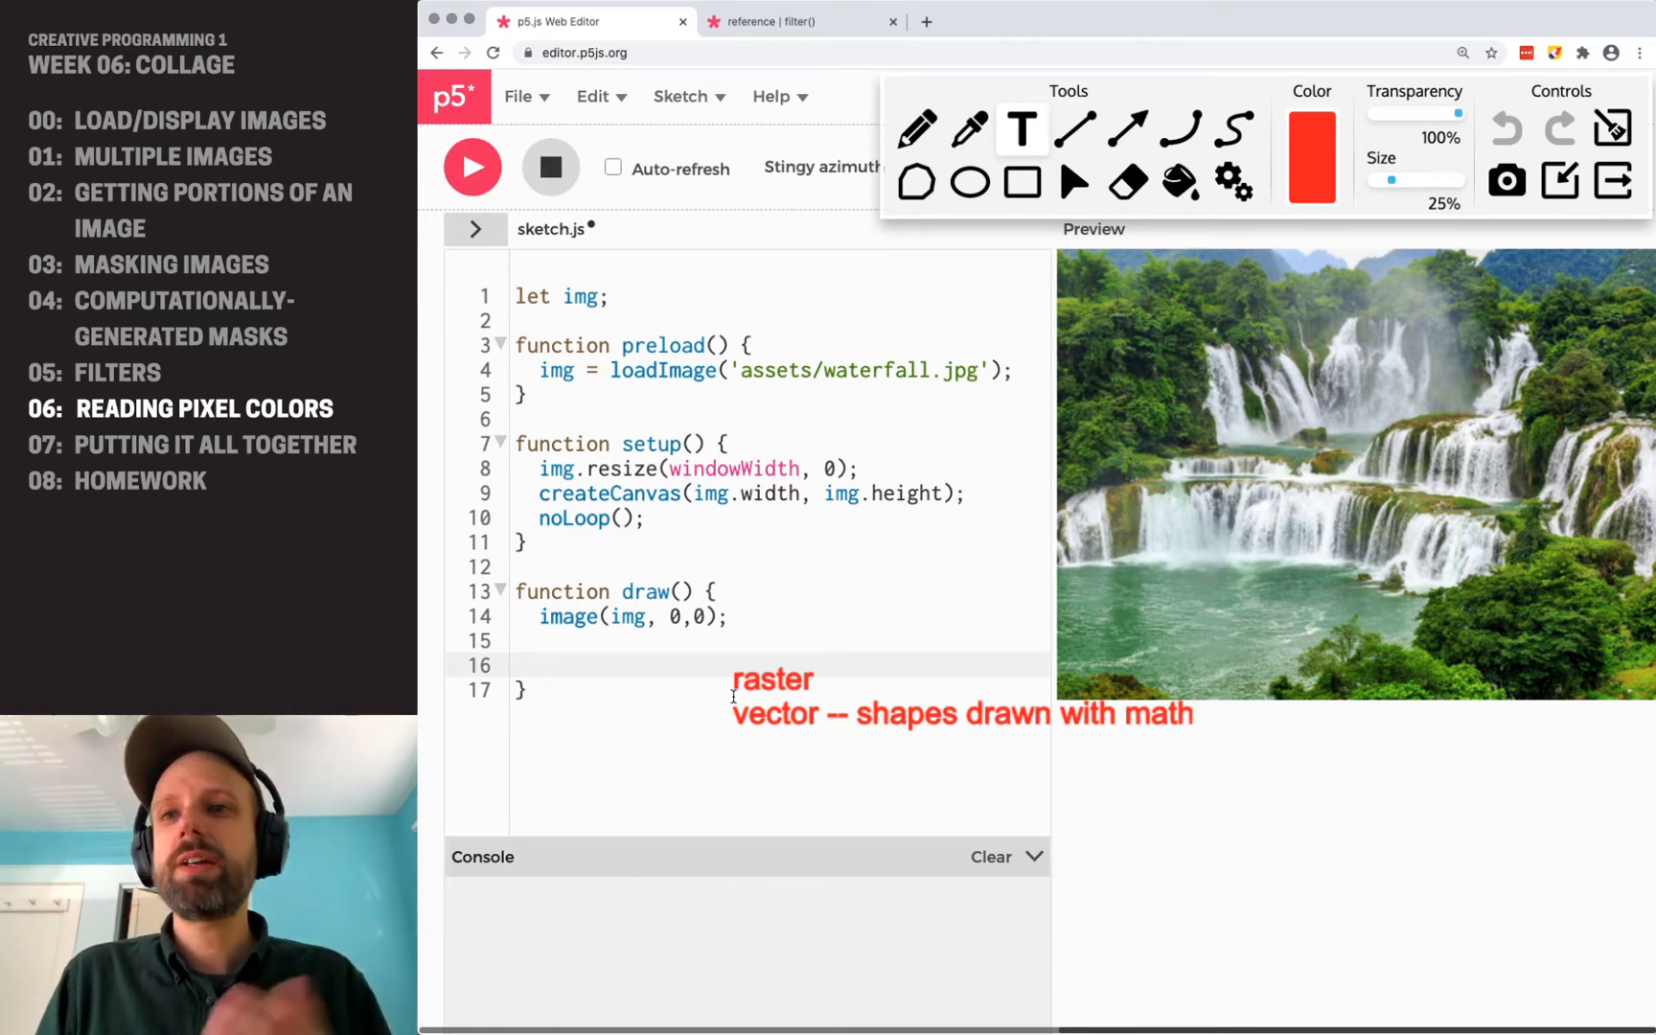
pyautogui.click(1194, 714)
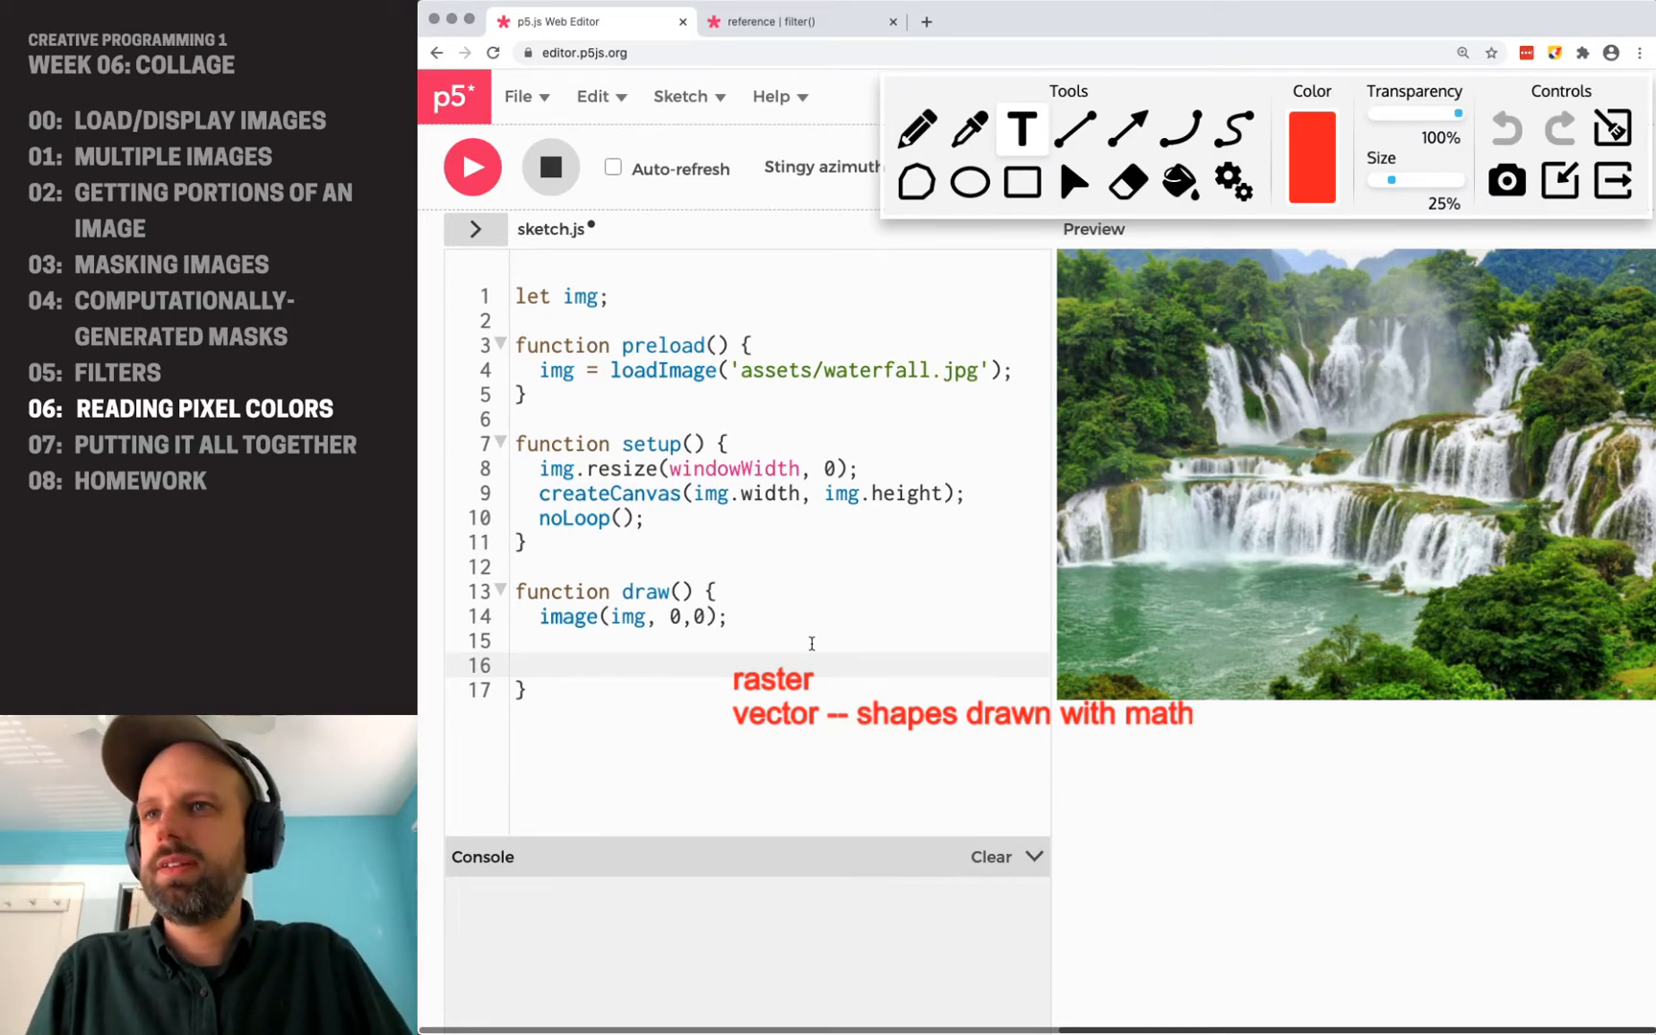
# Annotate raster with '-- pixels, blocks of single color'.
pyautogui.write('--')
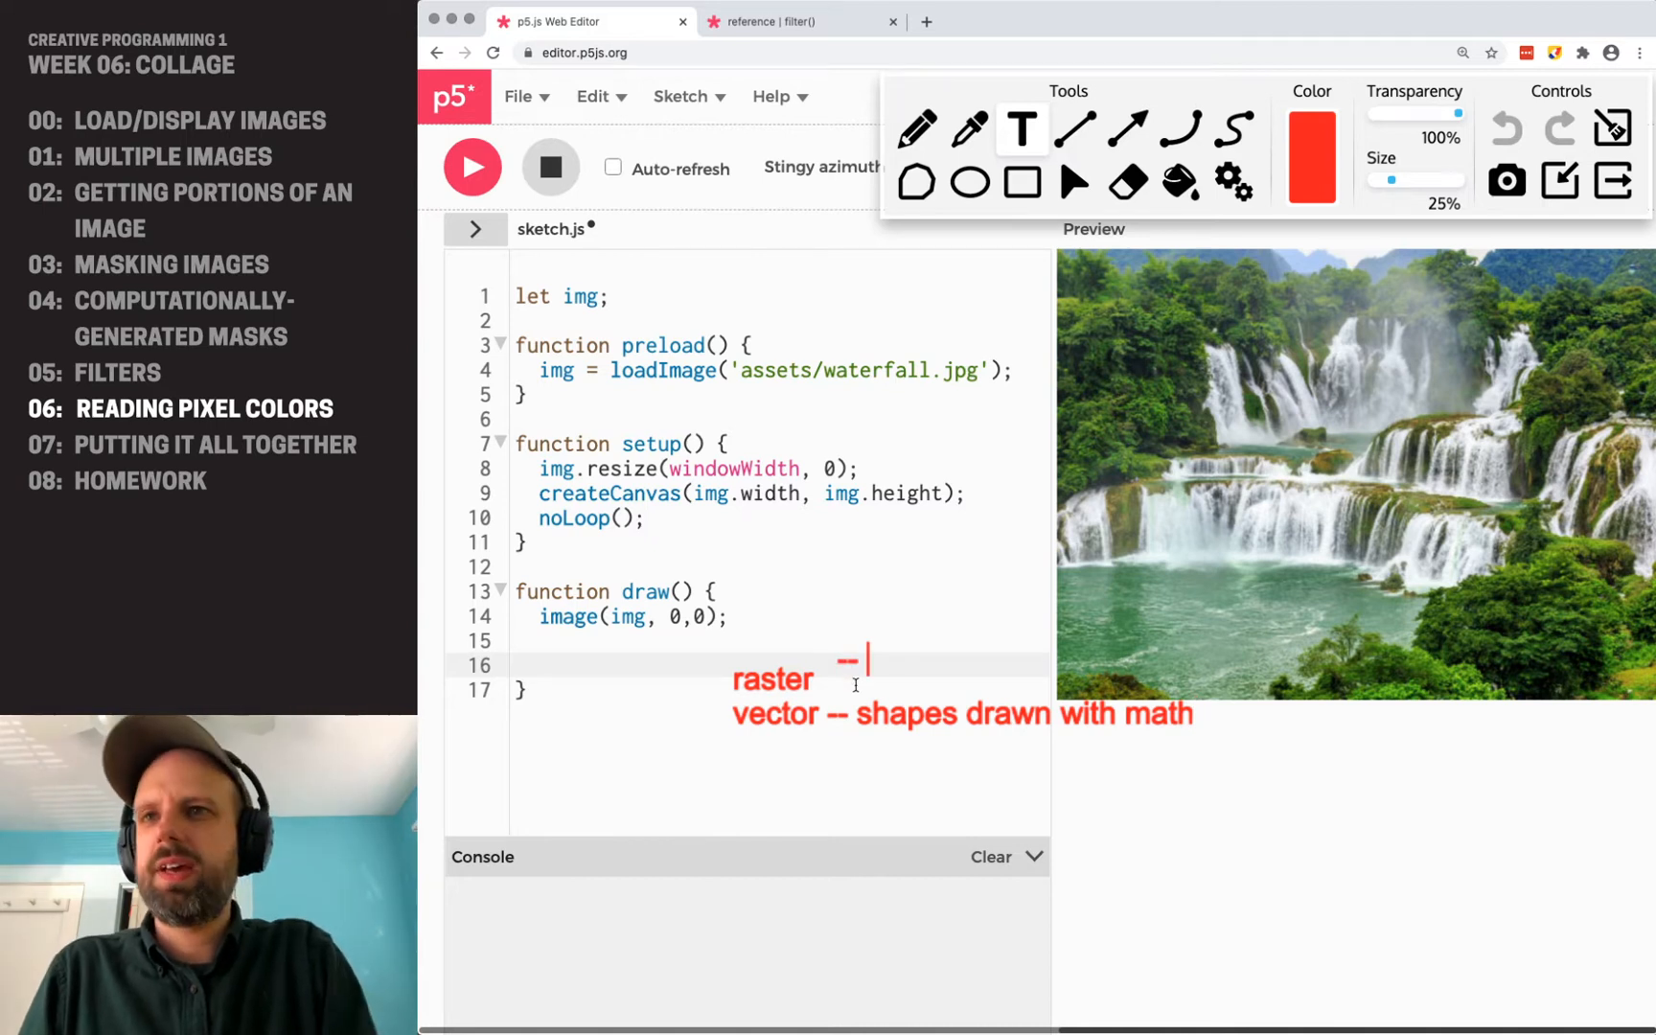
pyautogui.write('pixels')
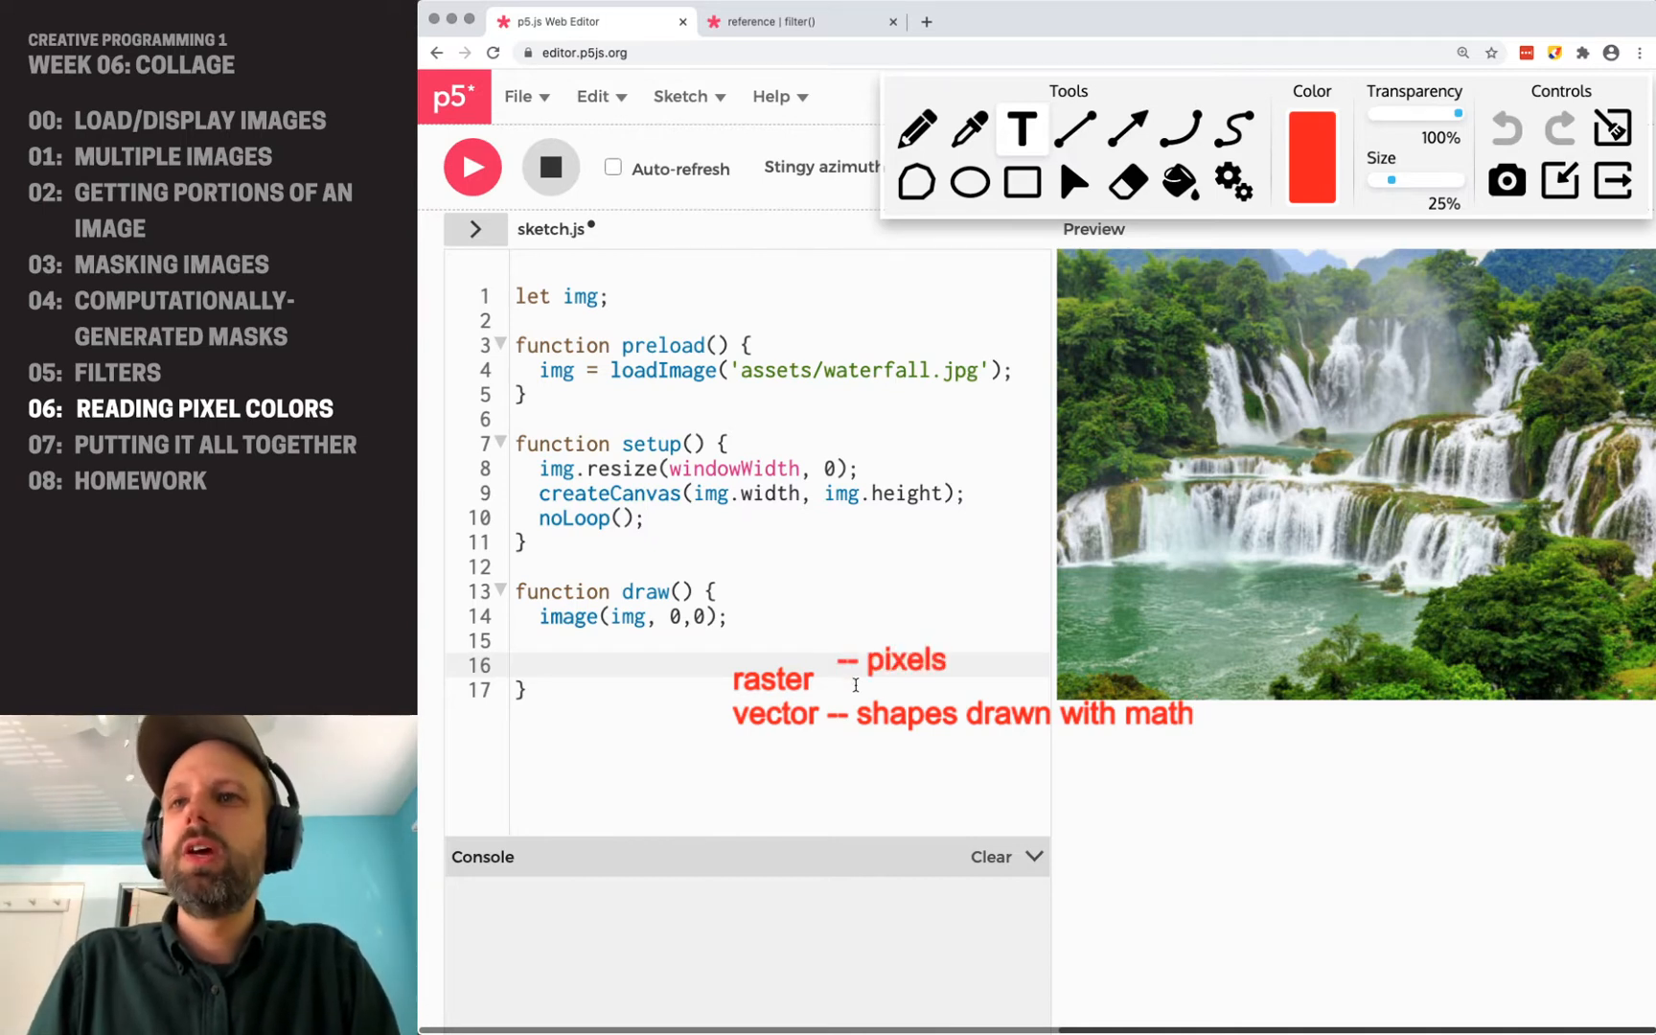
pyautogui.write(',')
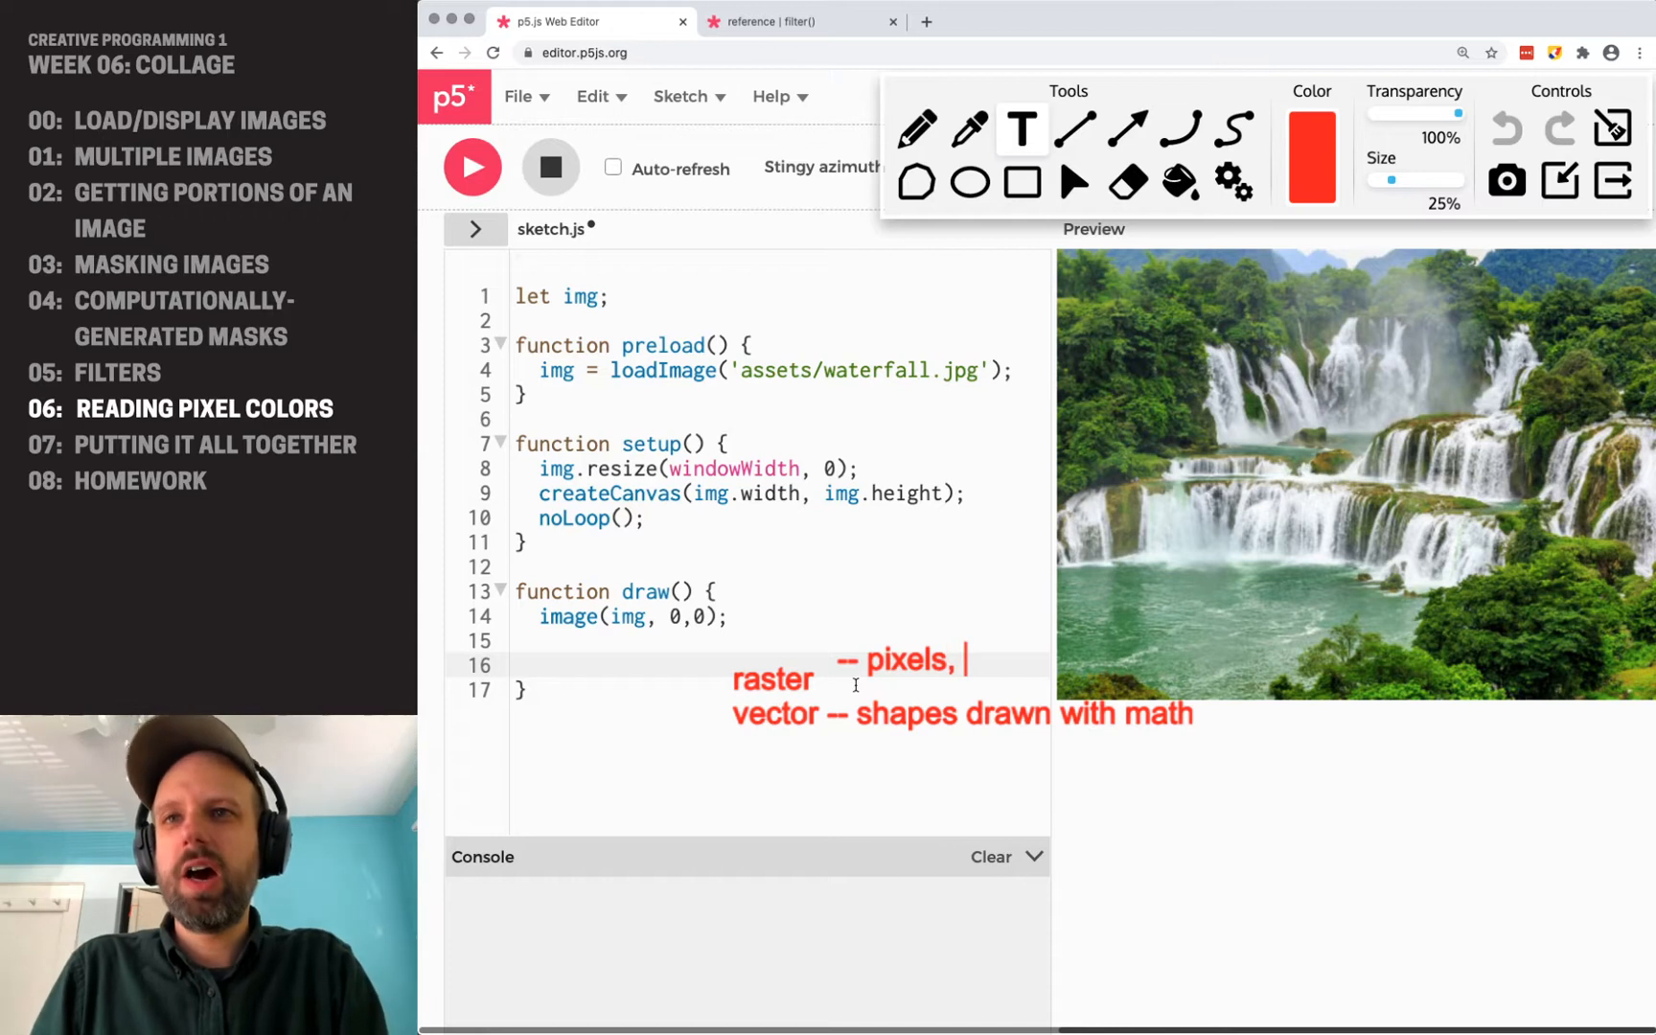
pyautogui.write('blocks of')
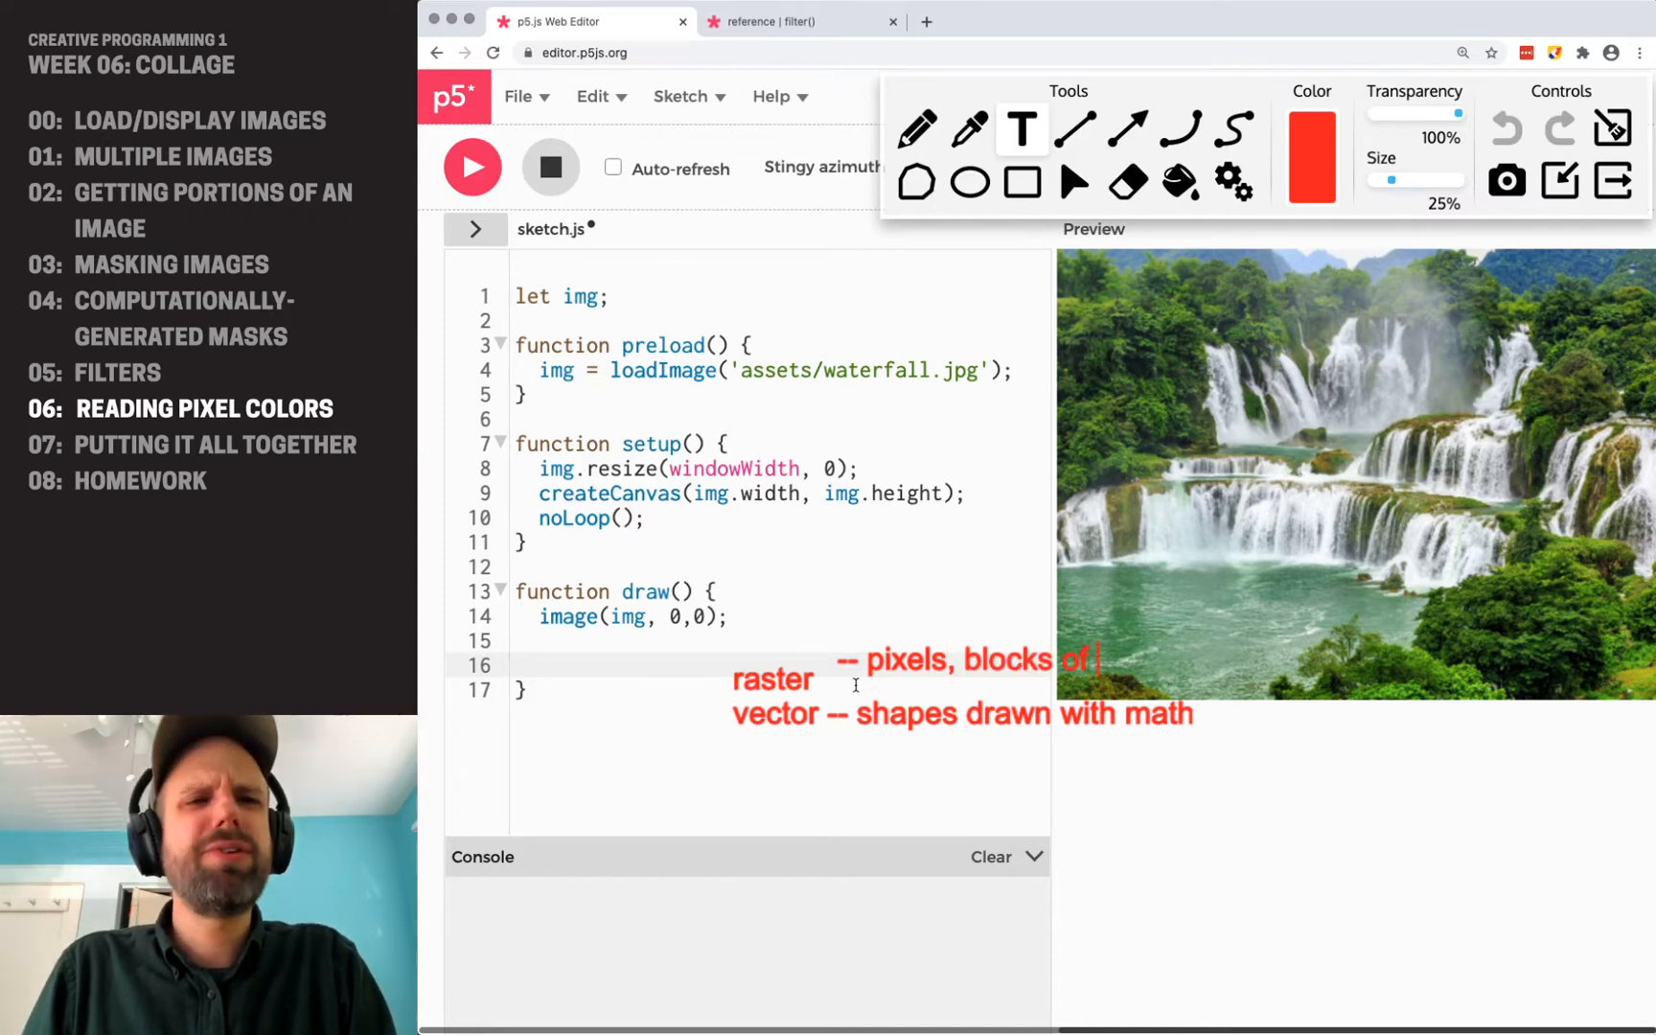
pyautogui.write('single color')
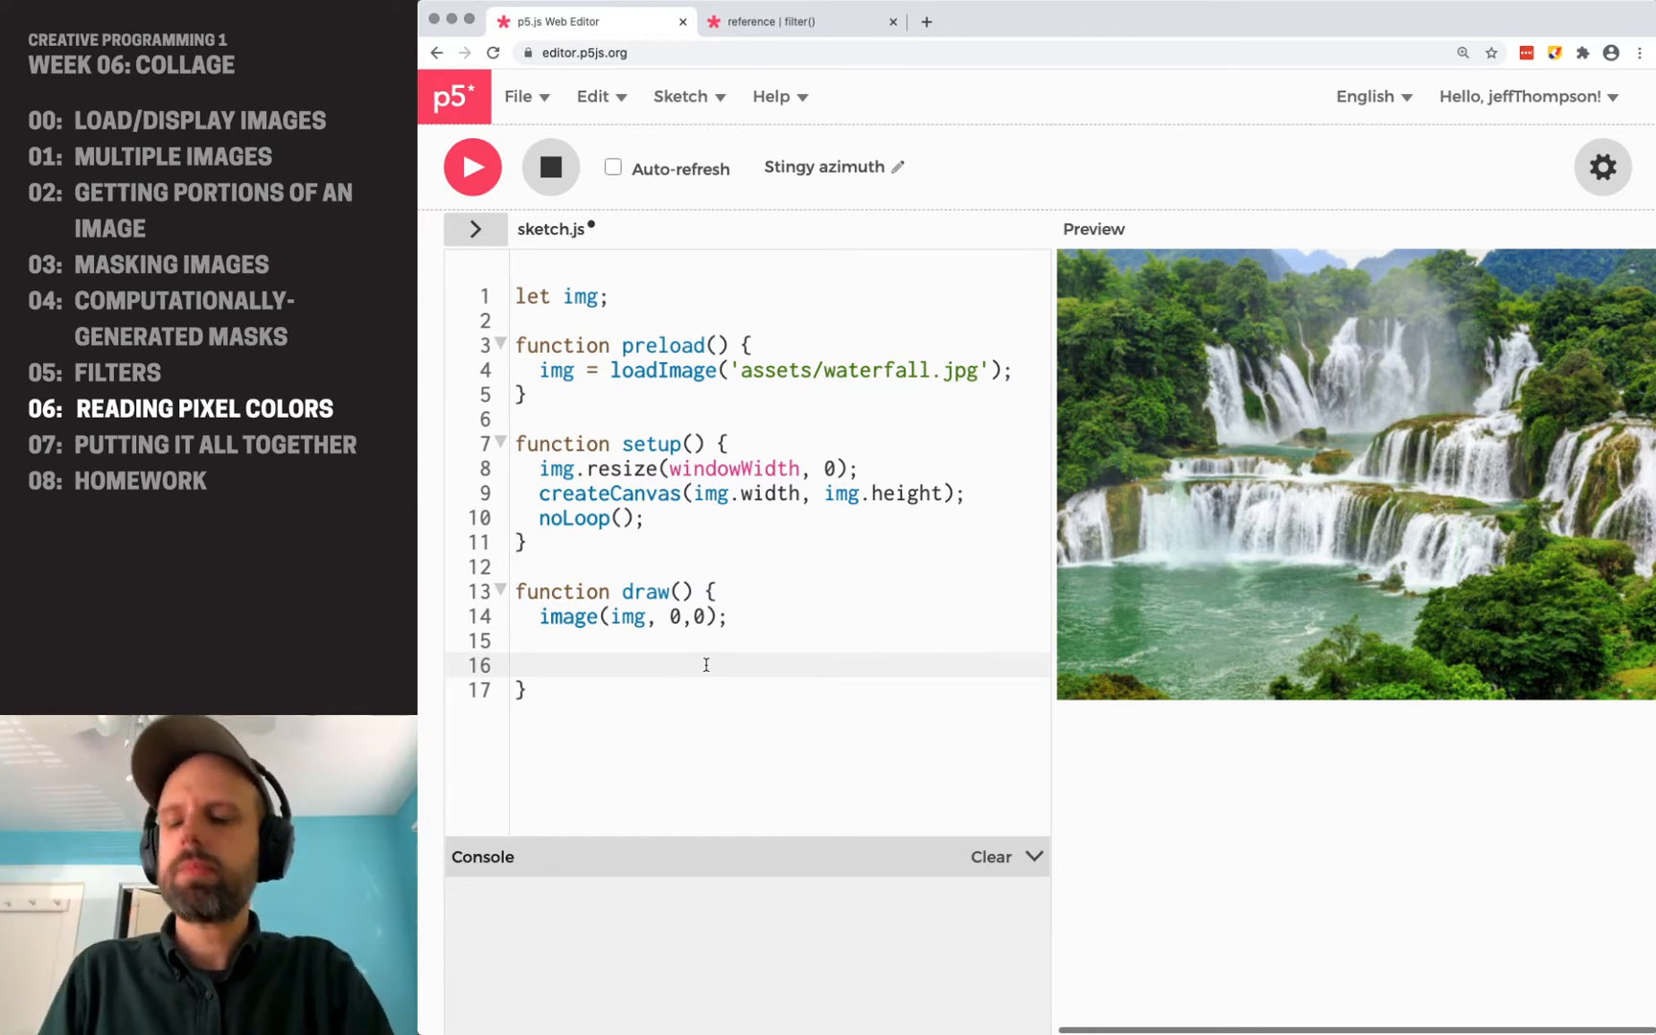
# Write loadPixels(); in draw() followed by a '// pixels' comment line.
pyautogui.write('loadP')
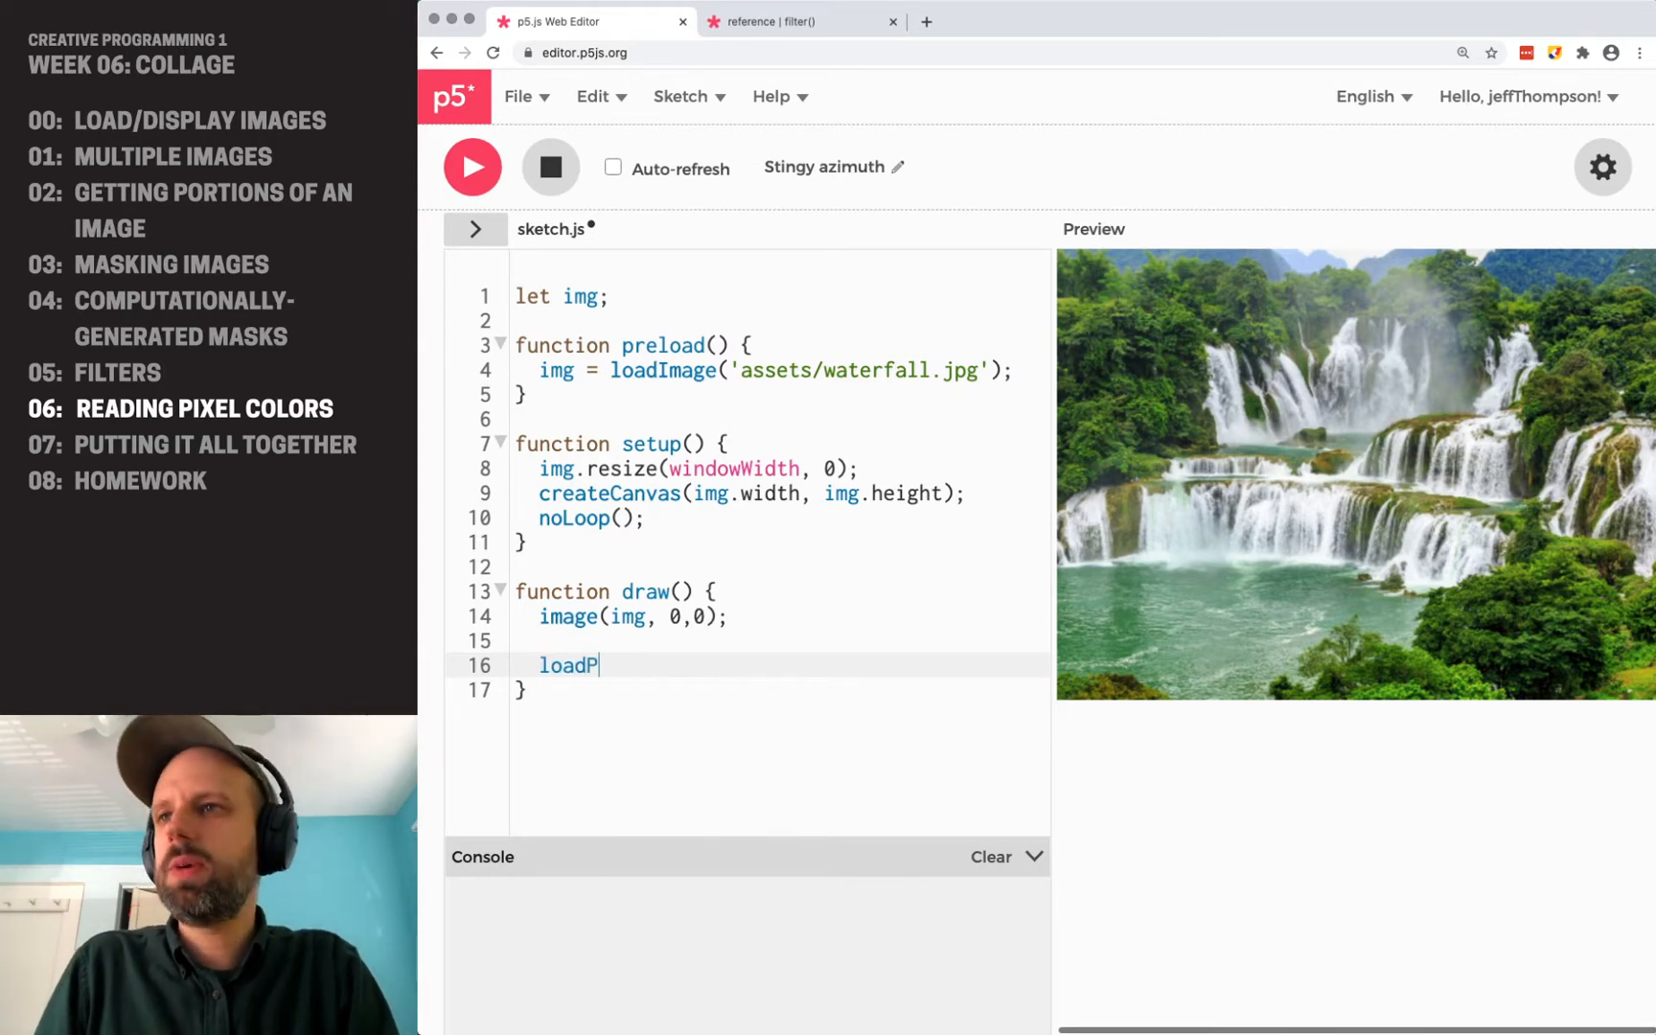
pyautogui.write('ixels();')
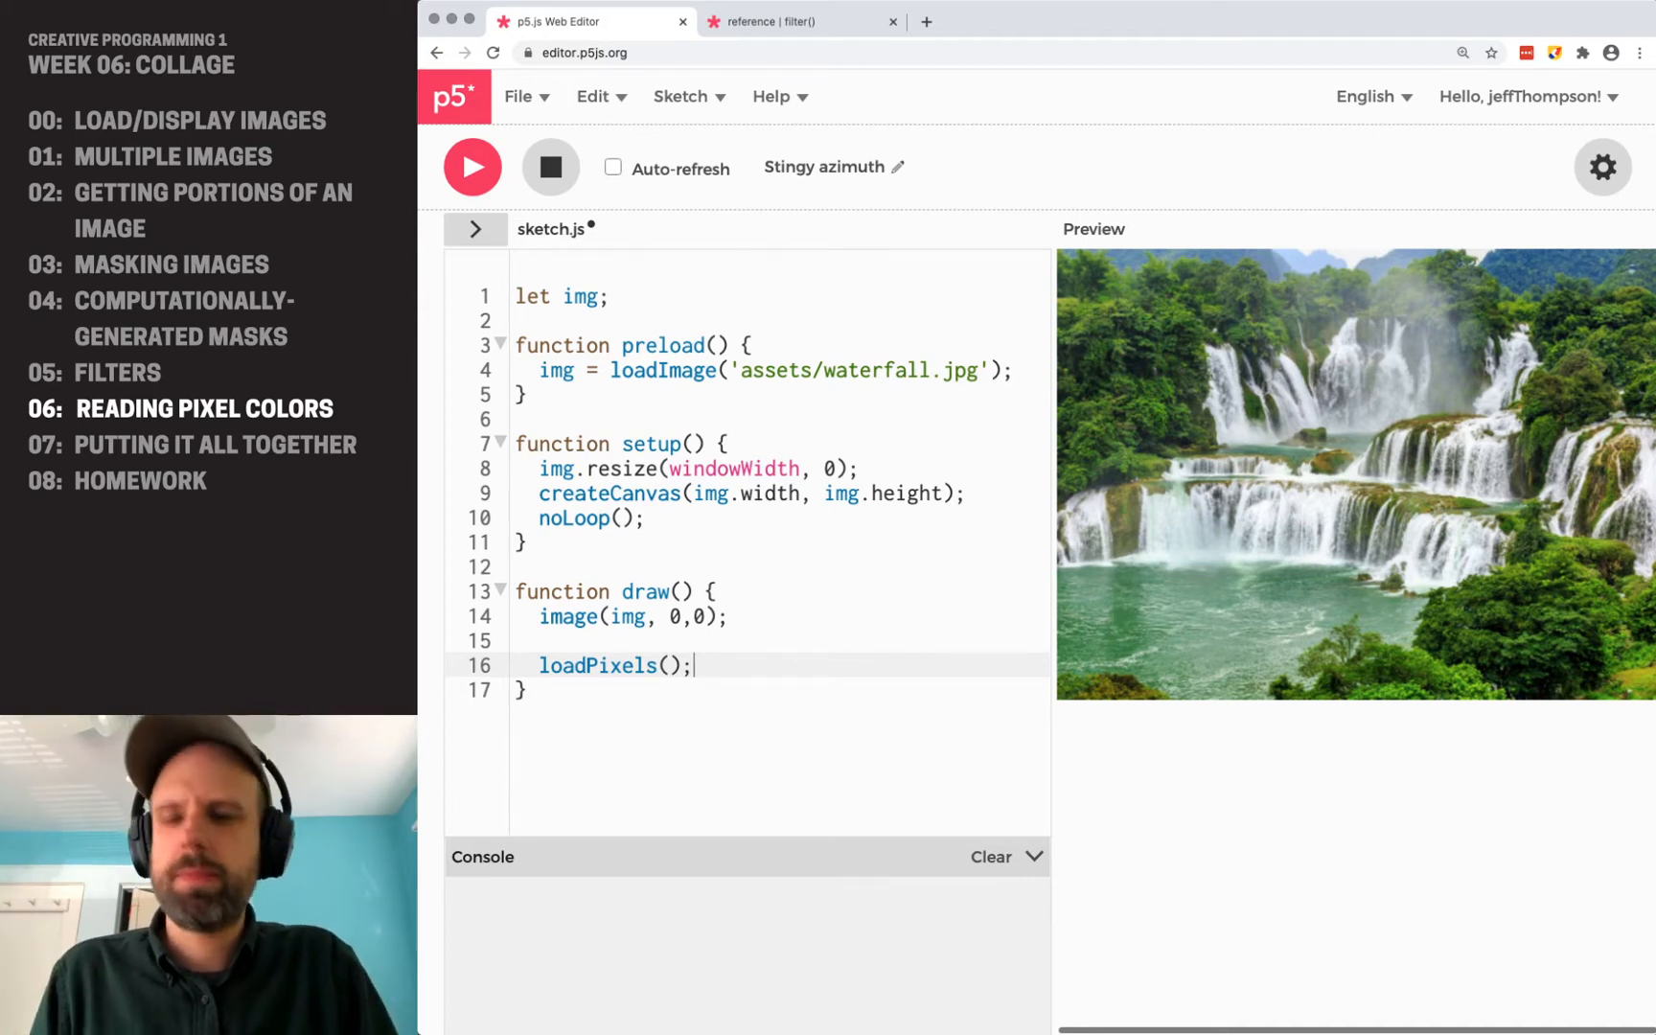
pyautogui.write('// pixe')
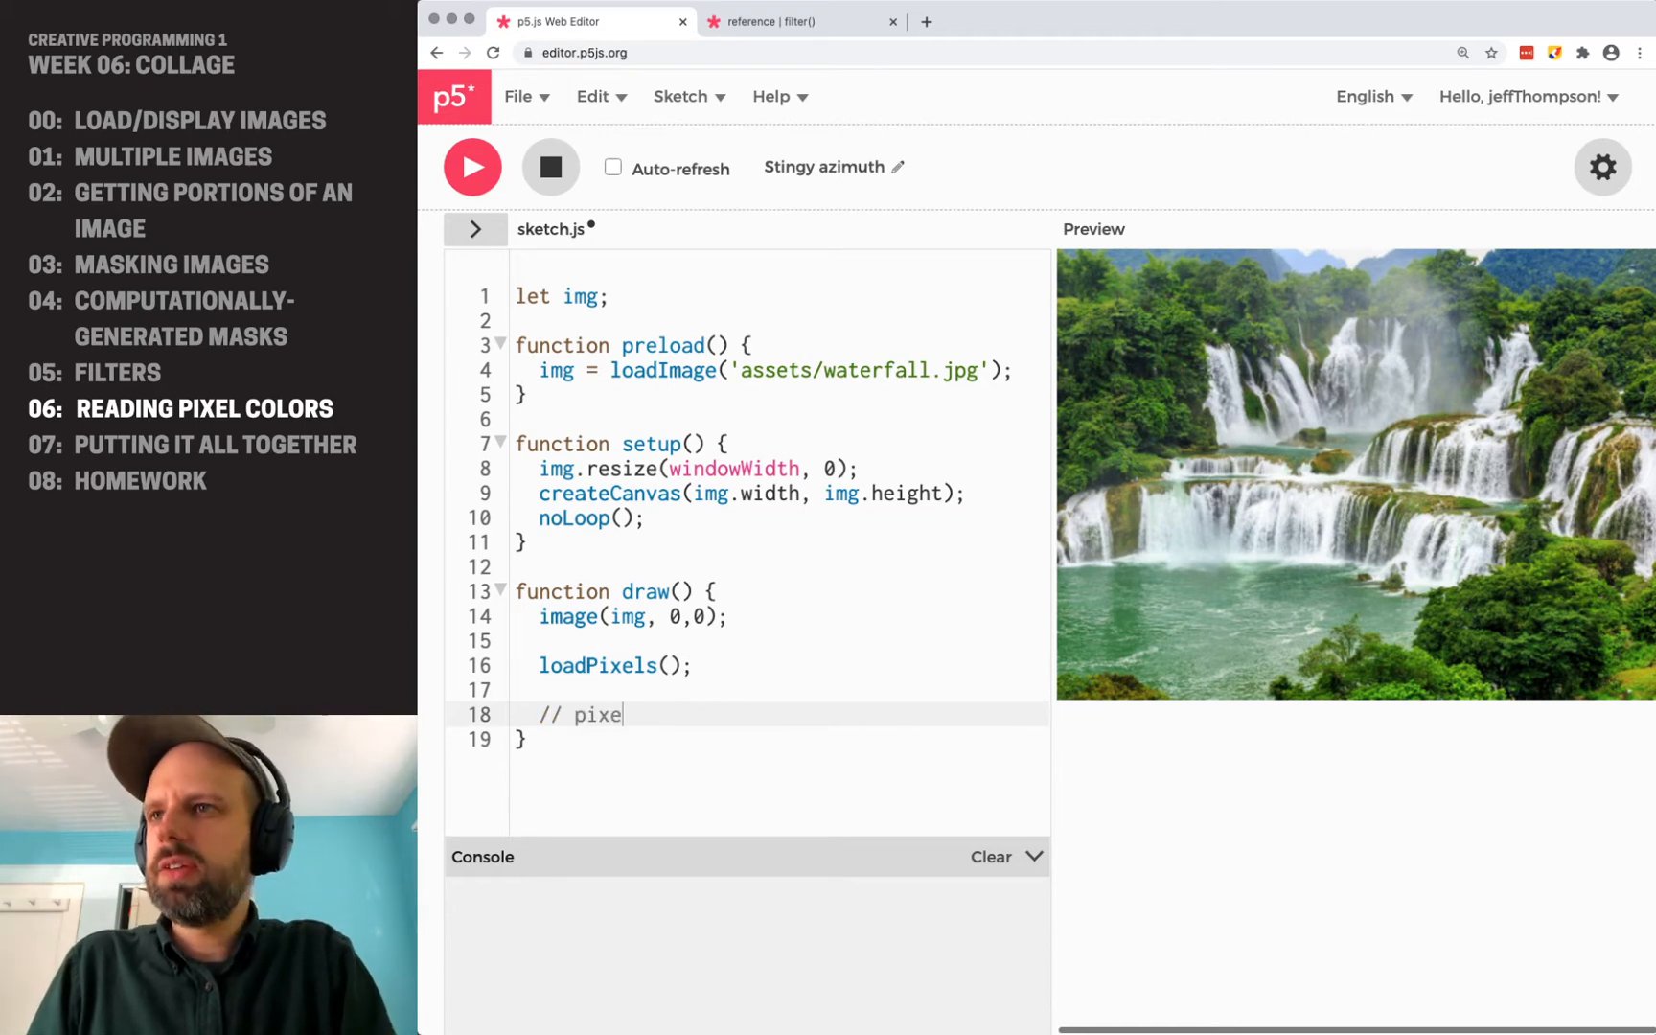
pyautogui.write('ls')
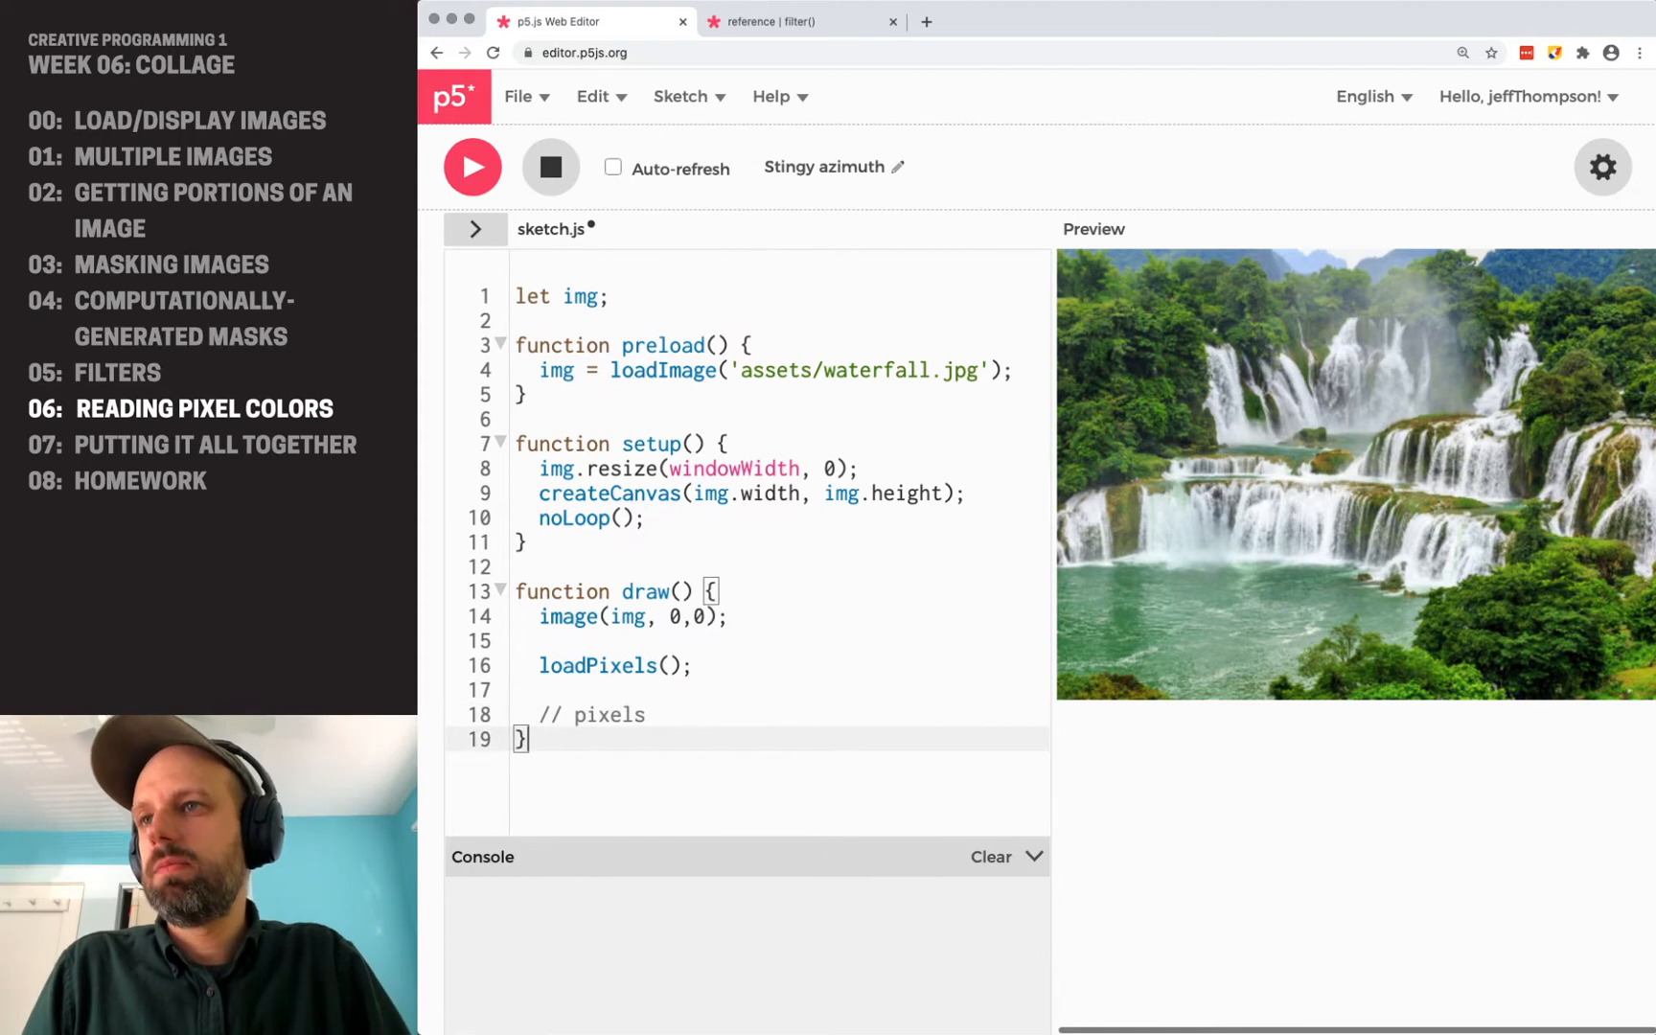
pyautogui.scroll(-3)
pyautogui.write('//')
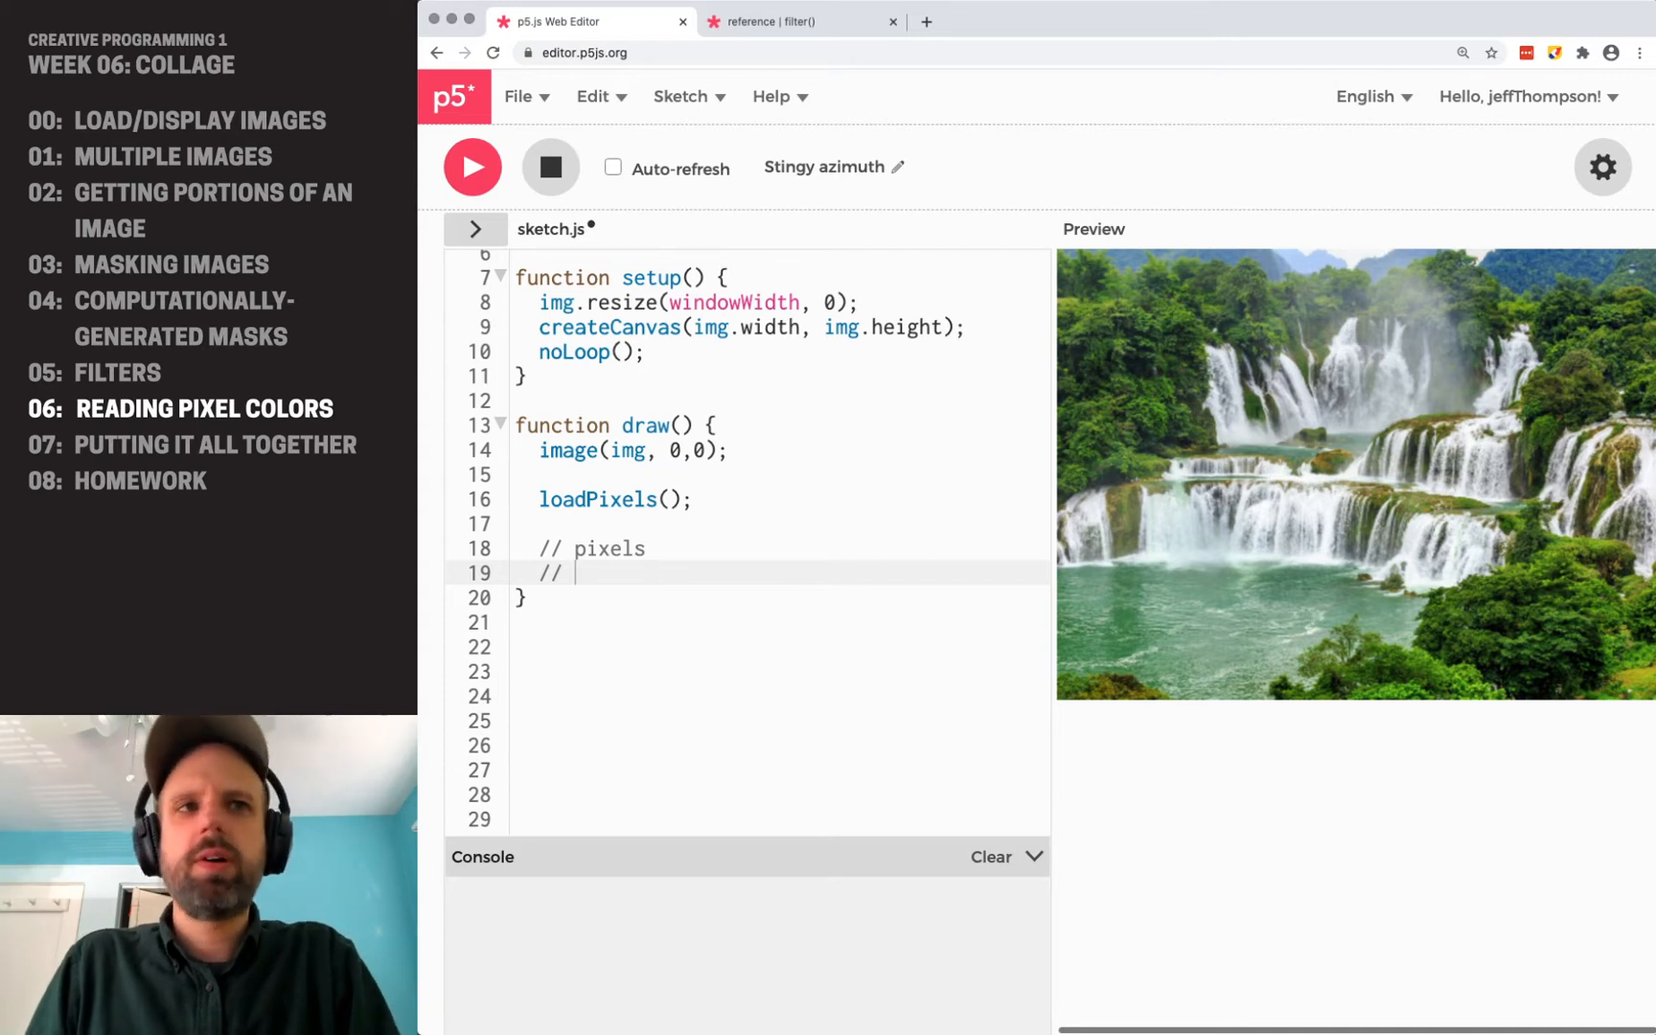
# Add comments '// 0 1 2 3 4 5 6 7 9...' and '// r g b a r g b a r...' below the pixels note.
pyautogui.write('0 1 2 3 4 5')
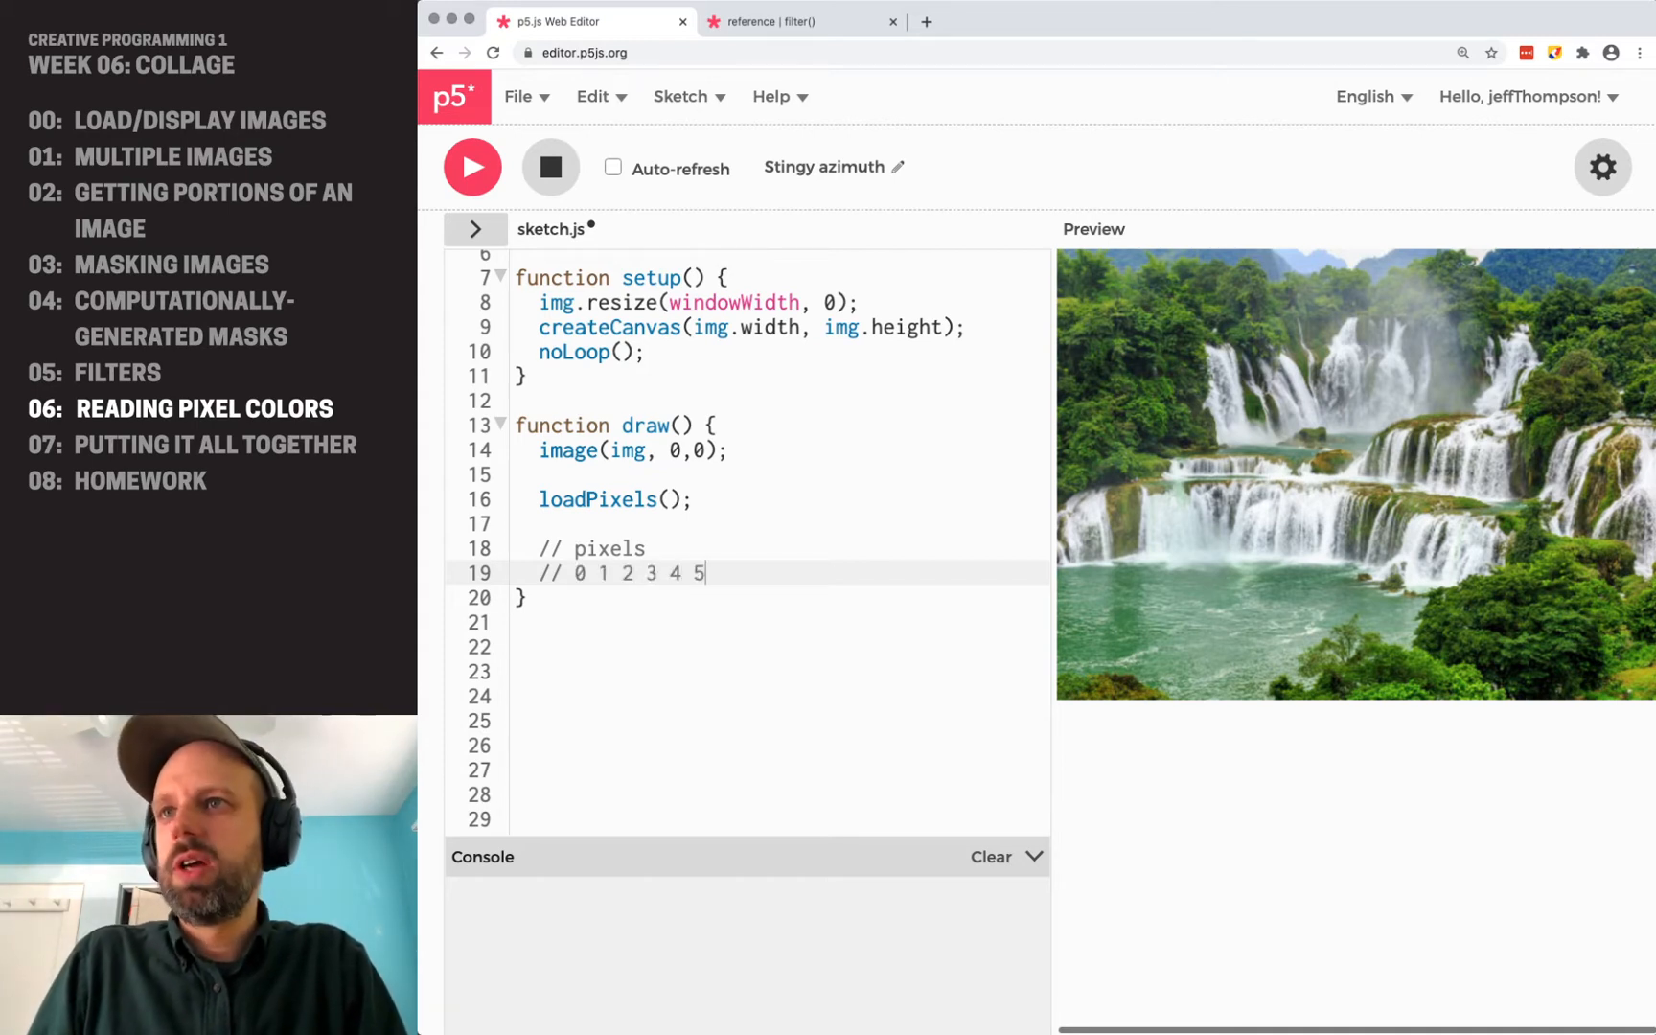
pyautogui.write('6 7 9')
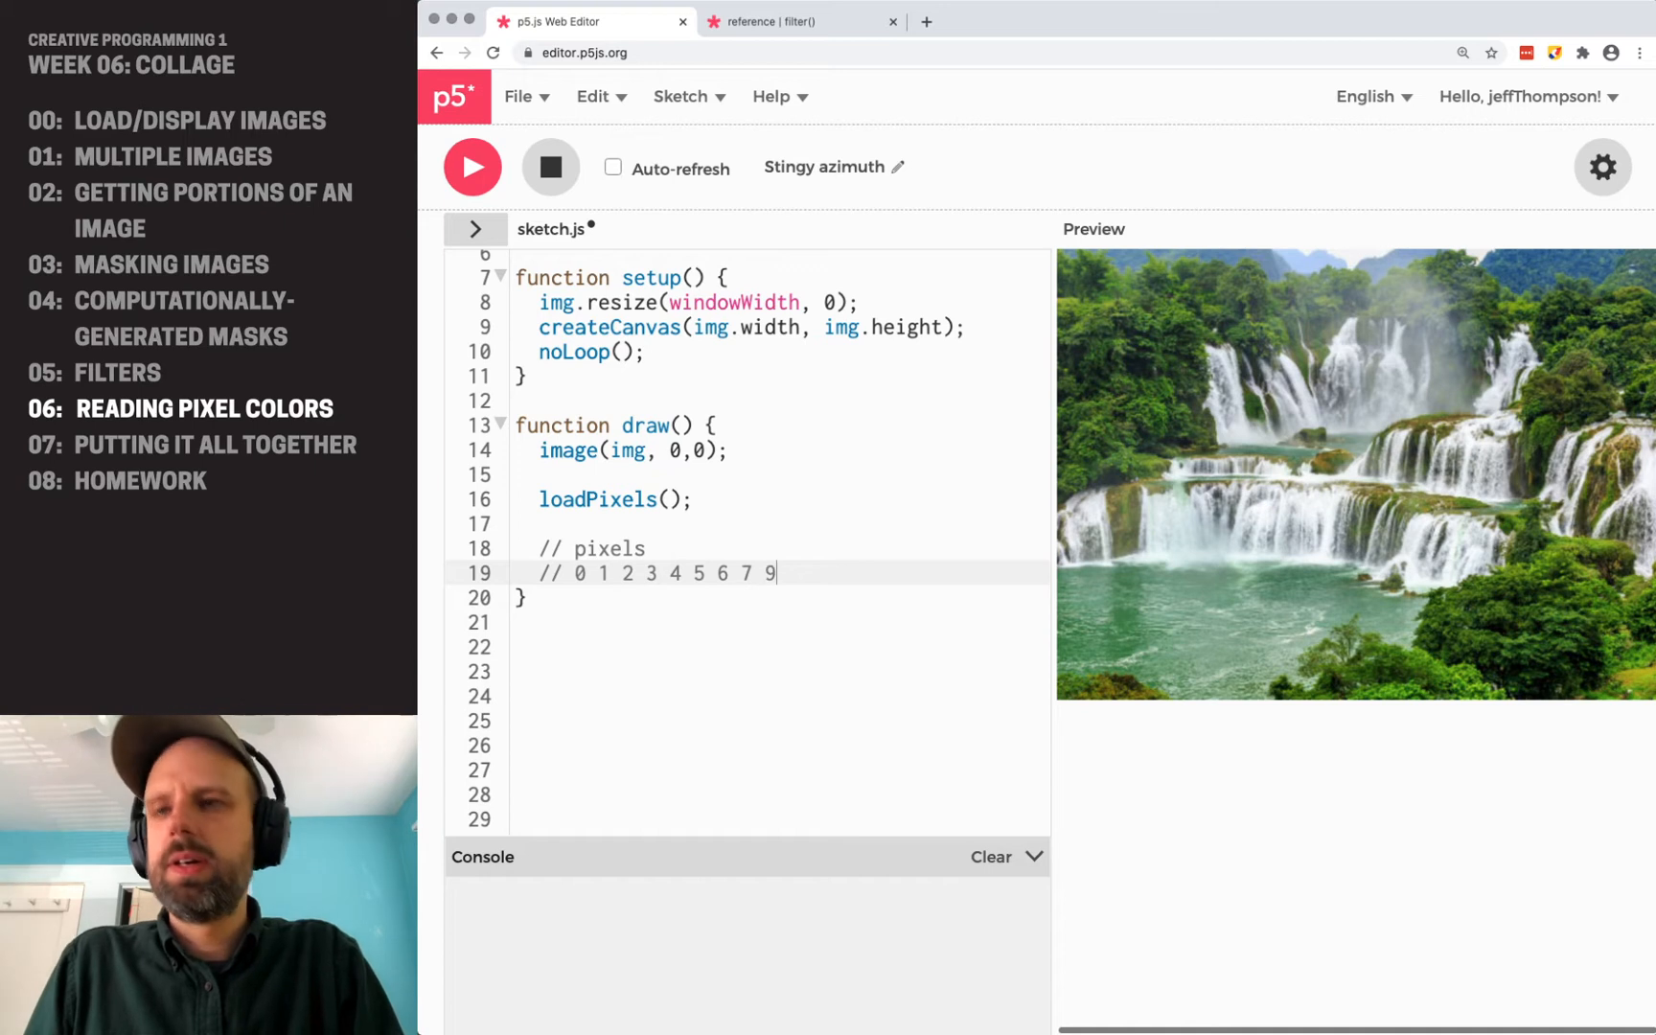
pyautogui.write('...')
pyautogui.write('// r g')
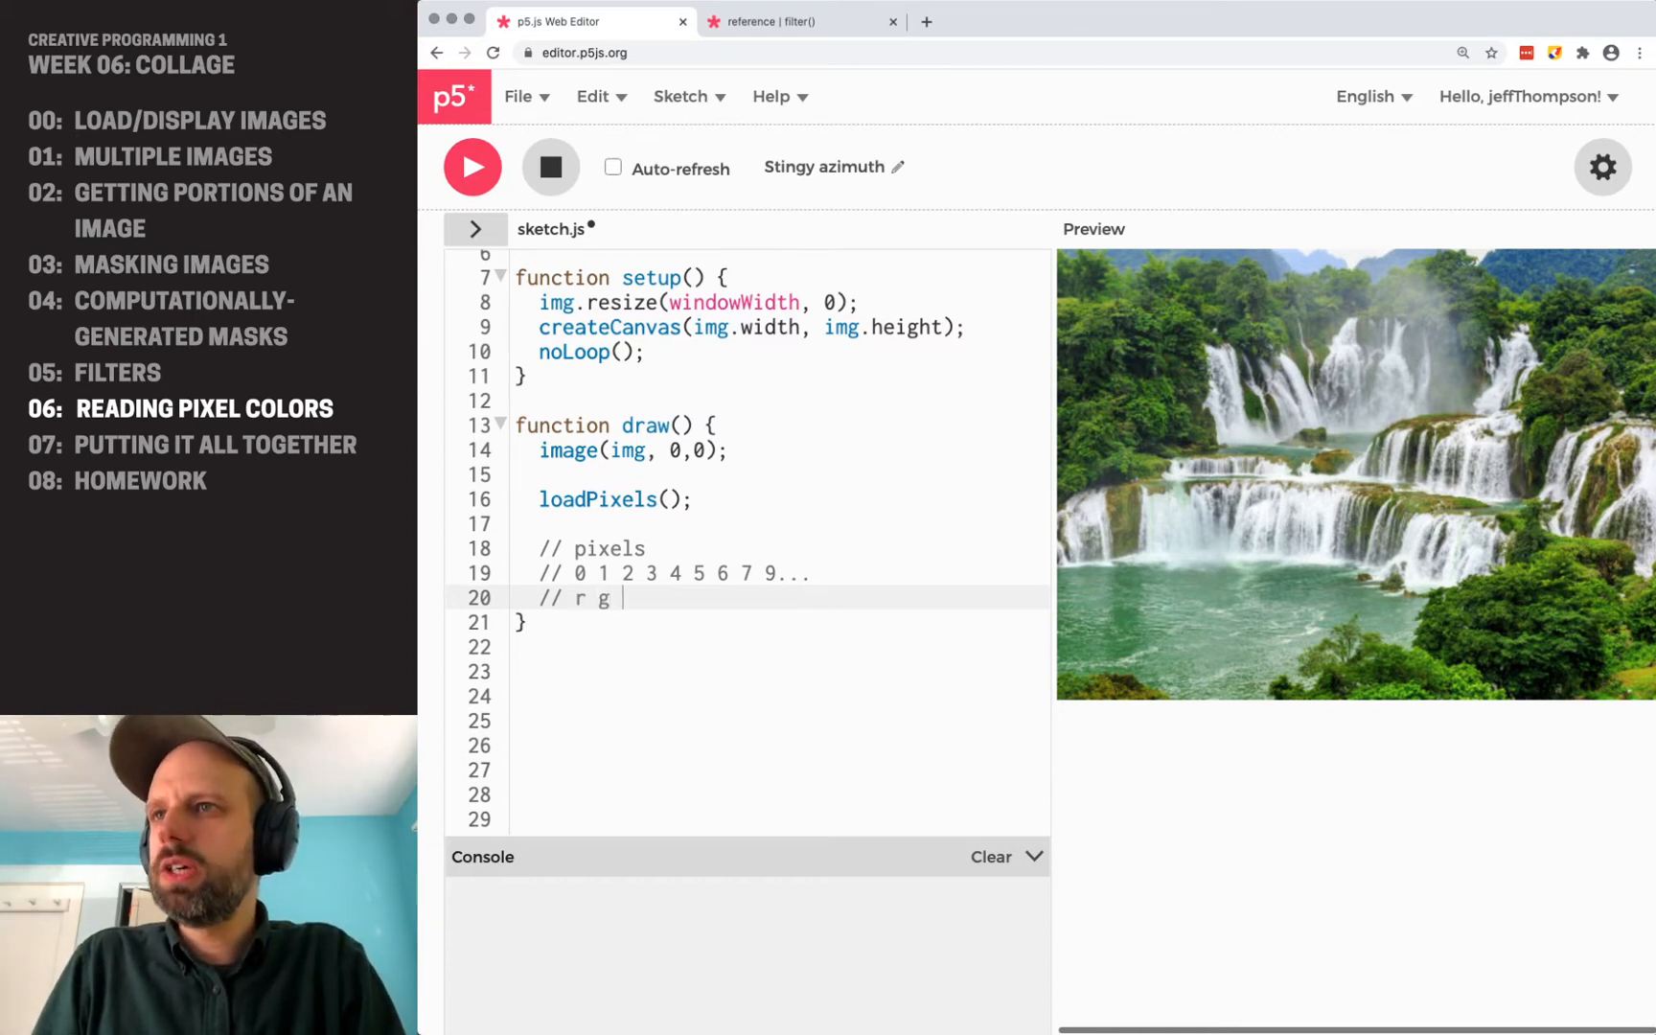
pyautogui.write('b a r g b a r')
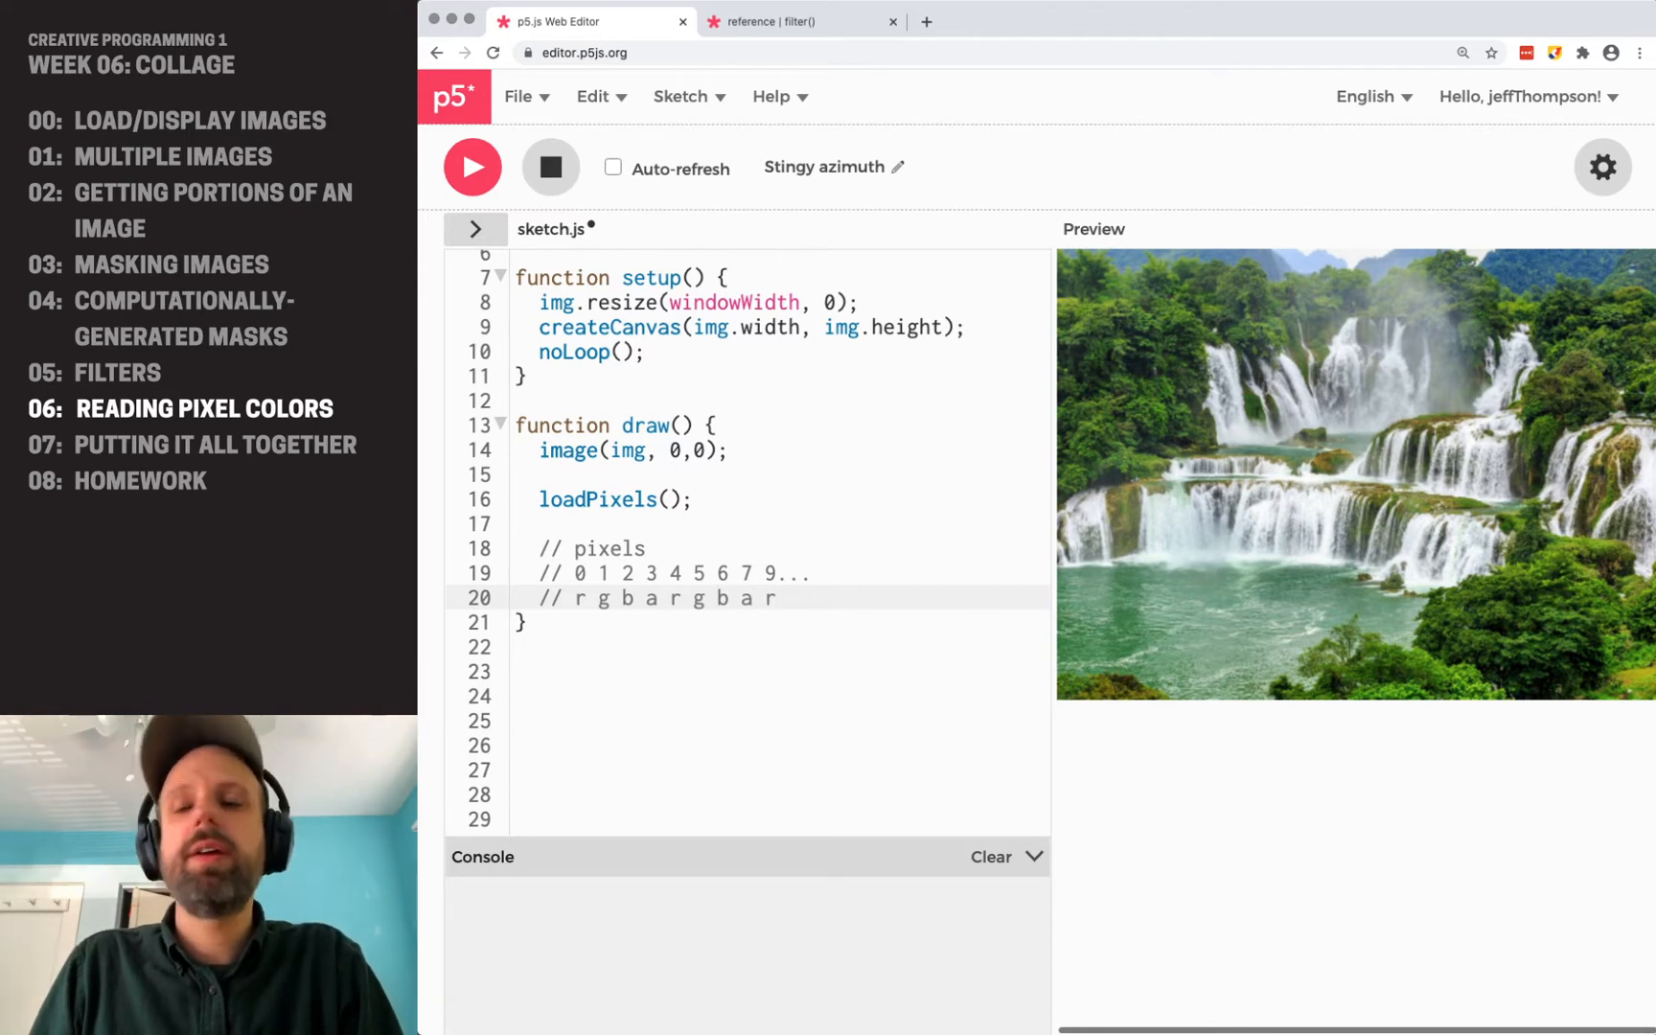
pyautogui.write('...')
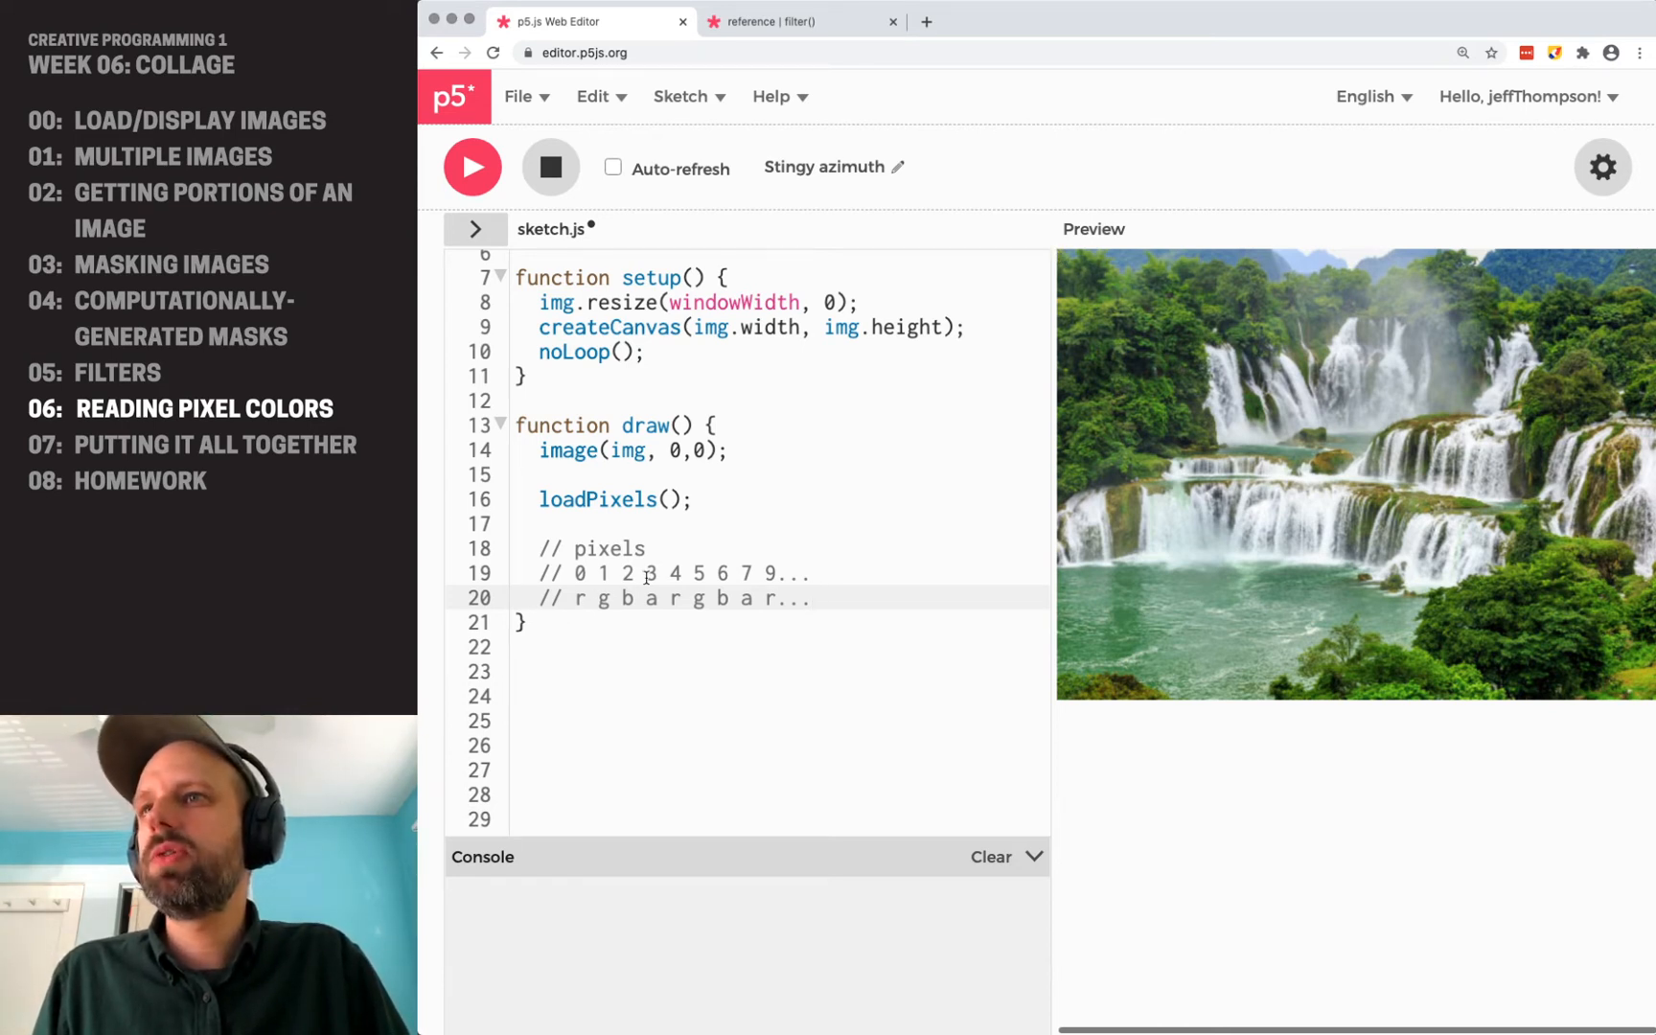
pyautogui.click(649, 573)
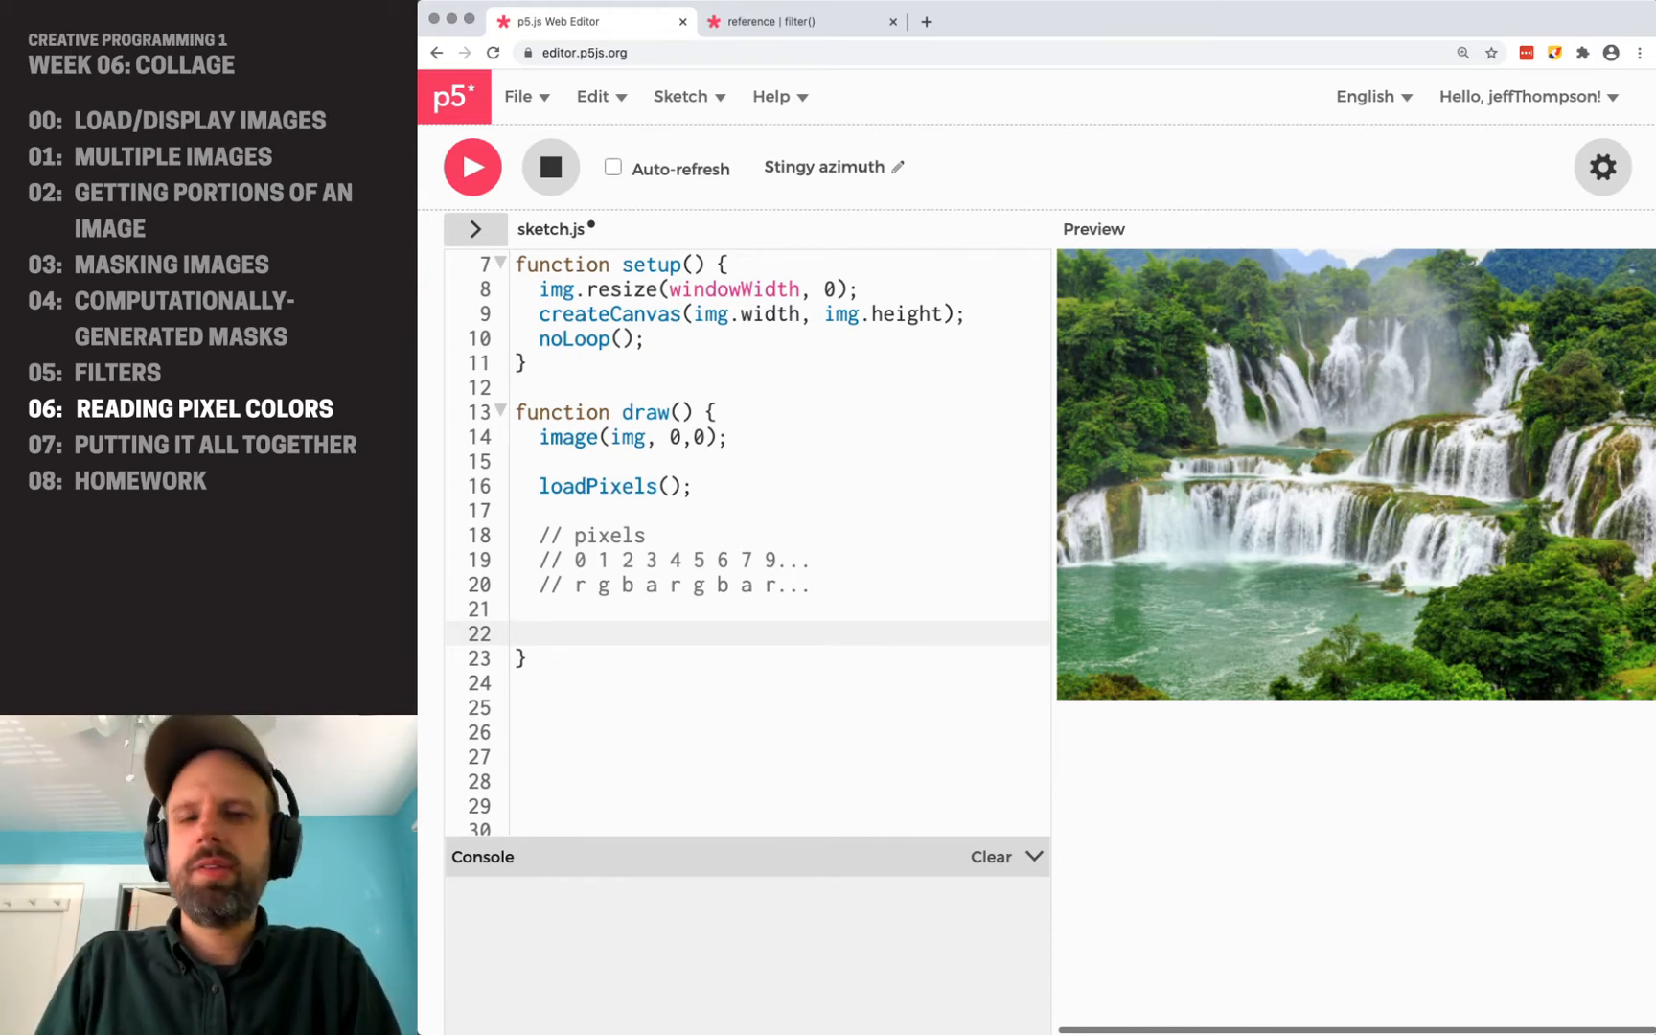
# Write let px = get(0, 0); and log px with console.log(px); on the next line.
pyautogui.write('let px = get(0, 0);')
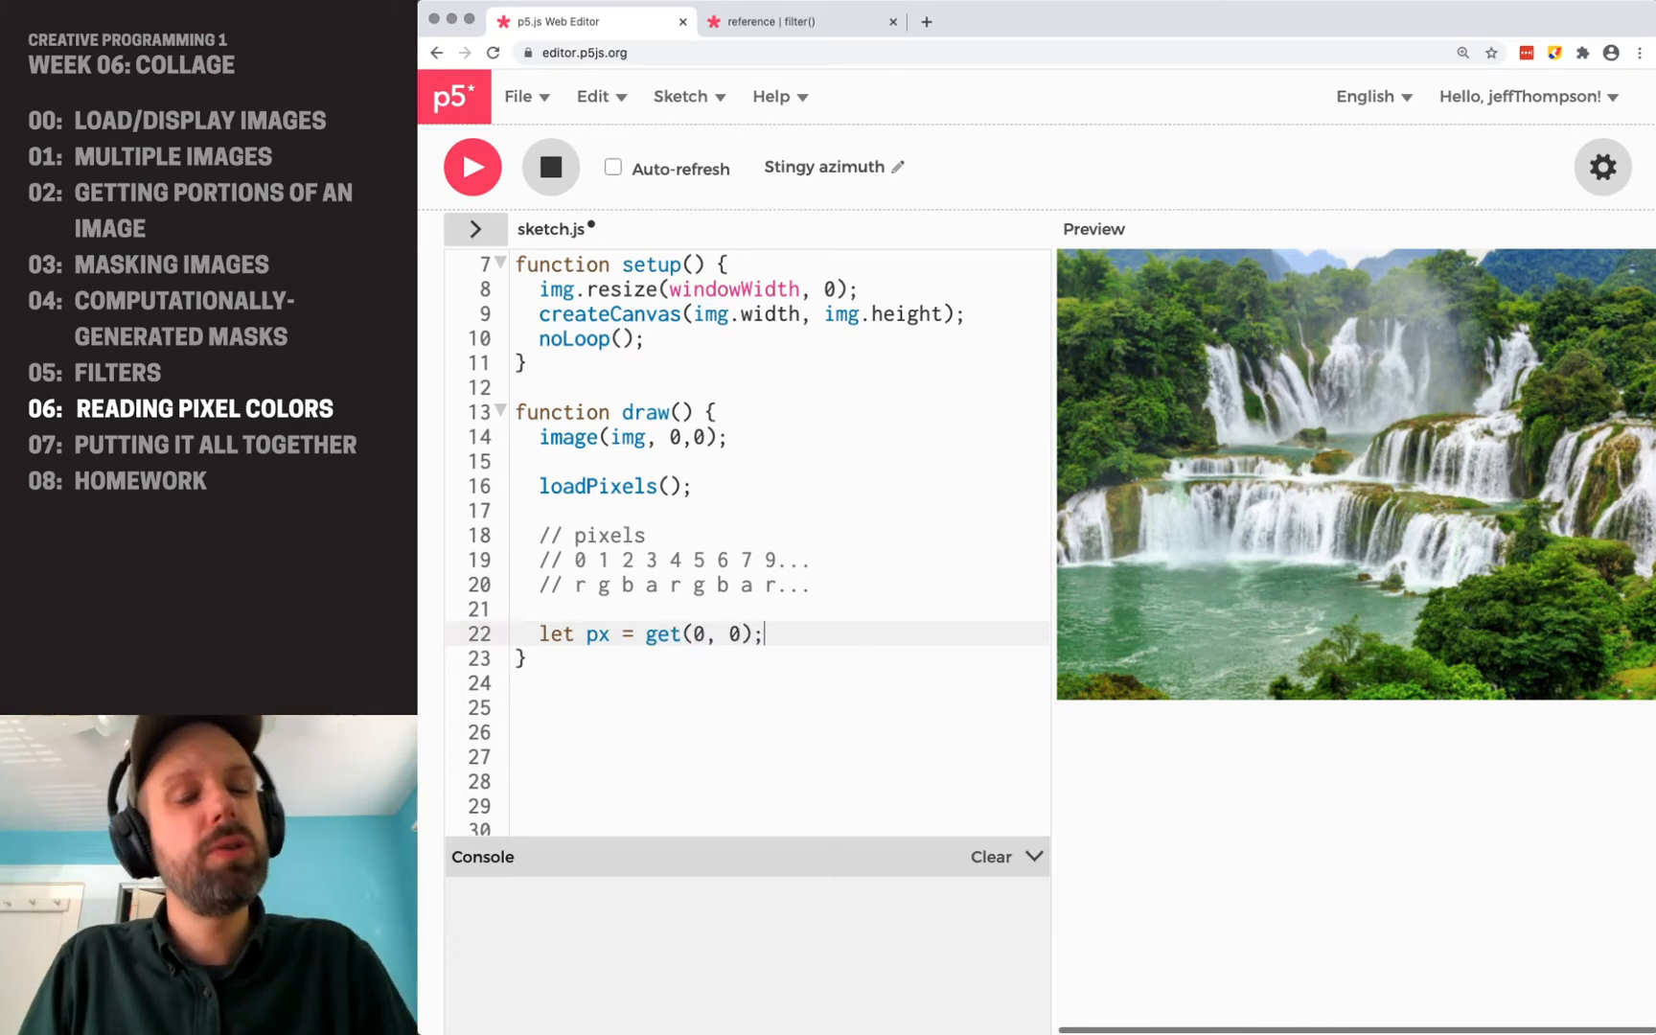
pyautogui.press('enter')
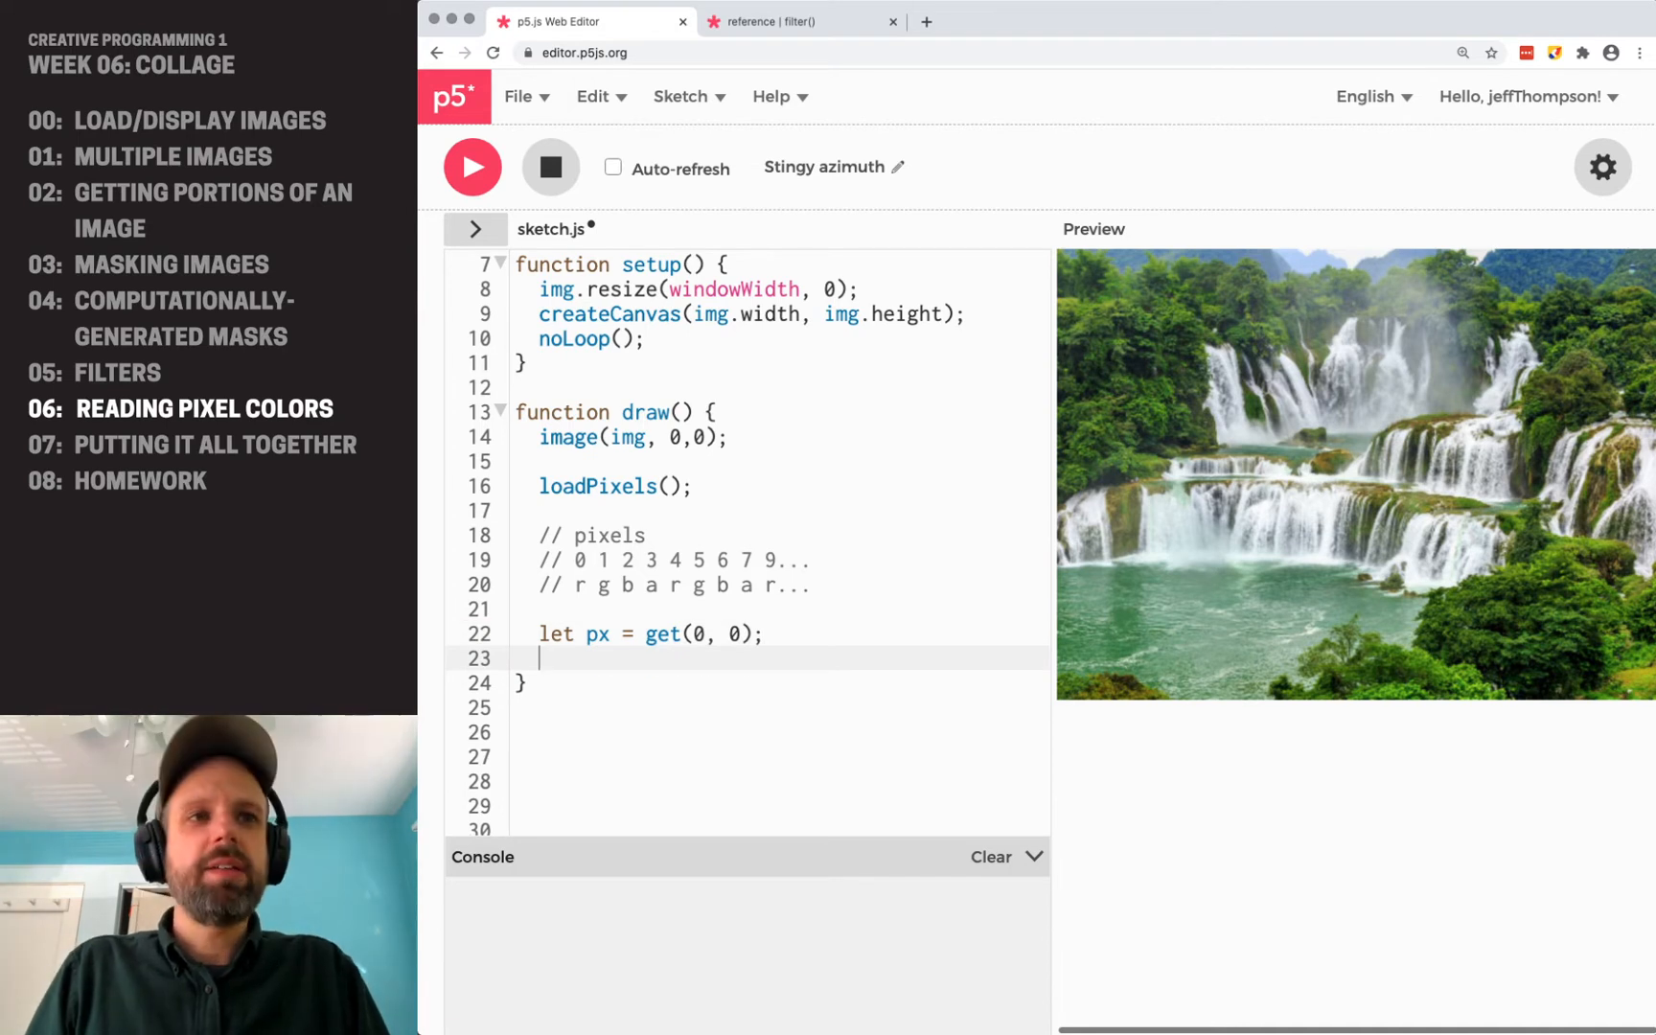
pyautogui.write('console.l')
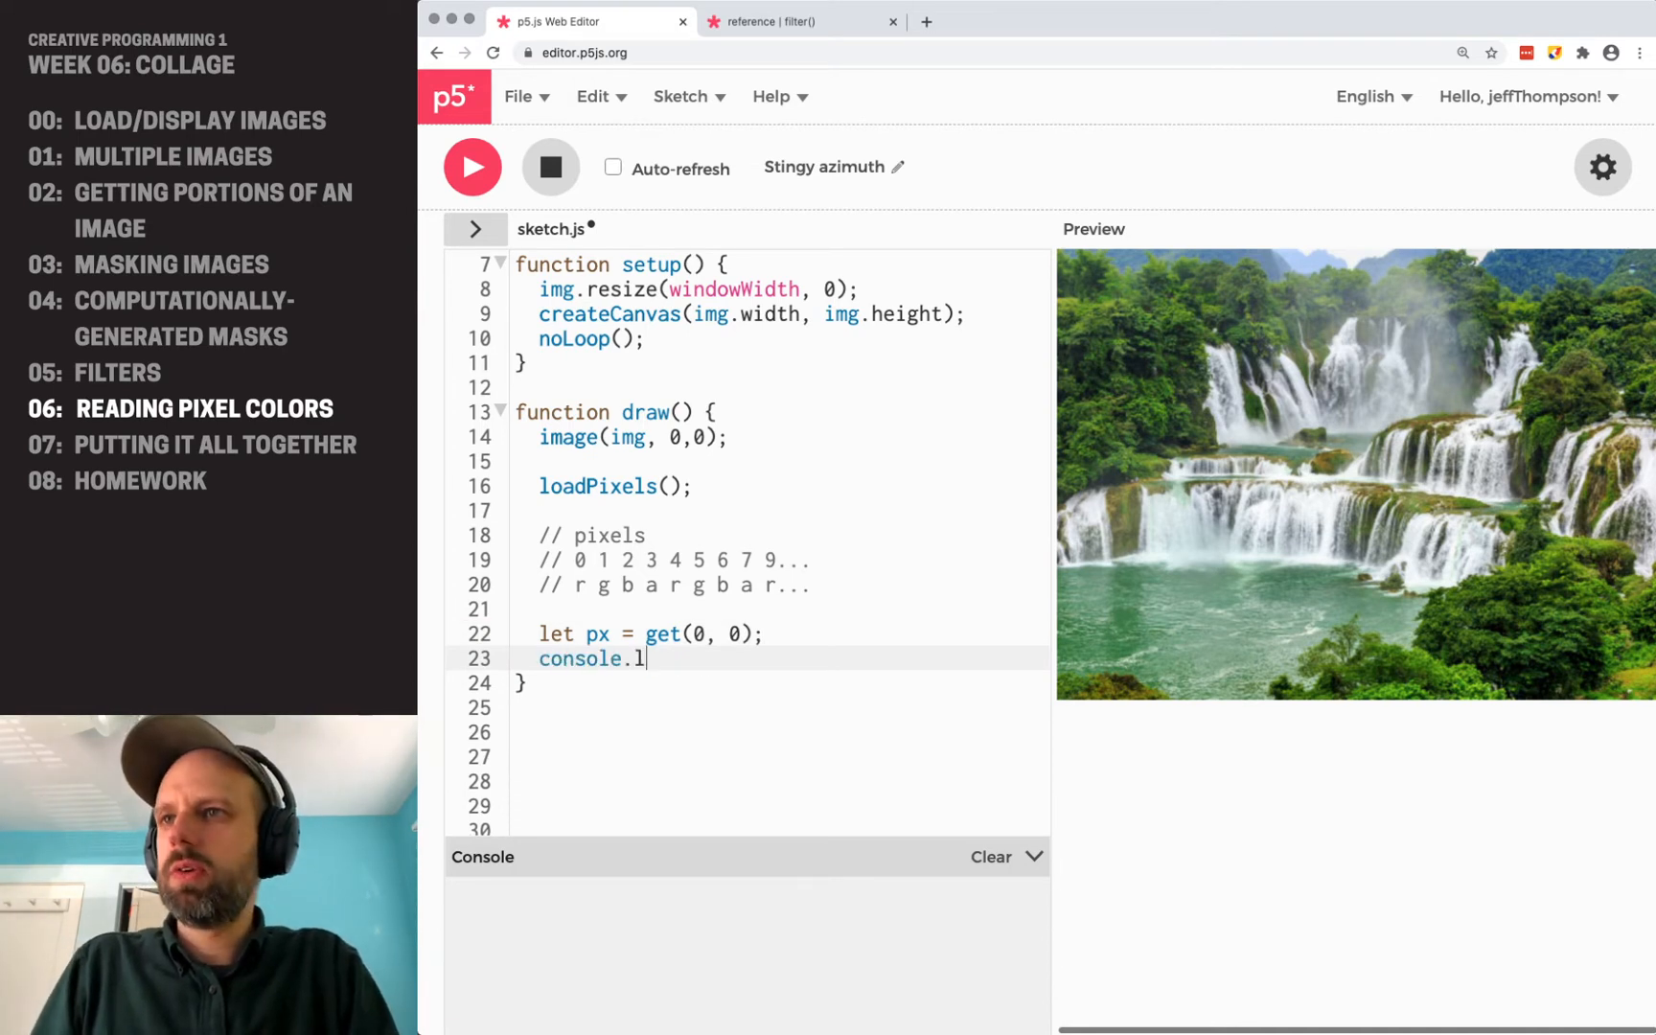
pyautogui.write('og(px);')
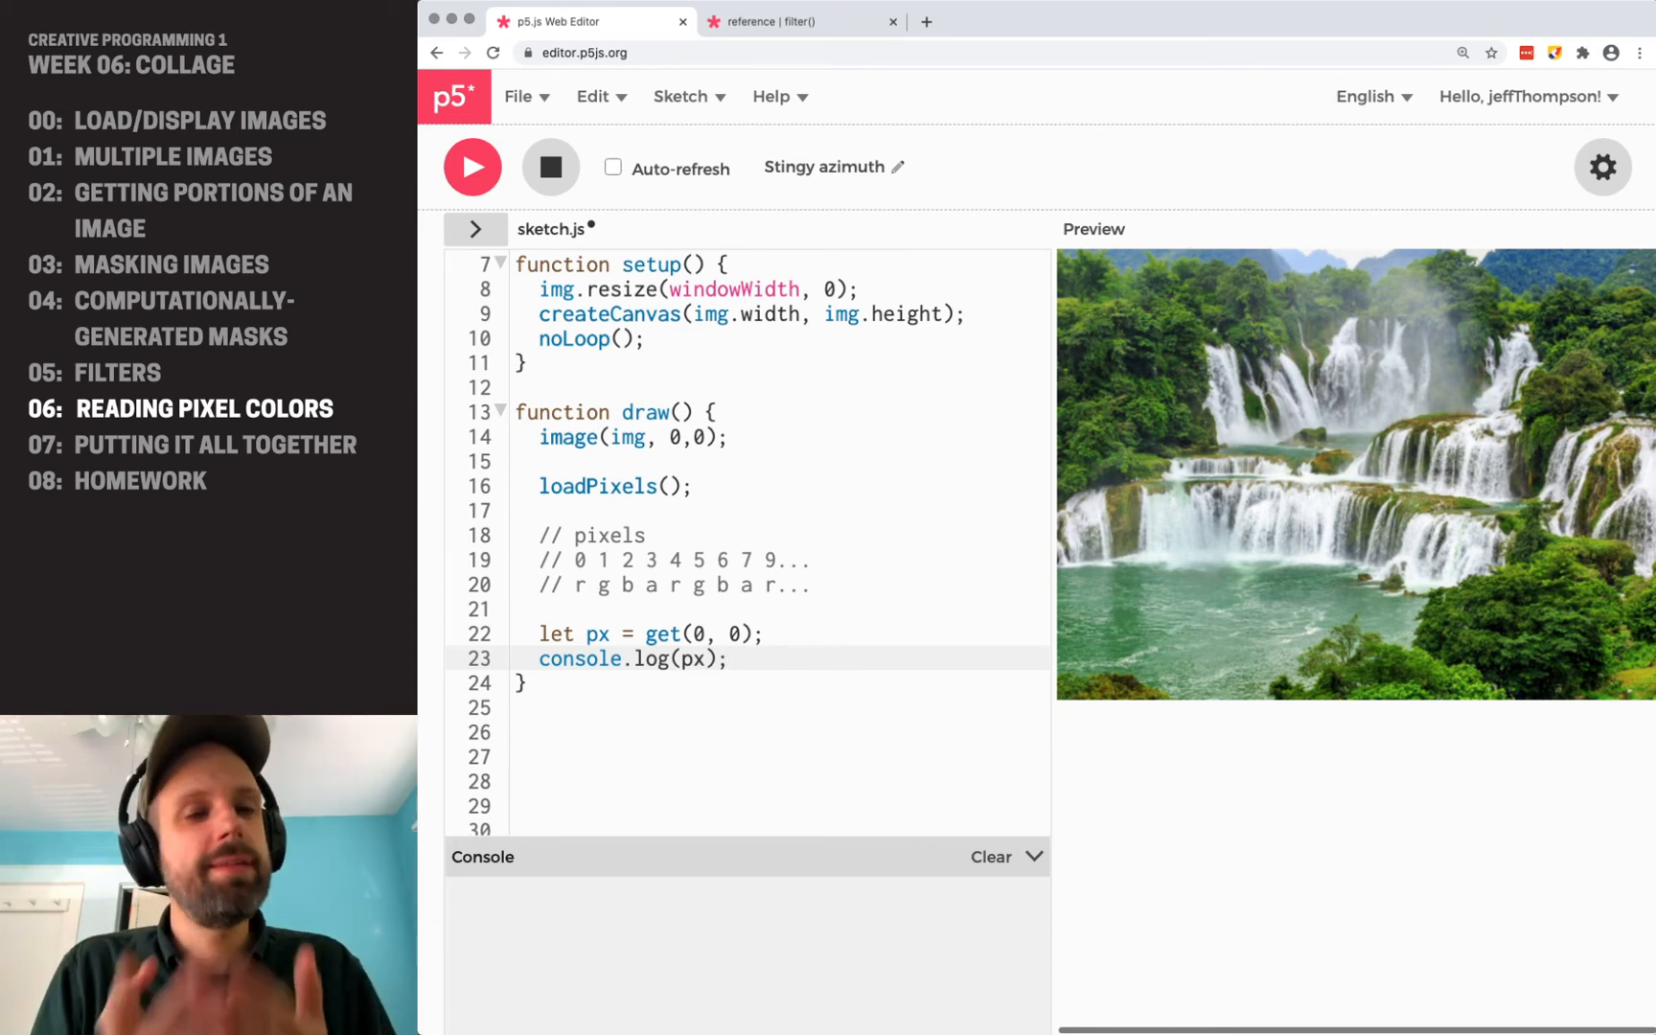
# Run the sketch to see [103, 141, 65, 255], then add console.log('red: ' + px[0]) and rerun.
pyautogui.click(473, 167)
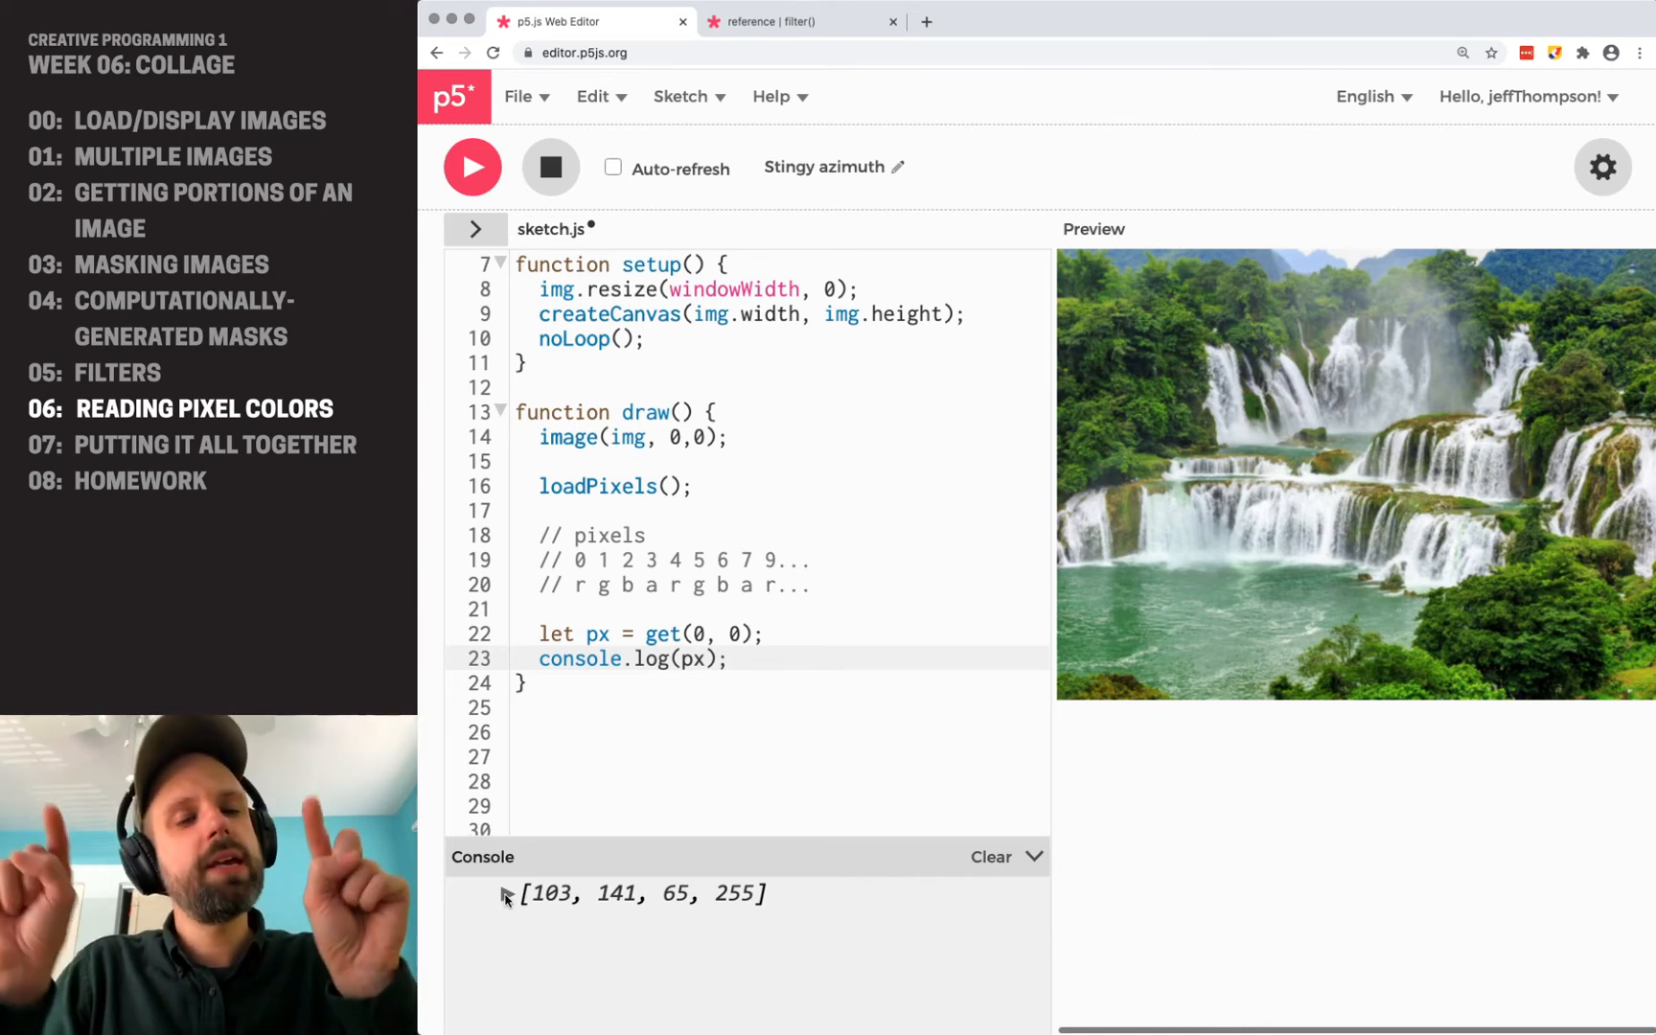
pyautogui.click(506, 894)
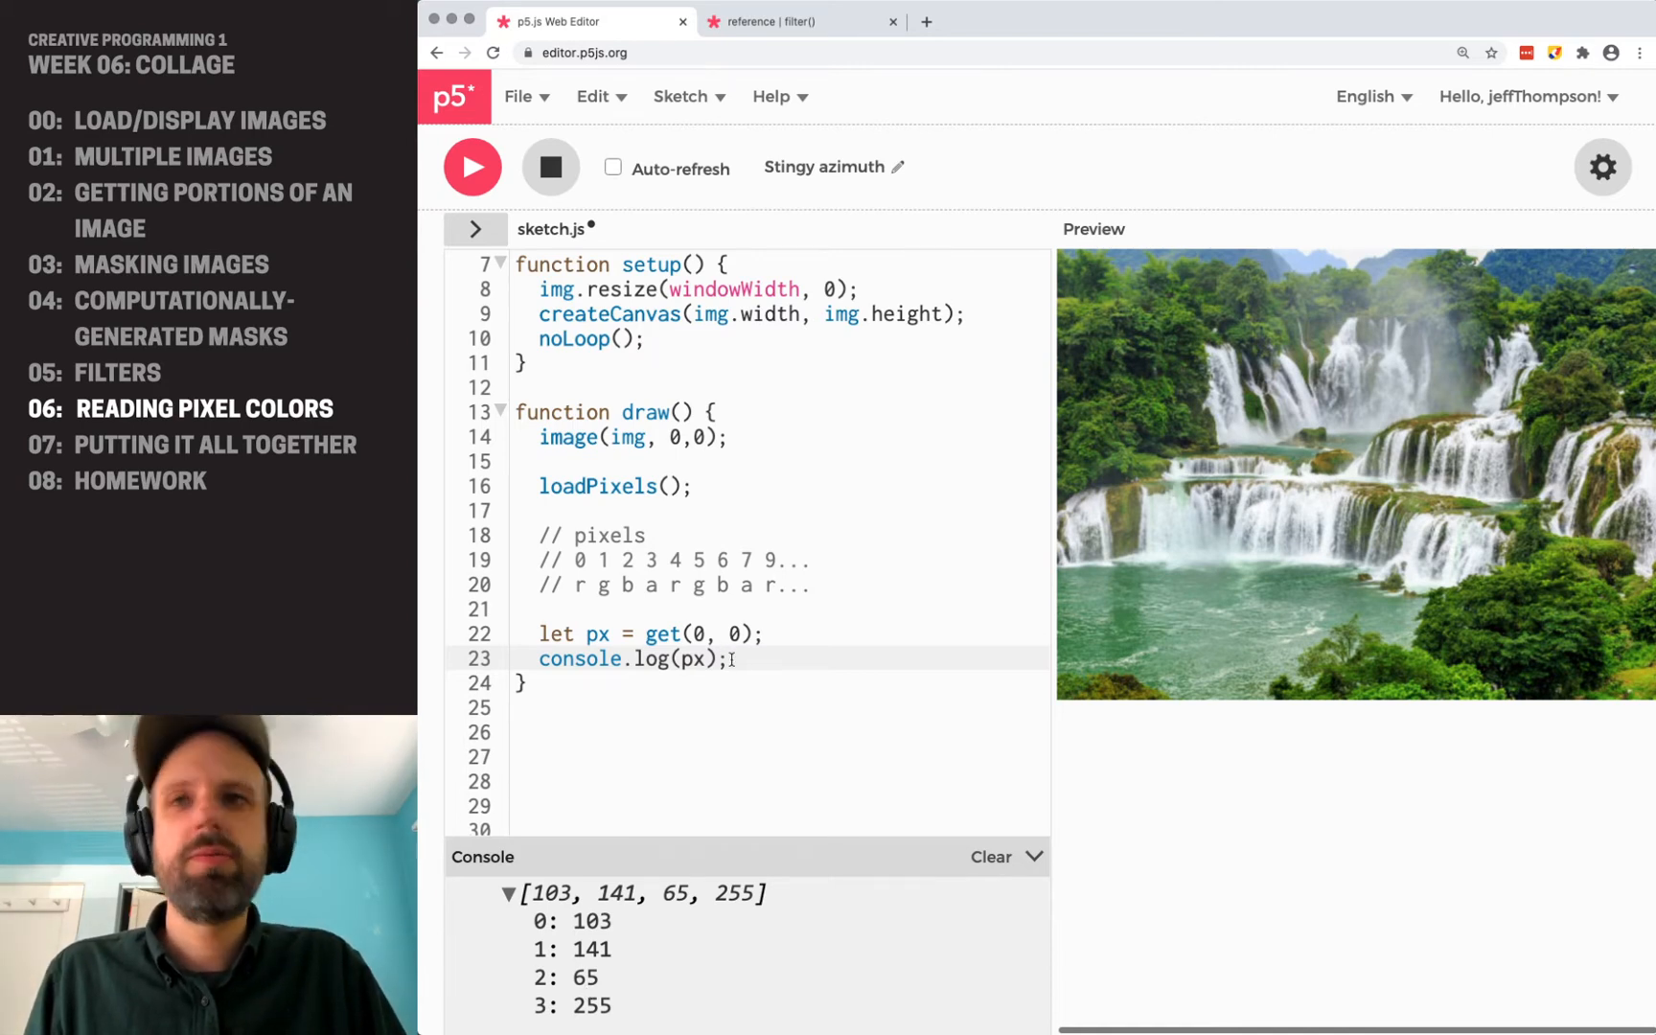
pyautogui.press('enter')
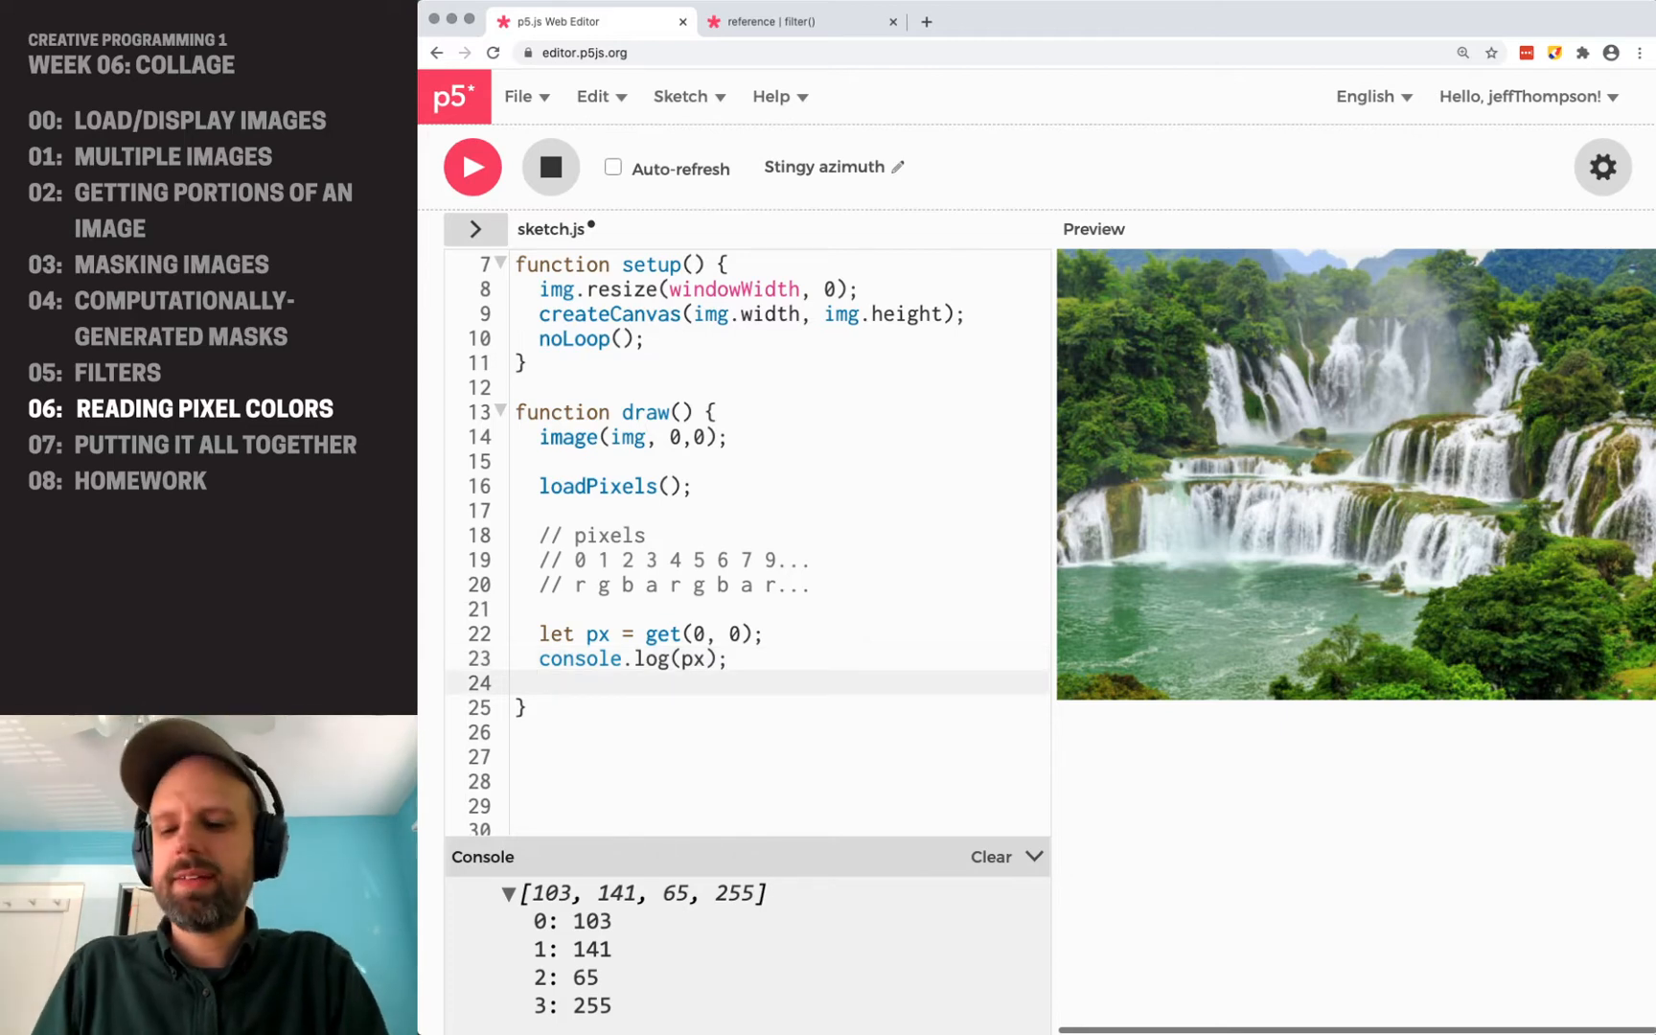
pyautogui.write("console.log('red: ' + px[0]);")
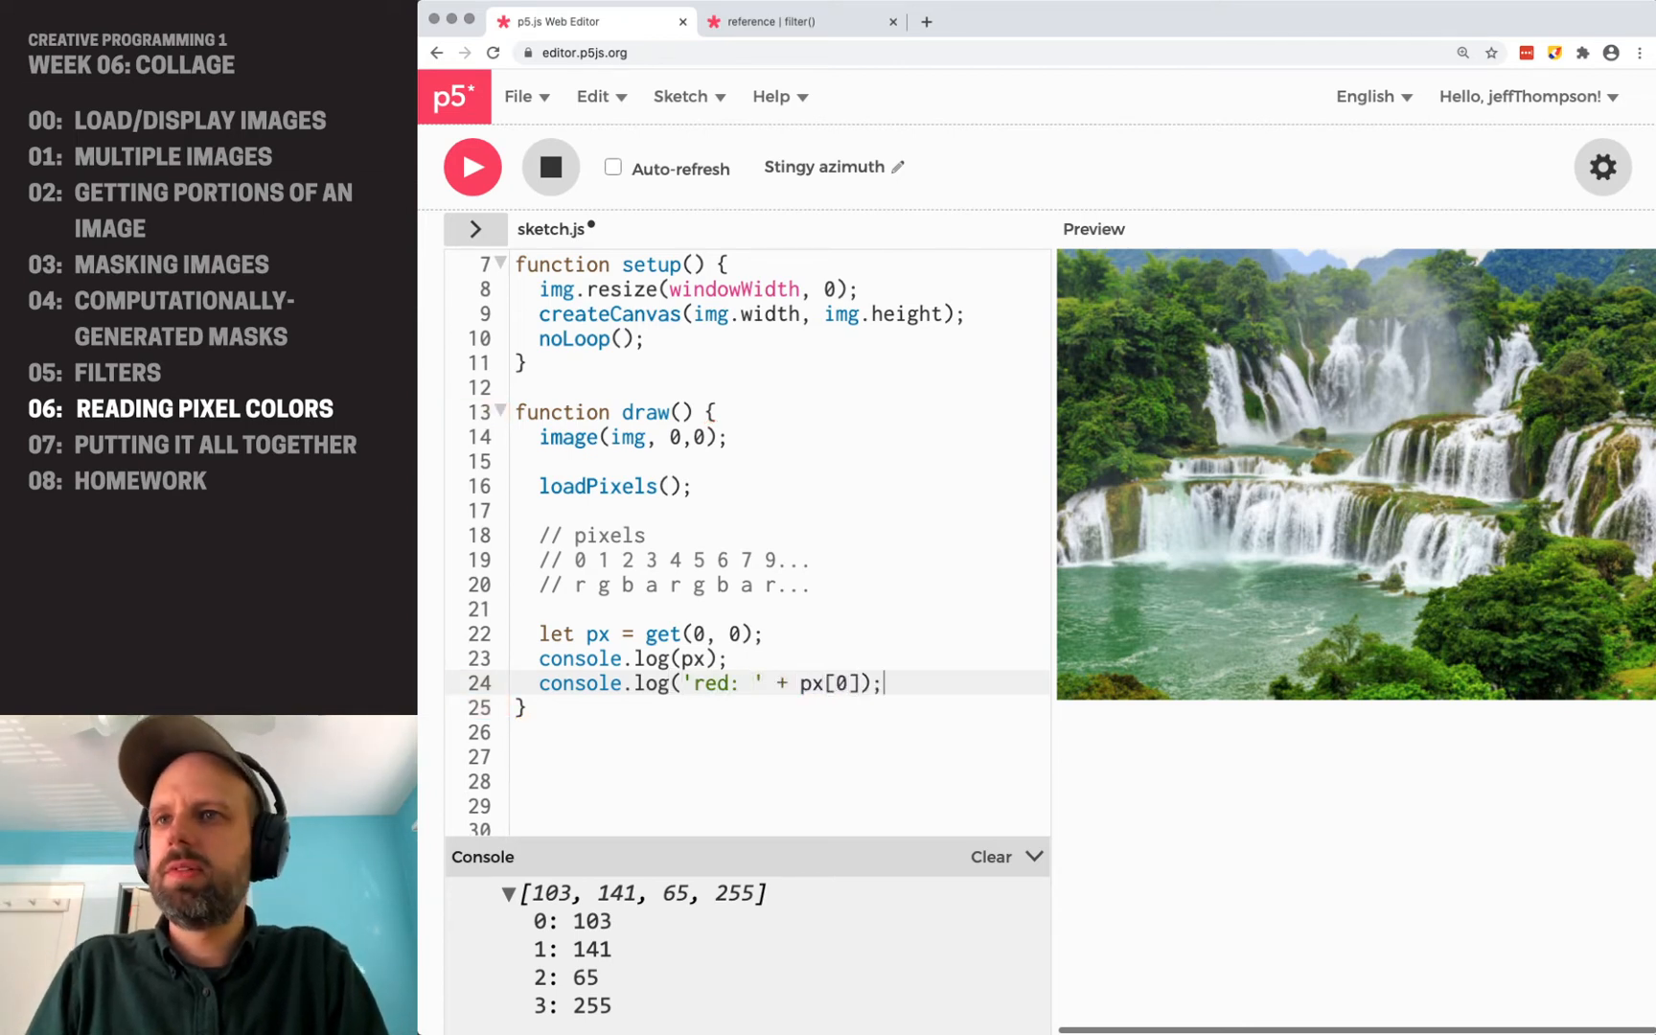
pyautogui.click(508, 894)
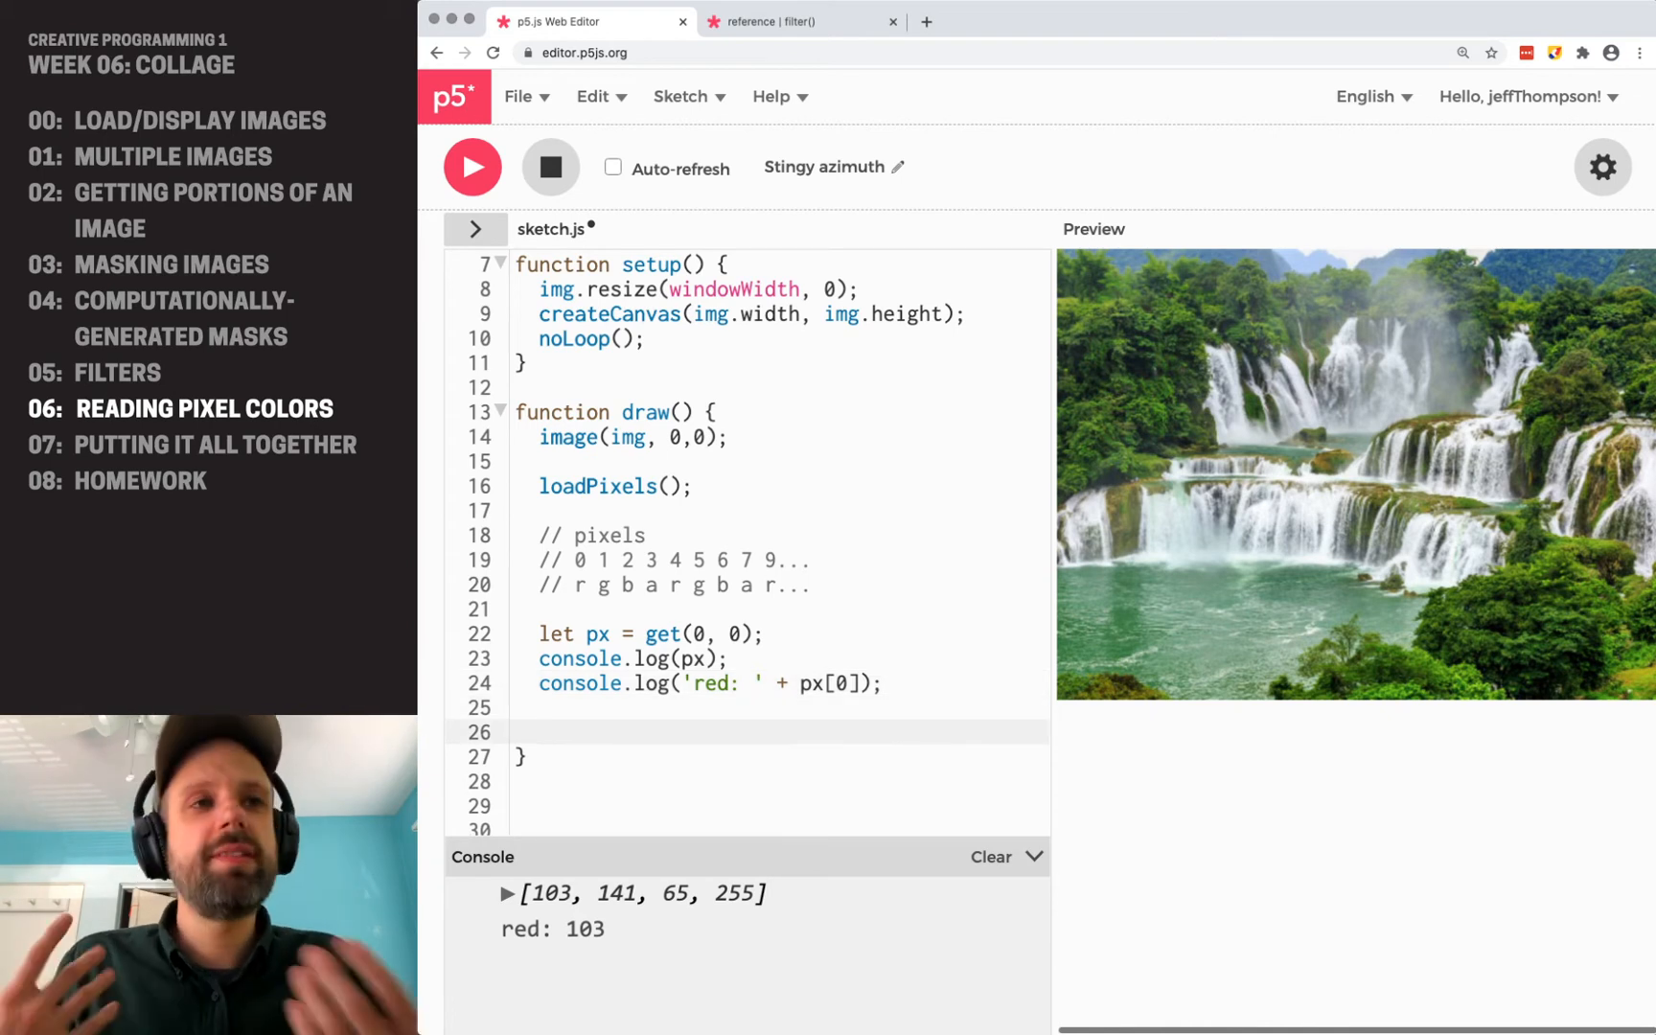
# Write a for loop over x from 0 to 5 calling px = get(x, 0) and console.log(px).
pyautogui.write('for (let x=0;')
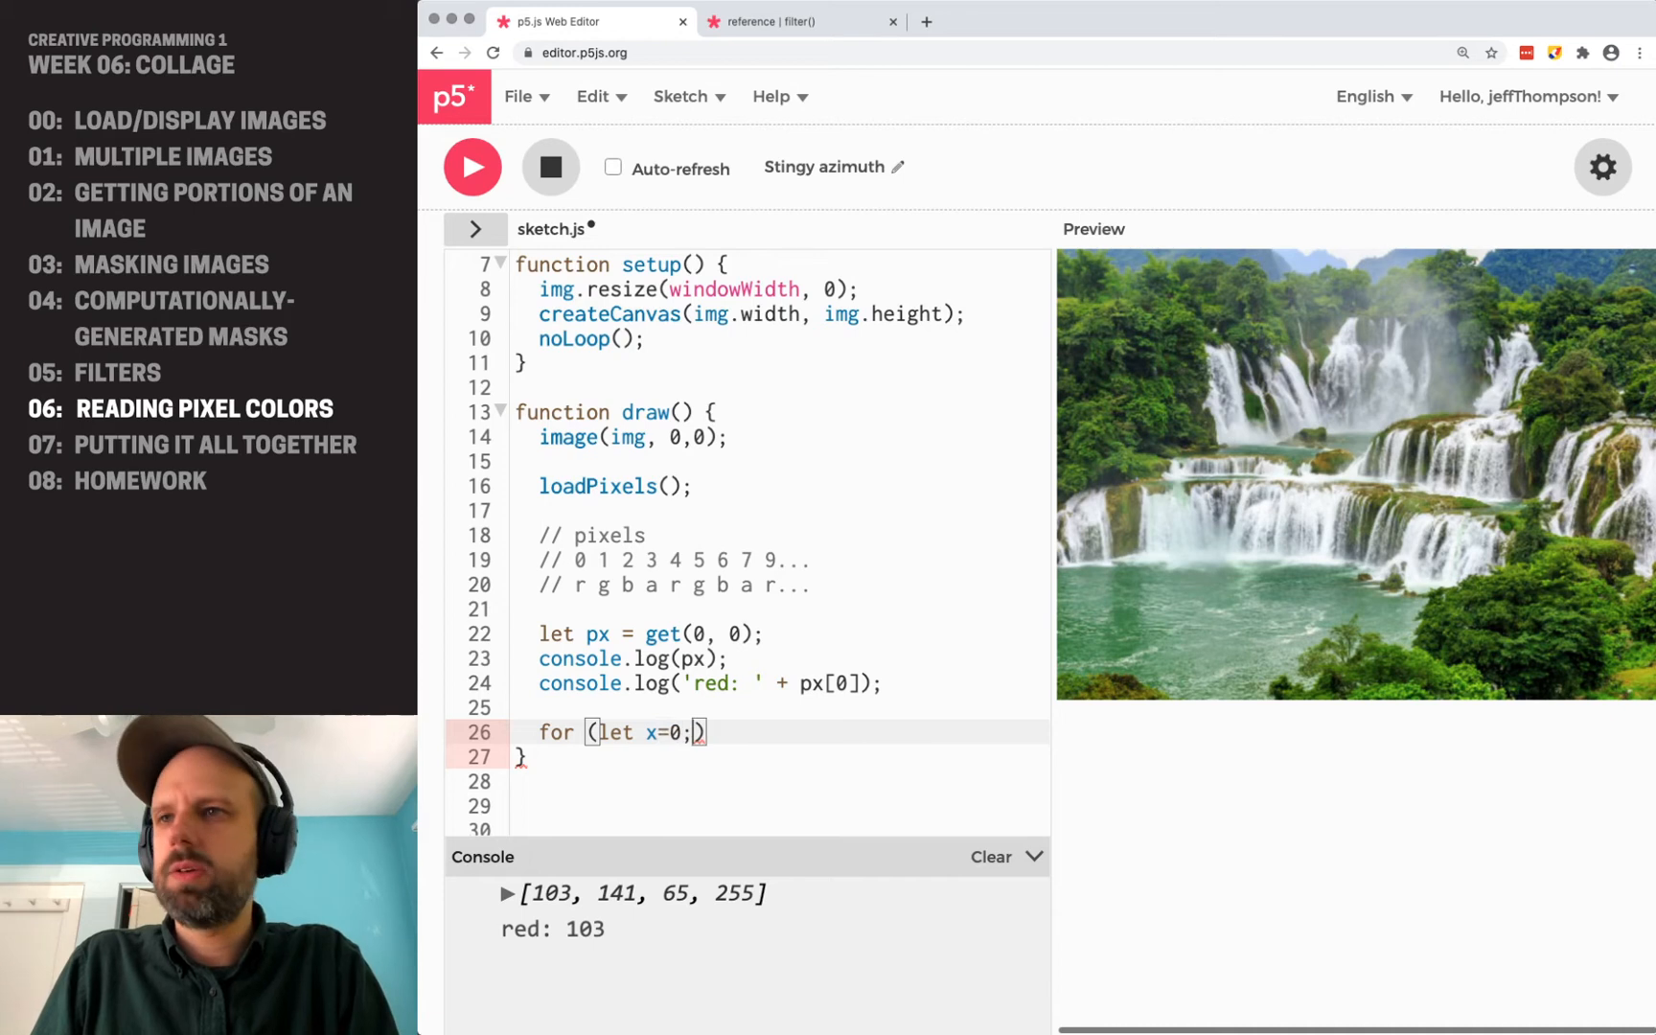
pyautogui.write('x<5; x')
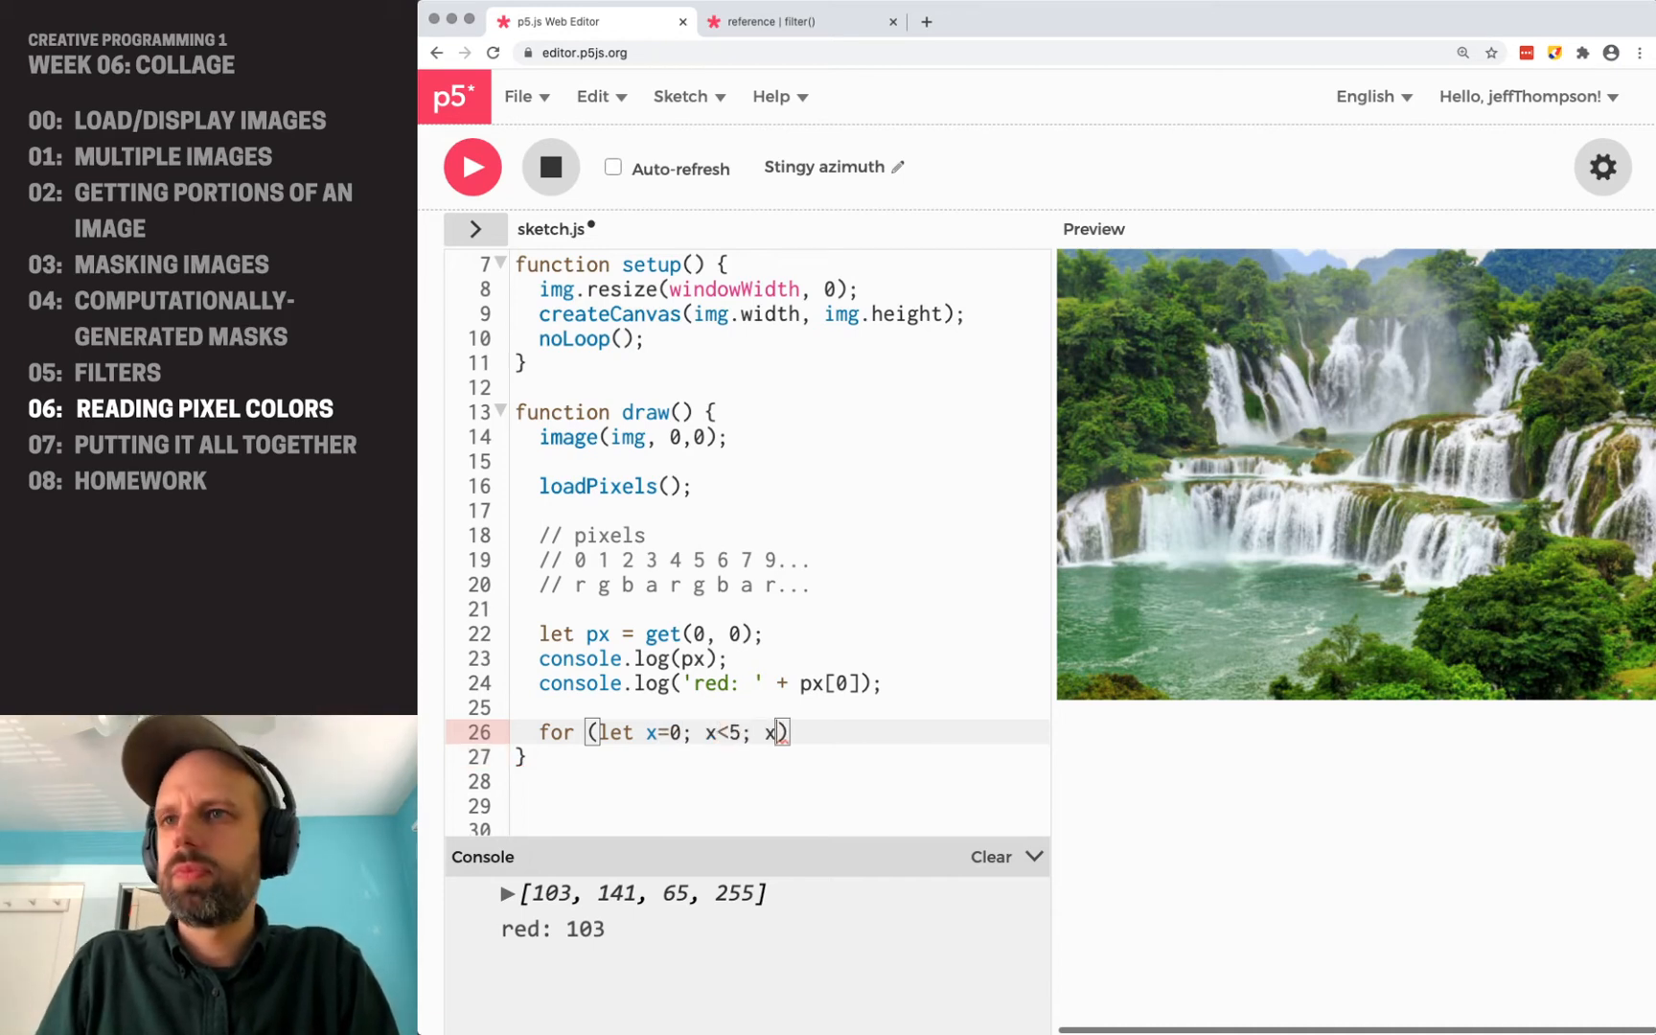
pyautogui.write('++) {')
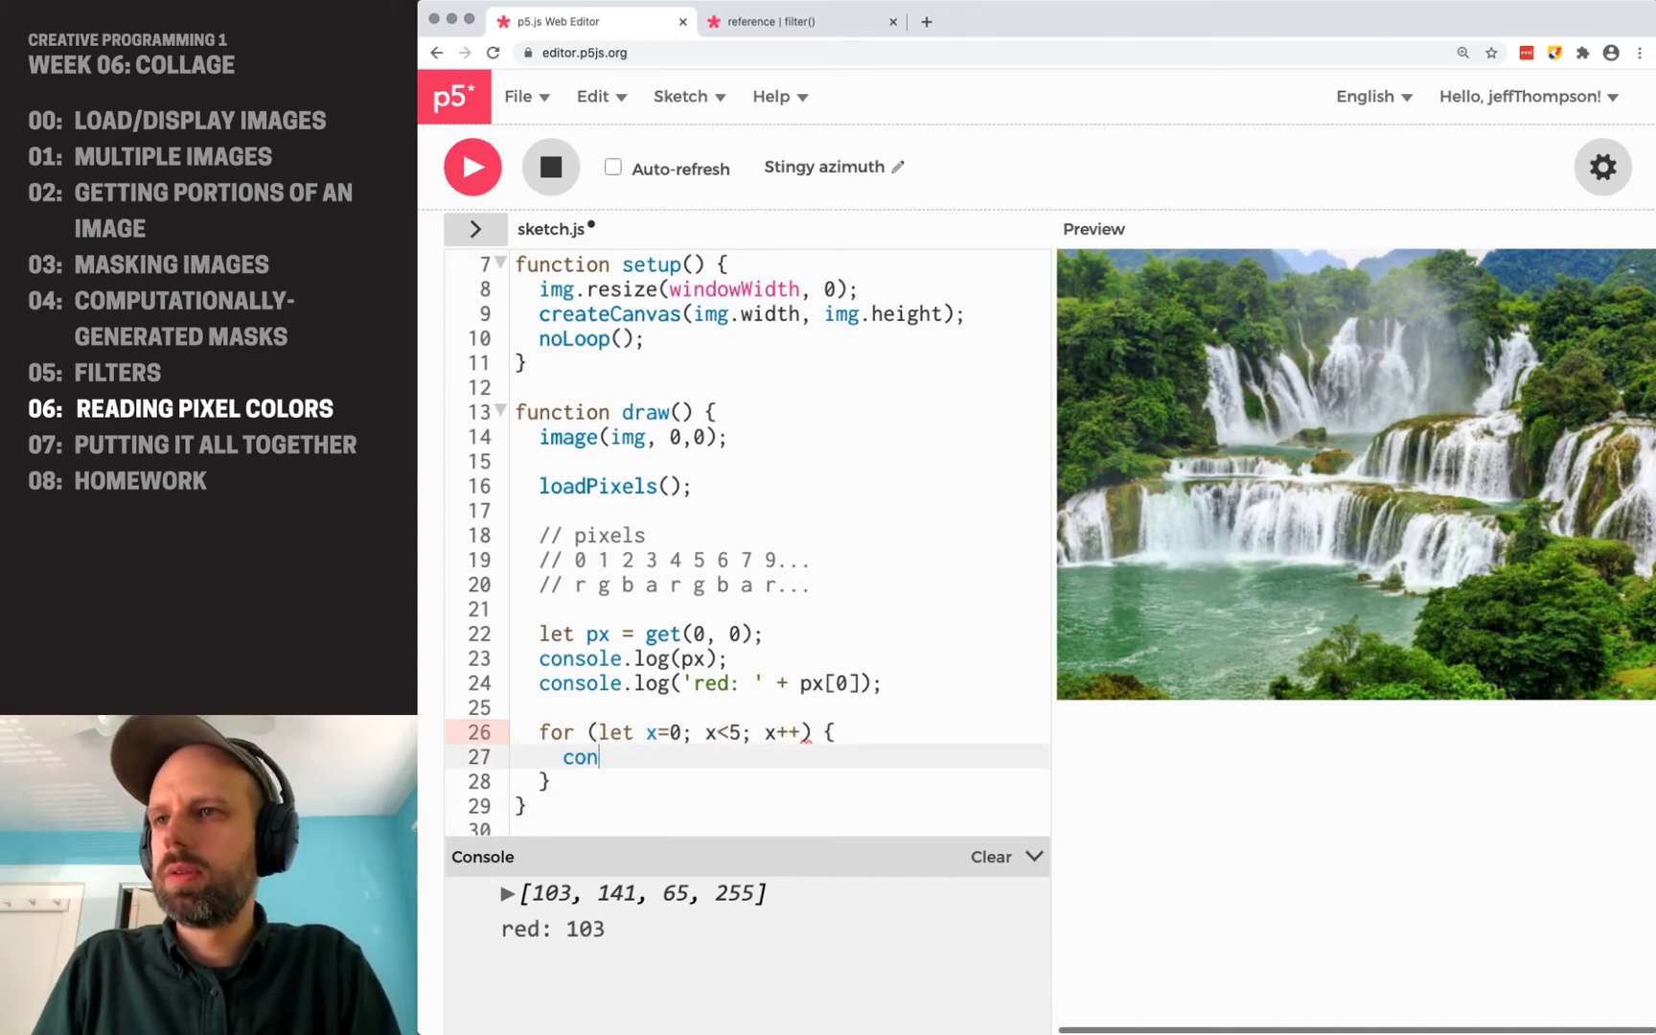
pyautogui.press('backspace')
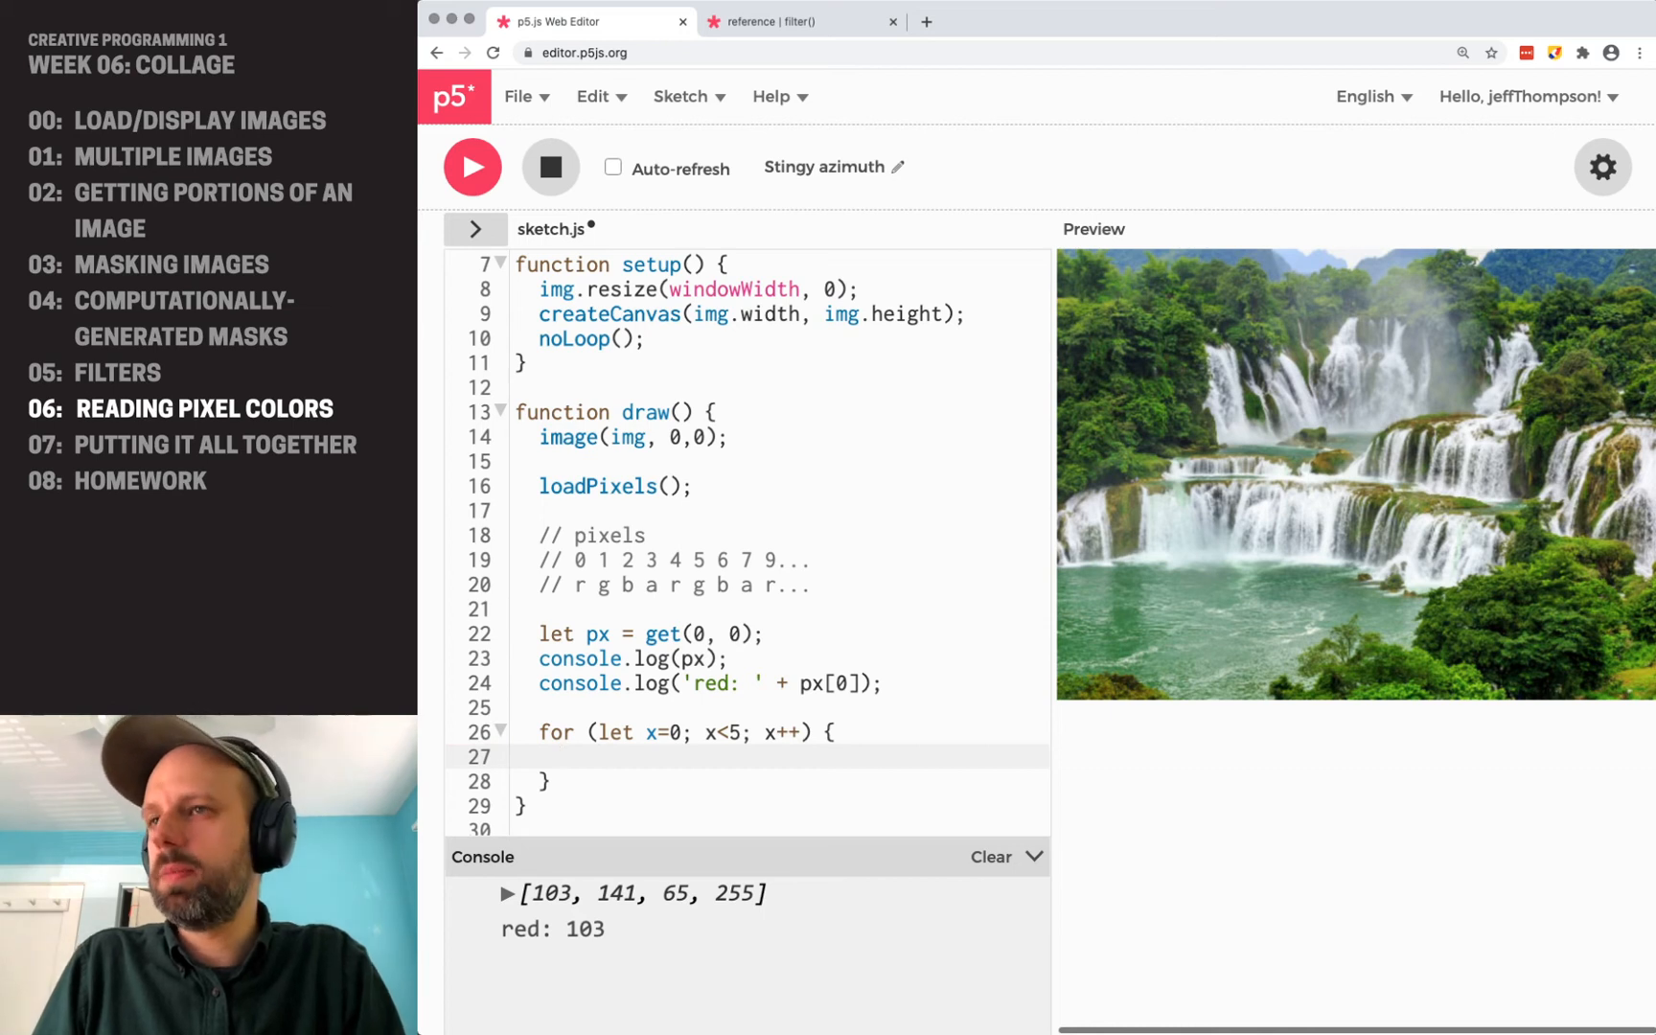
pyautogui.write('px = get()')
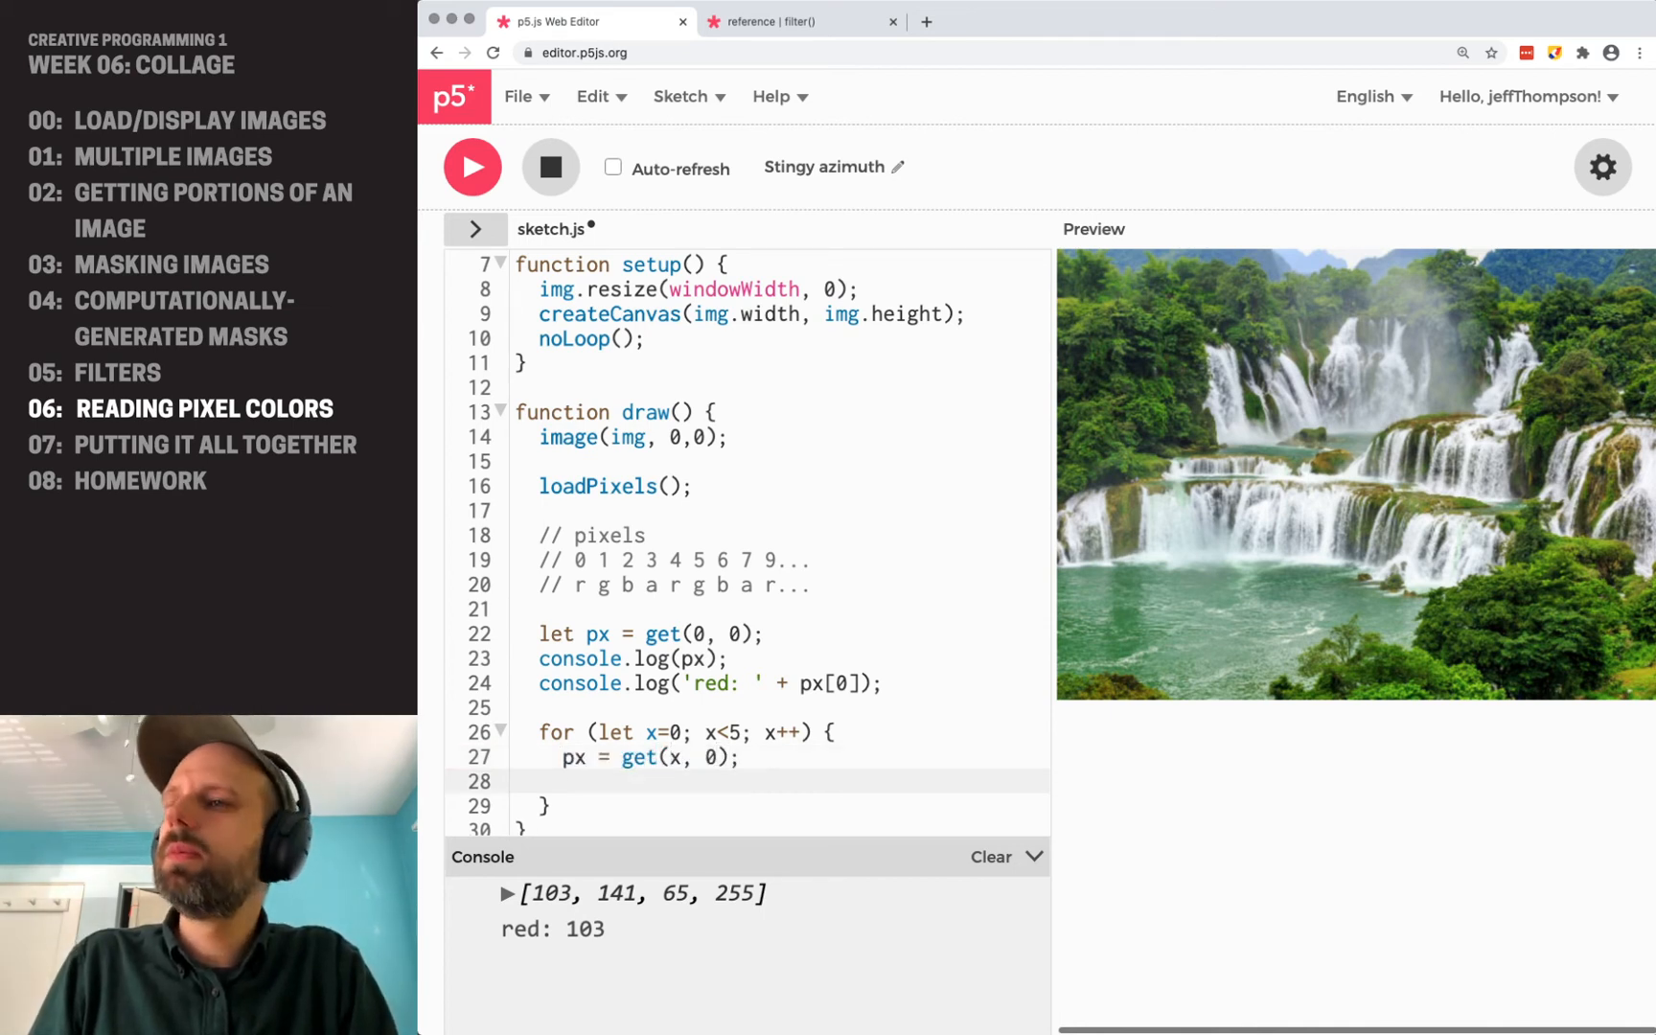
pyautogui.write('console.log')
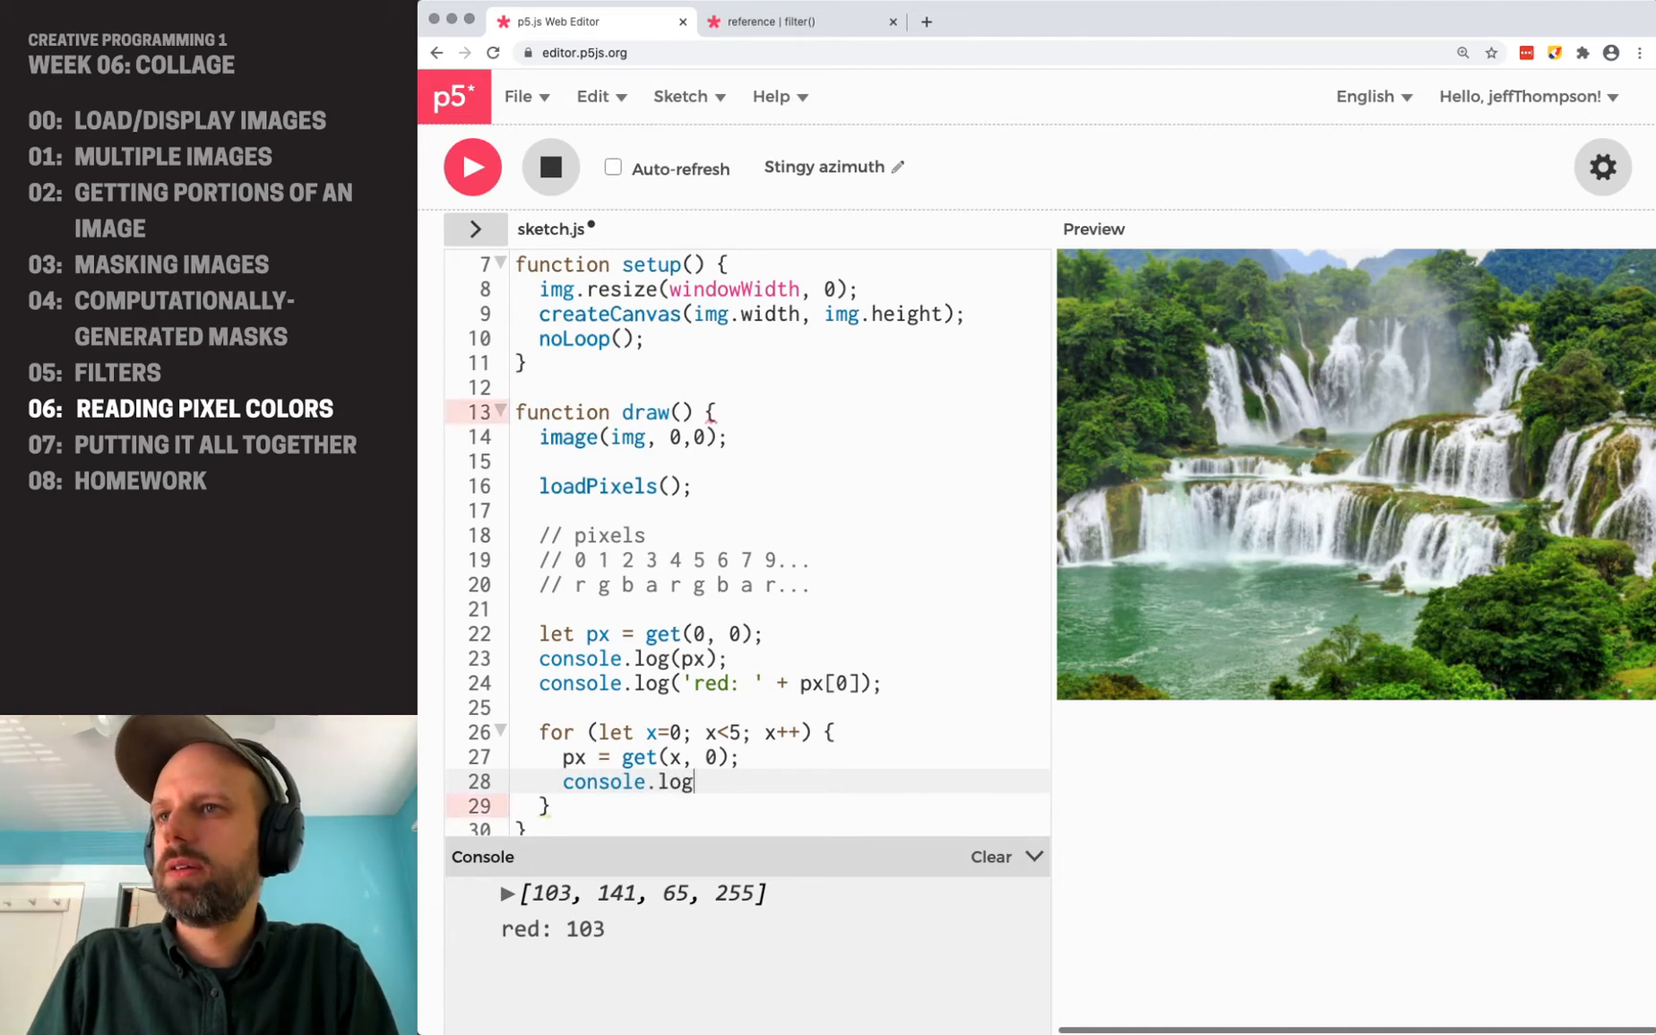
pyautogui.write('(px);')
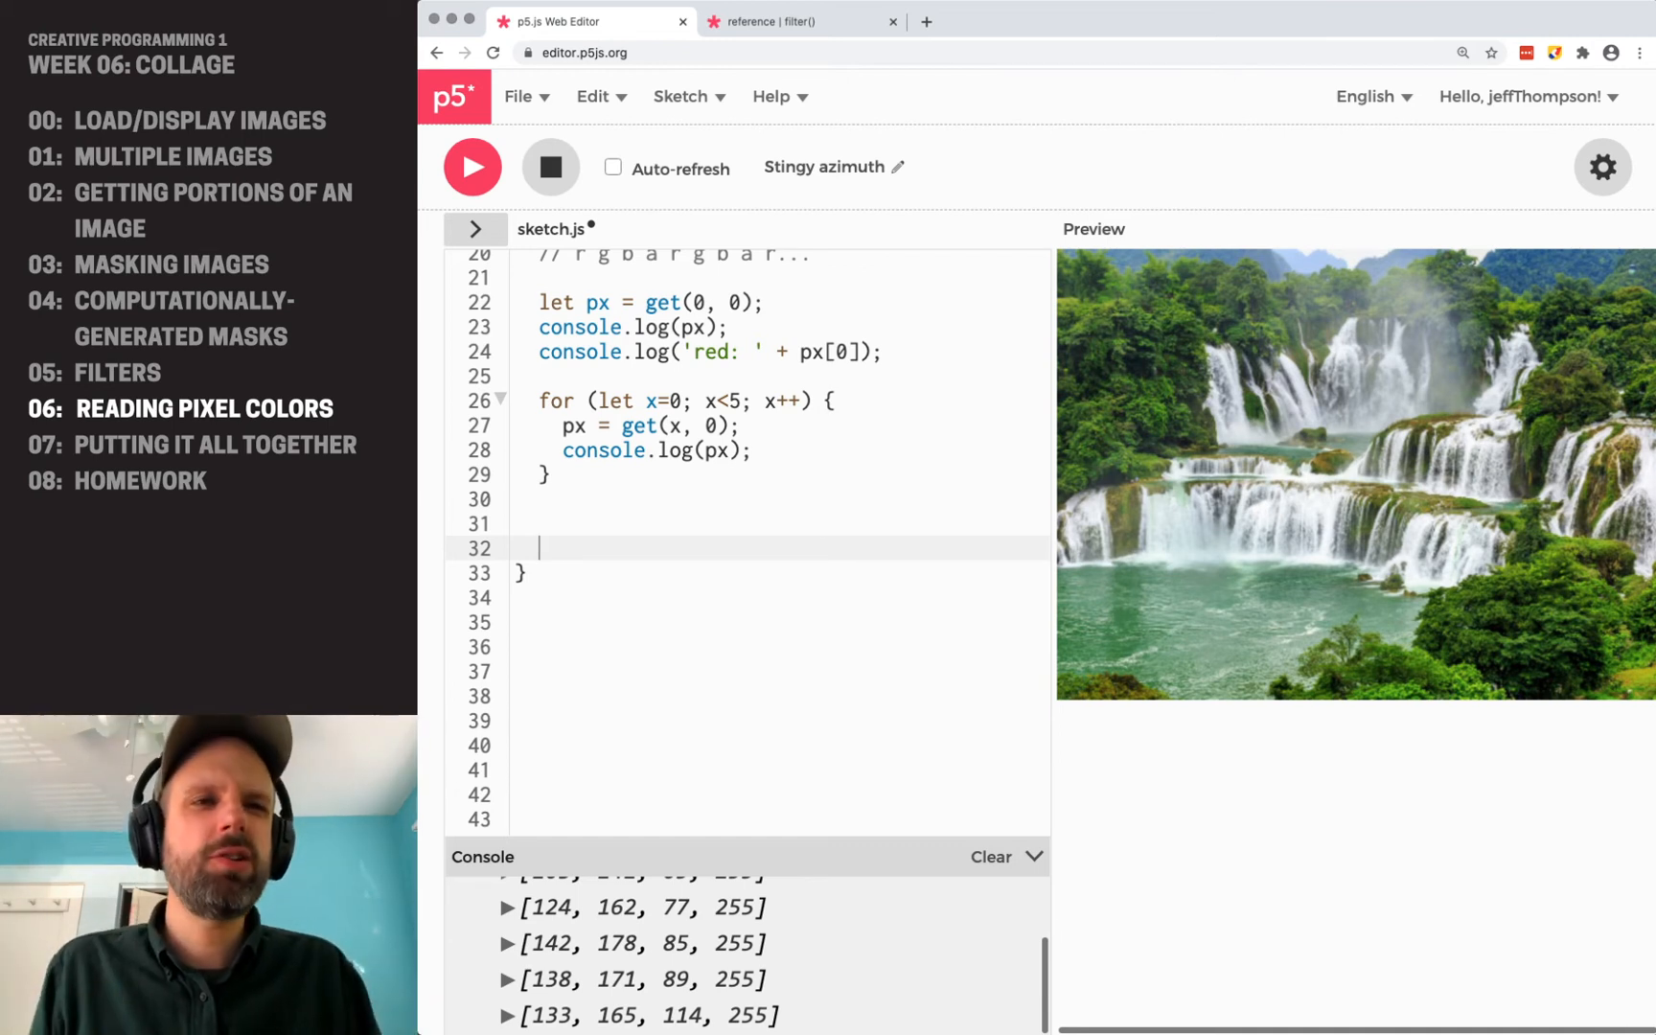
pyautogui.moveTo(686, 553)
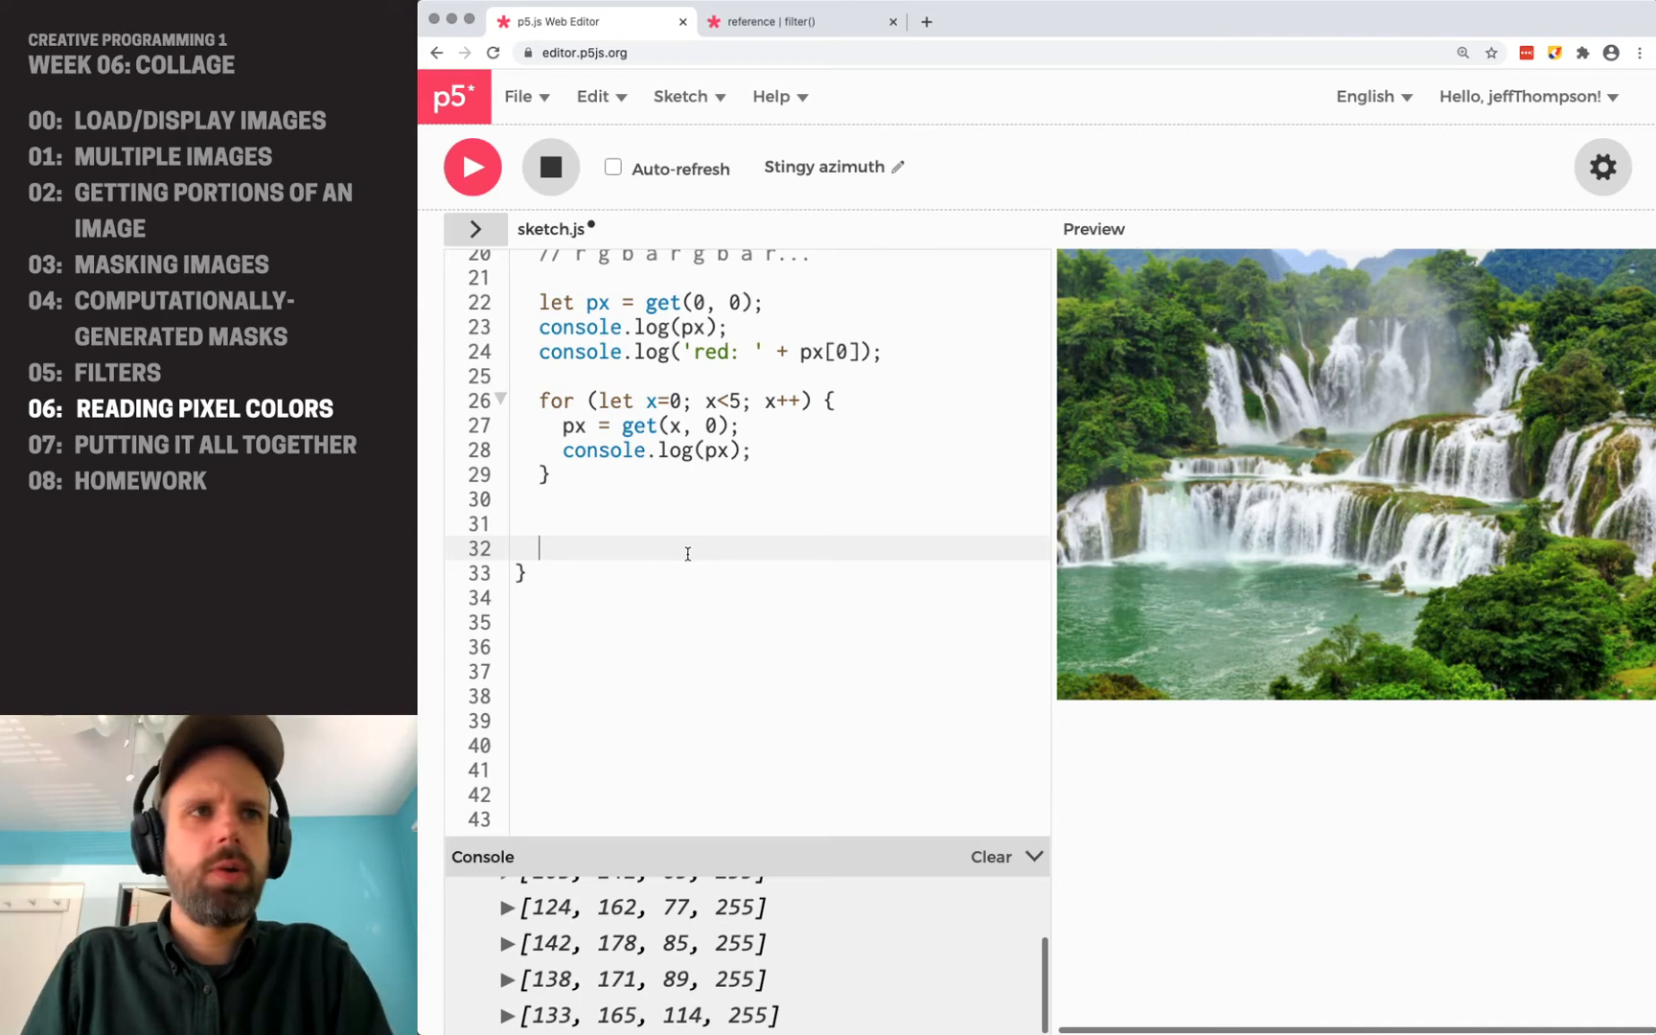
# Write a 5000-iteration for loop picking random x (0 to width) and random y.
pyautogui.write('for (let i')
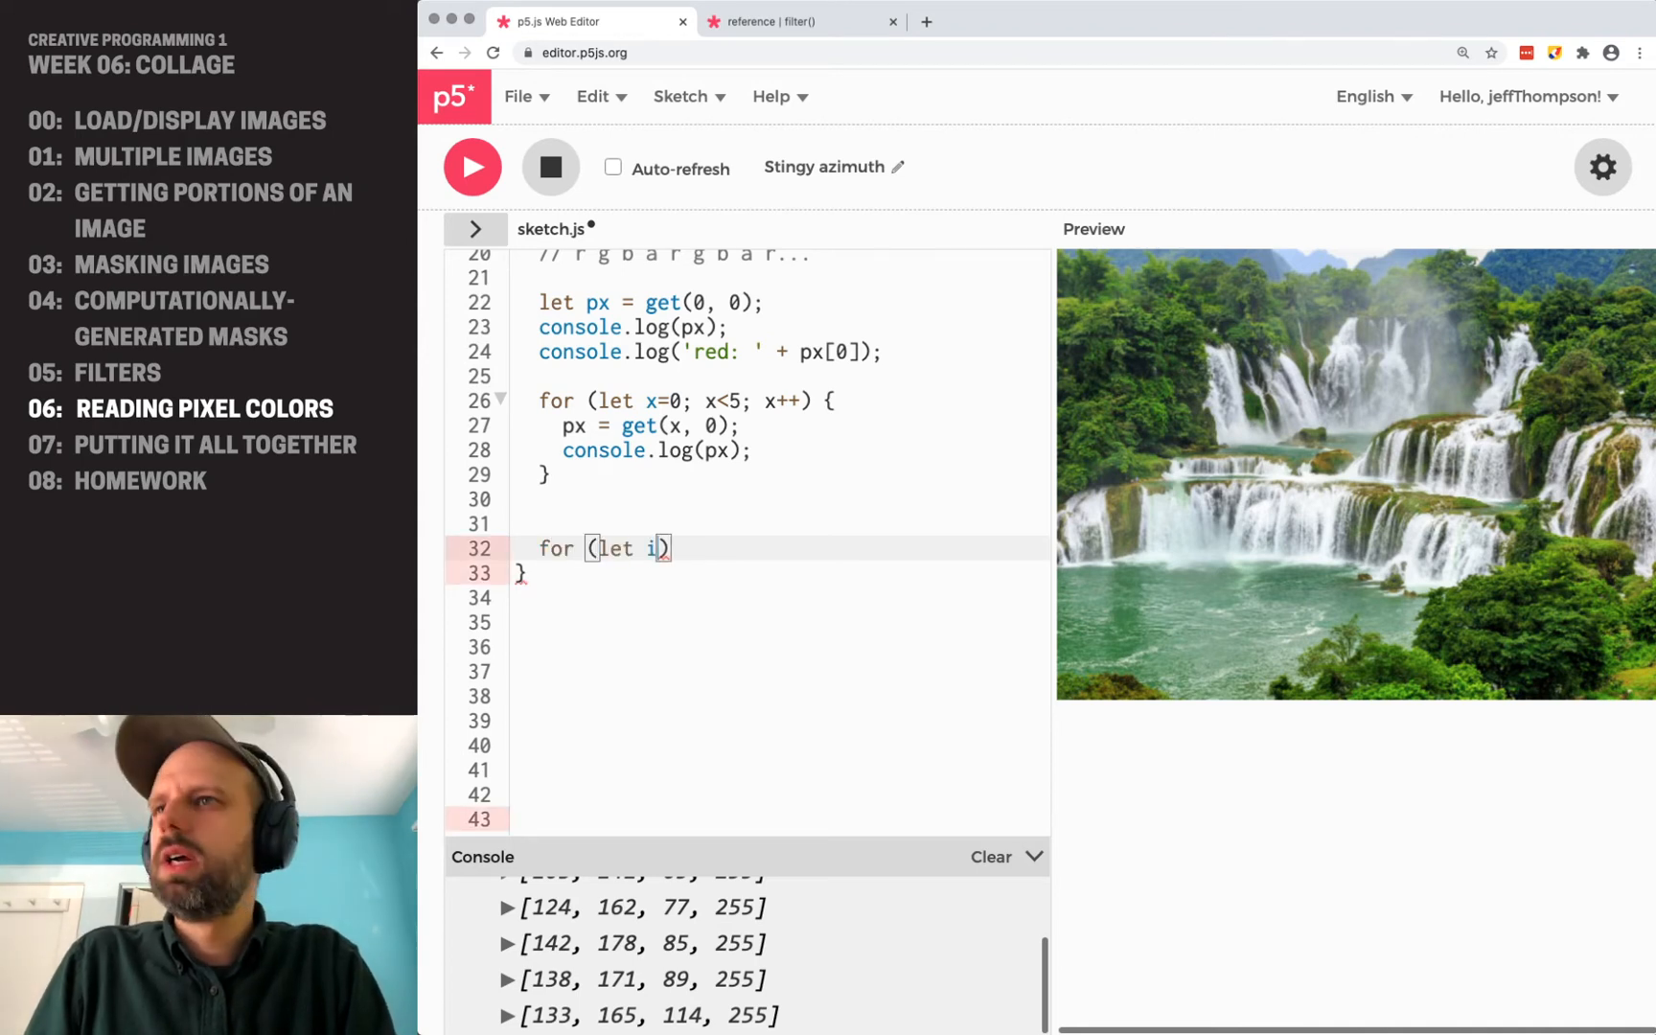
pyautogui.write('=0; i<')
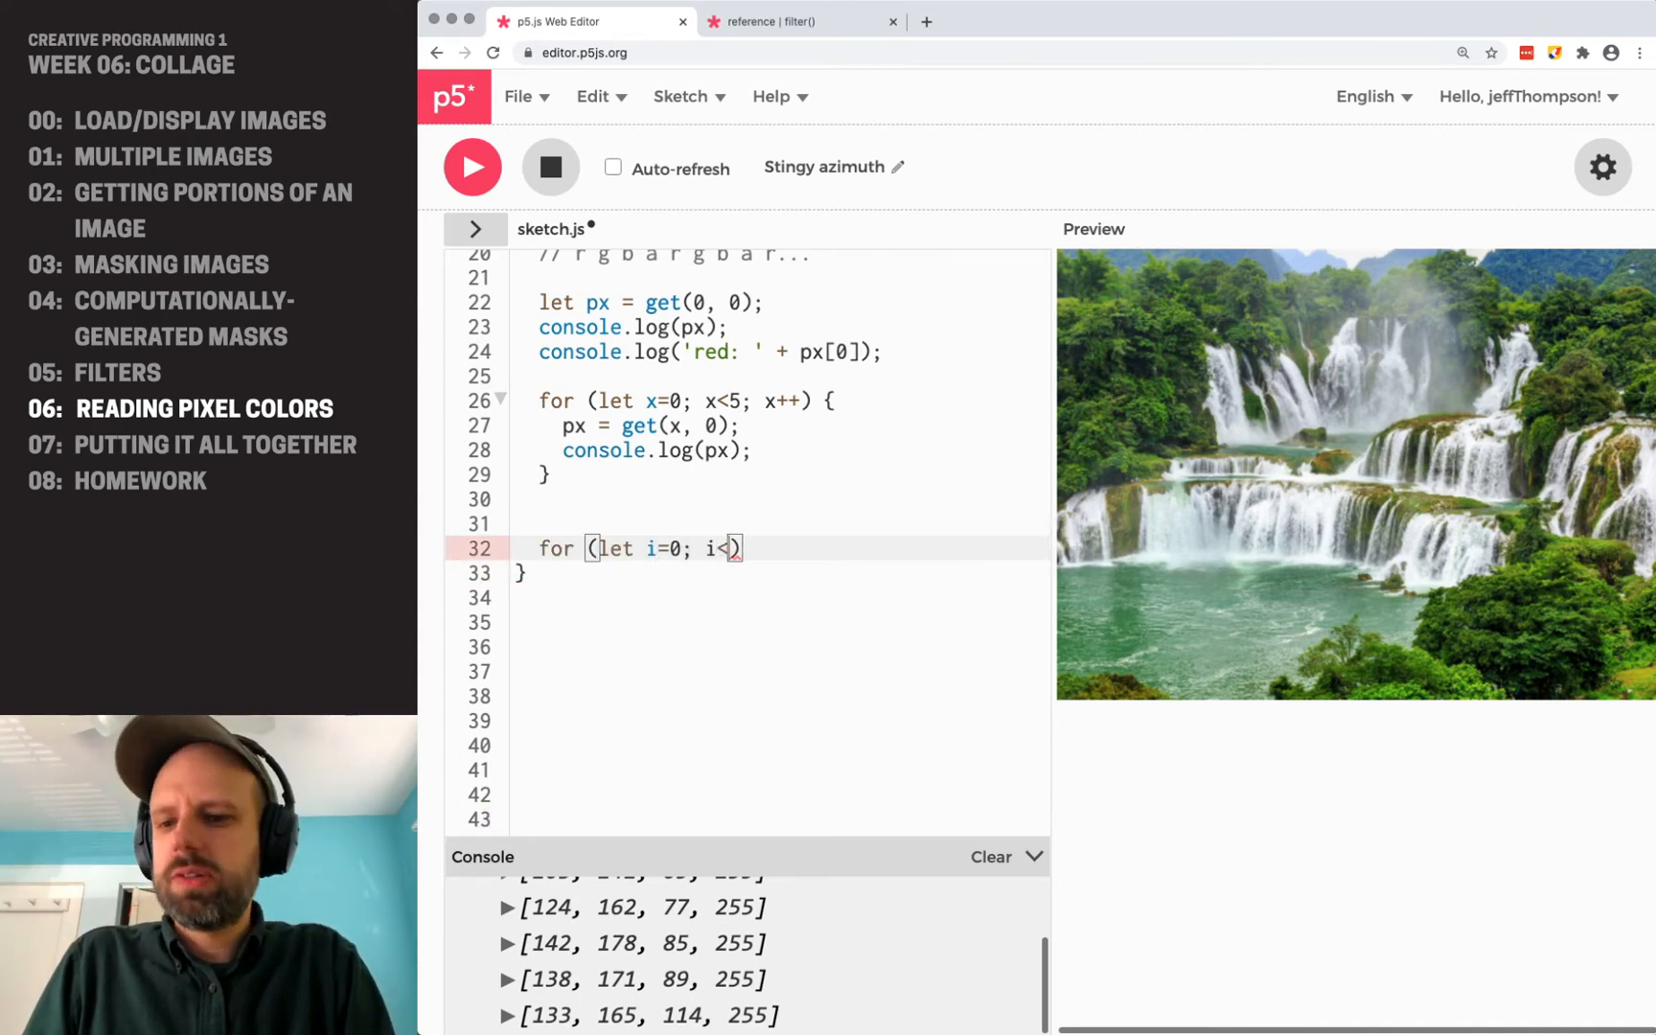
pyautogui.write('5000;')
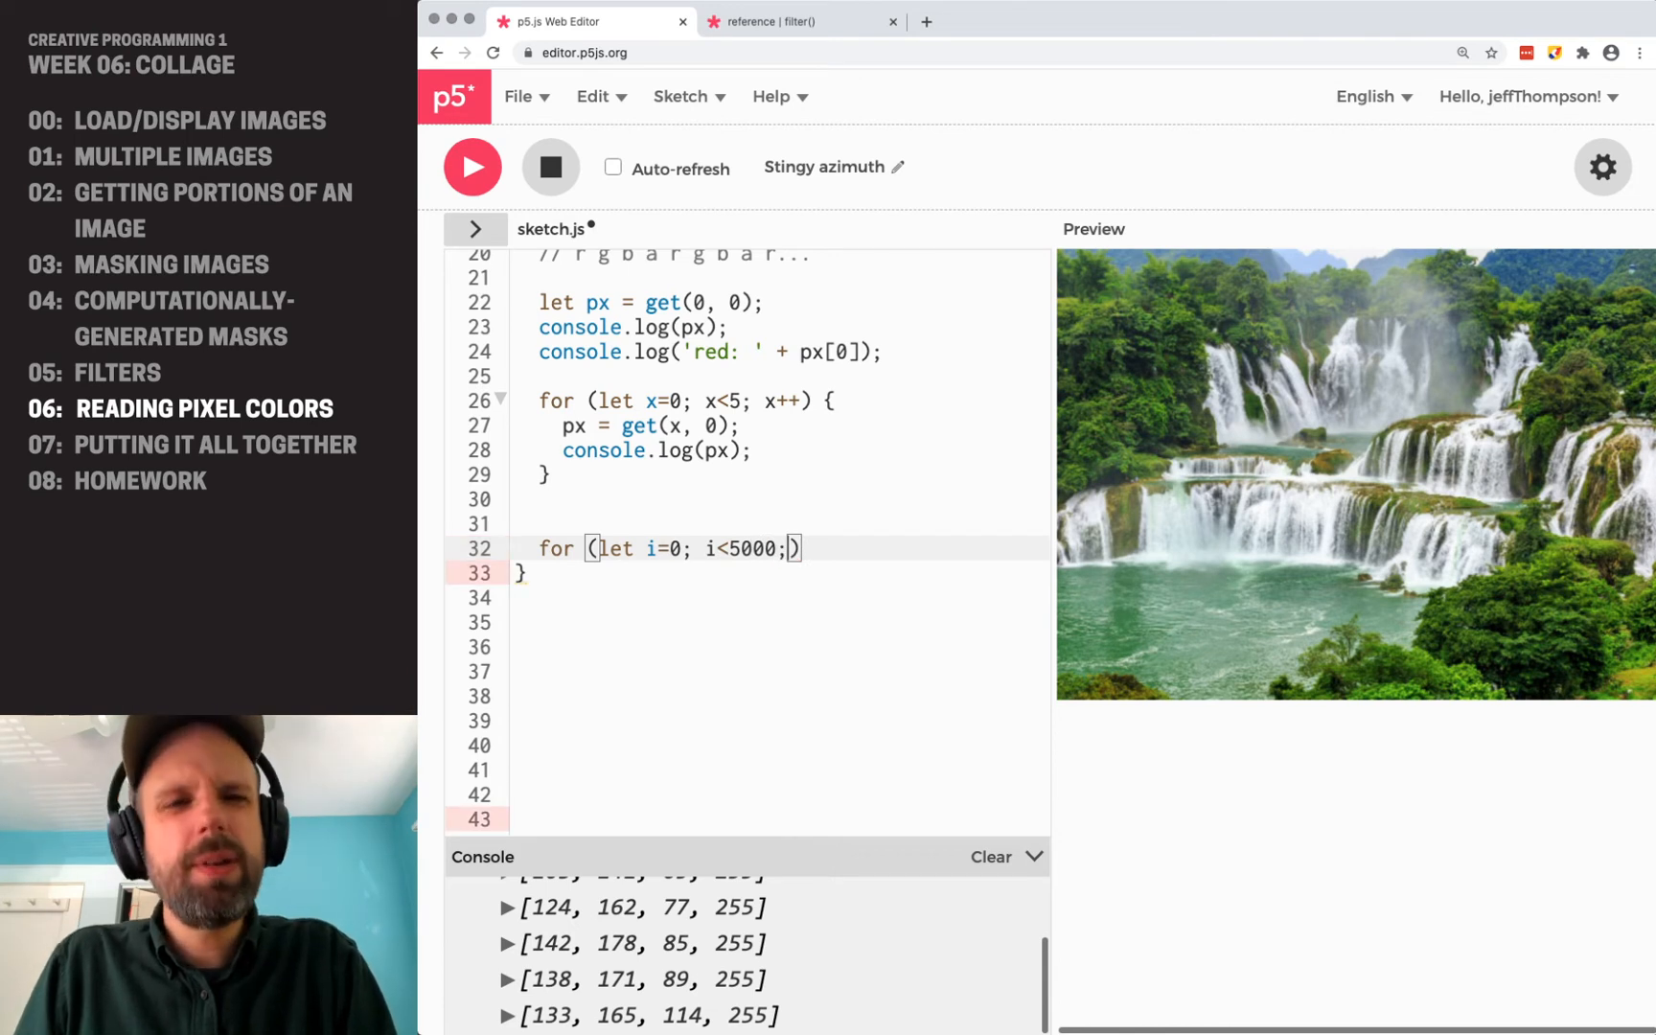
pyautogui.write('i++) {')
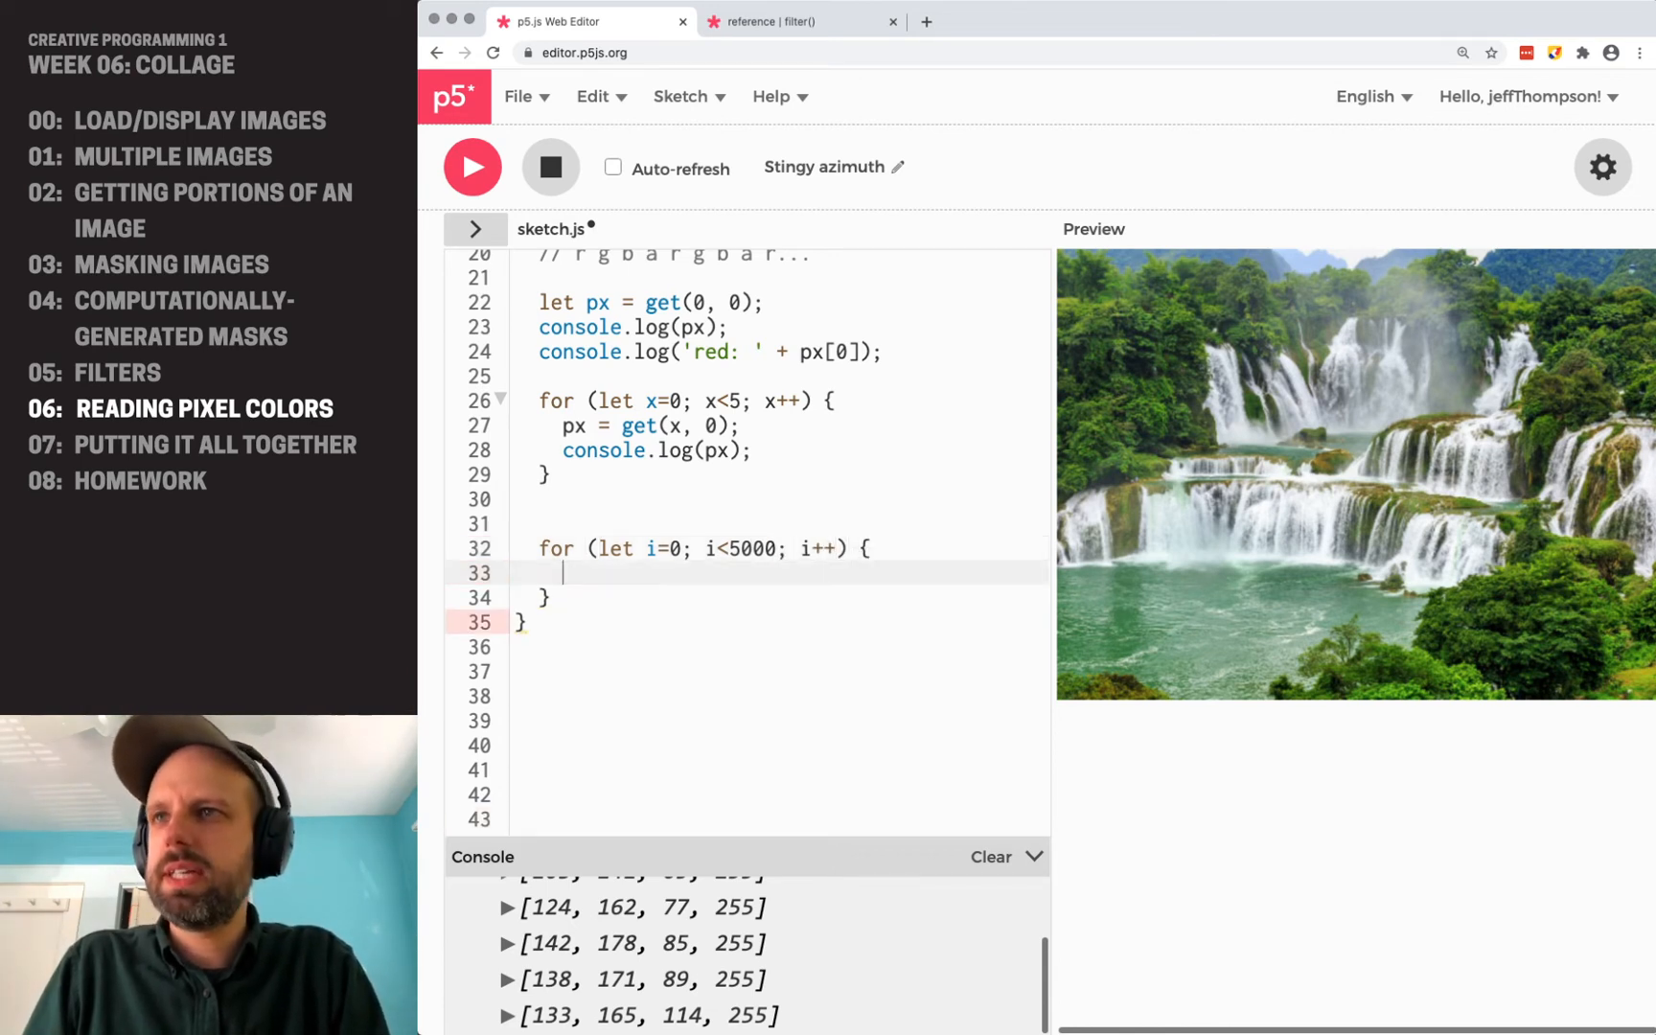
pyautogui.write('let')
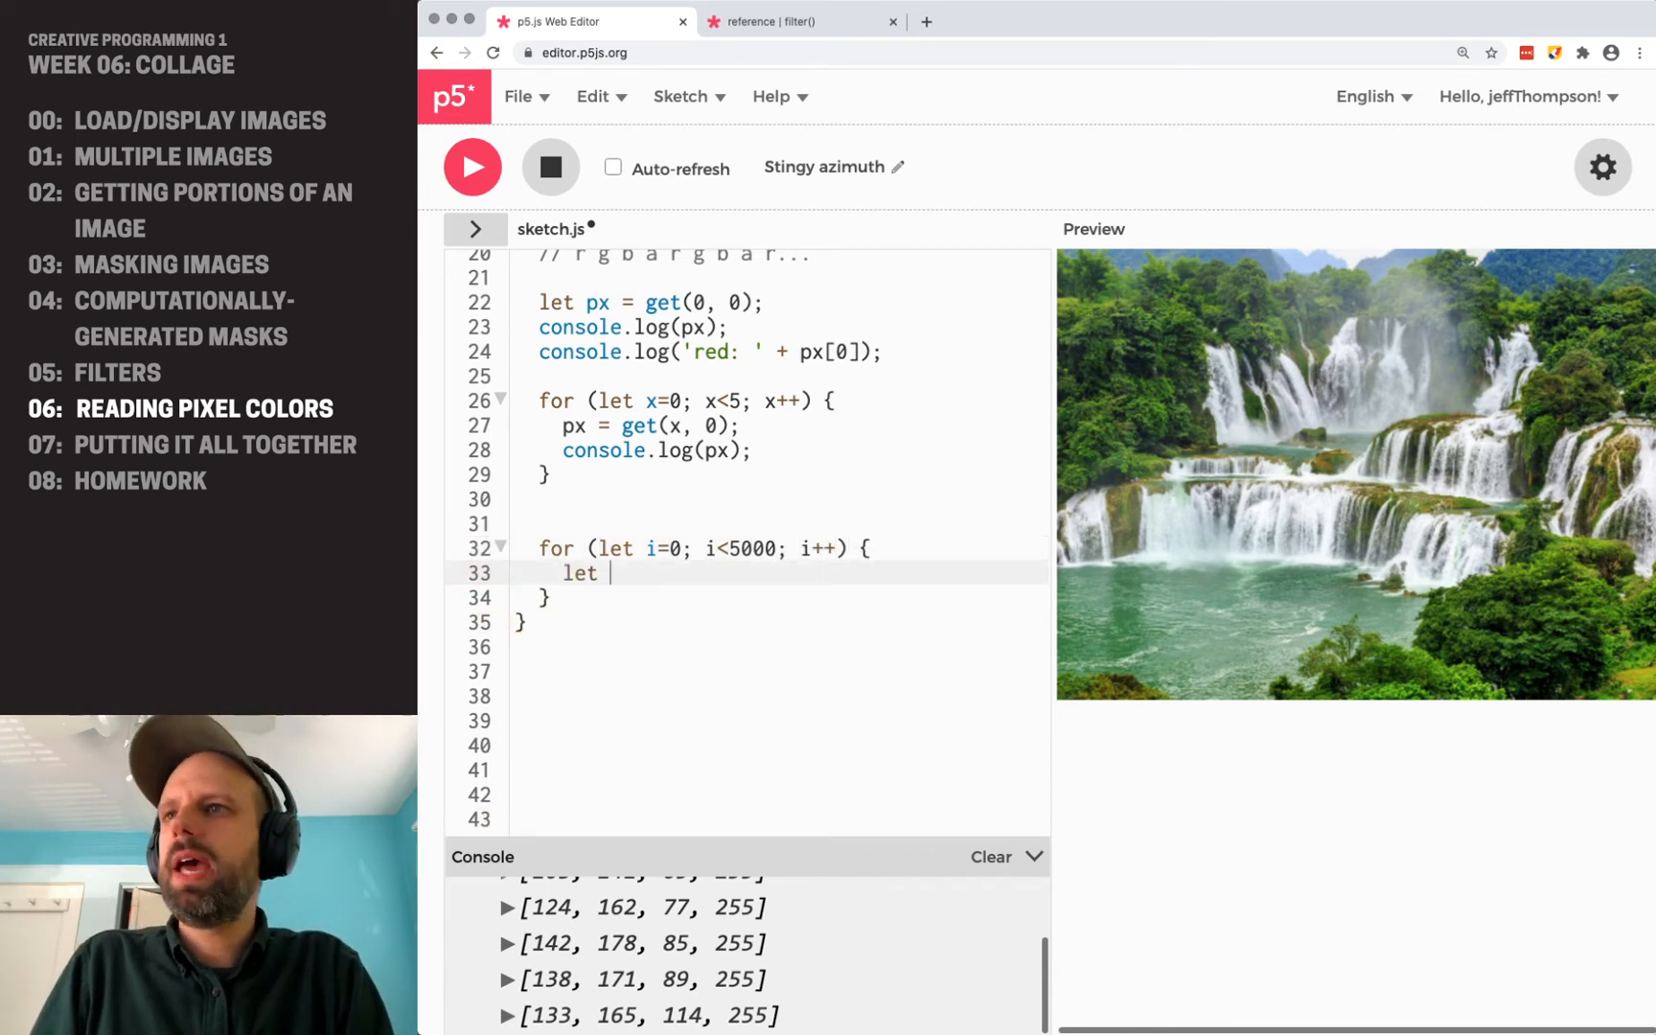
pyautogui.write('x = random()')
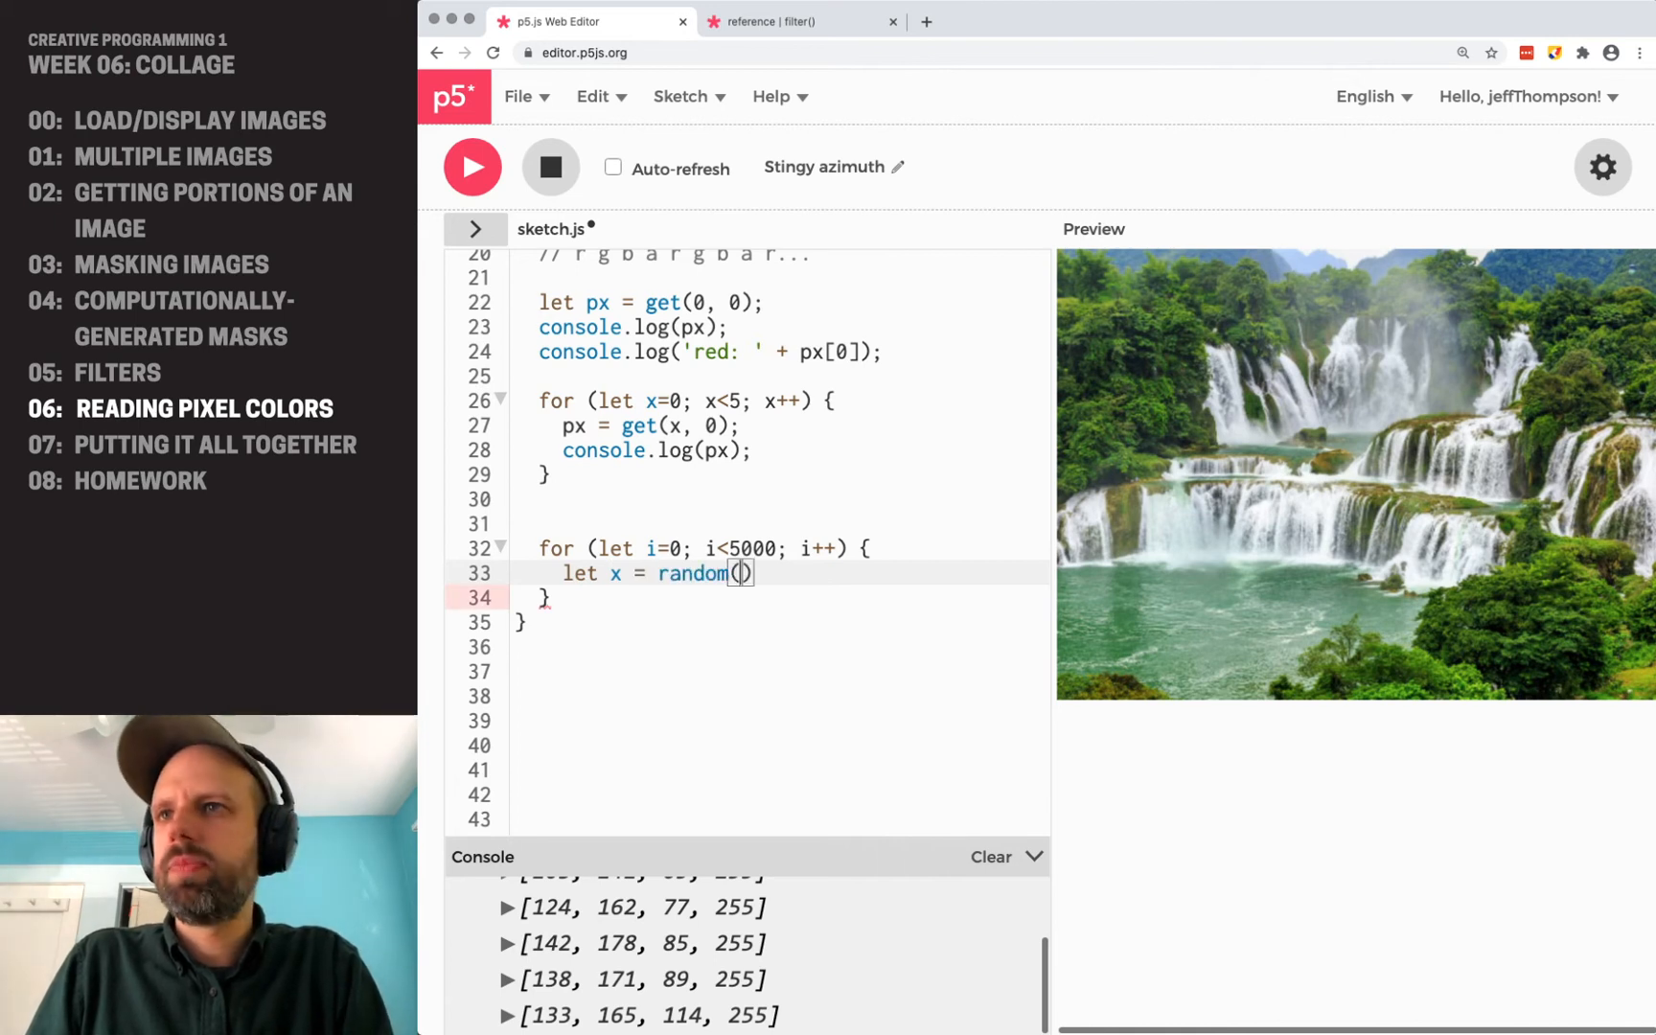
pyautogui.write('0, width')
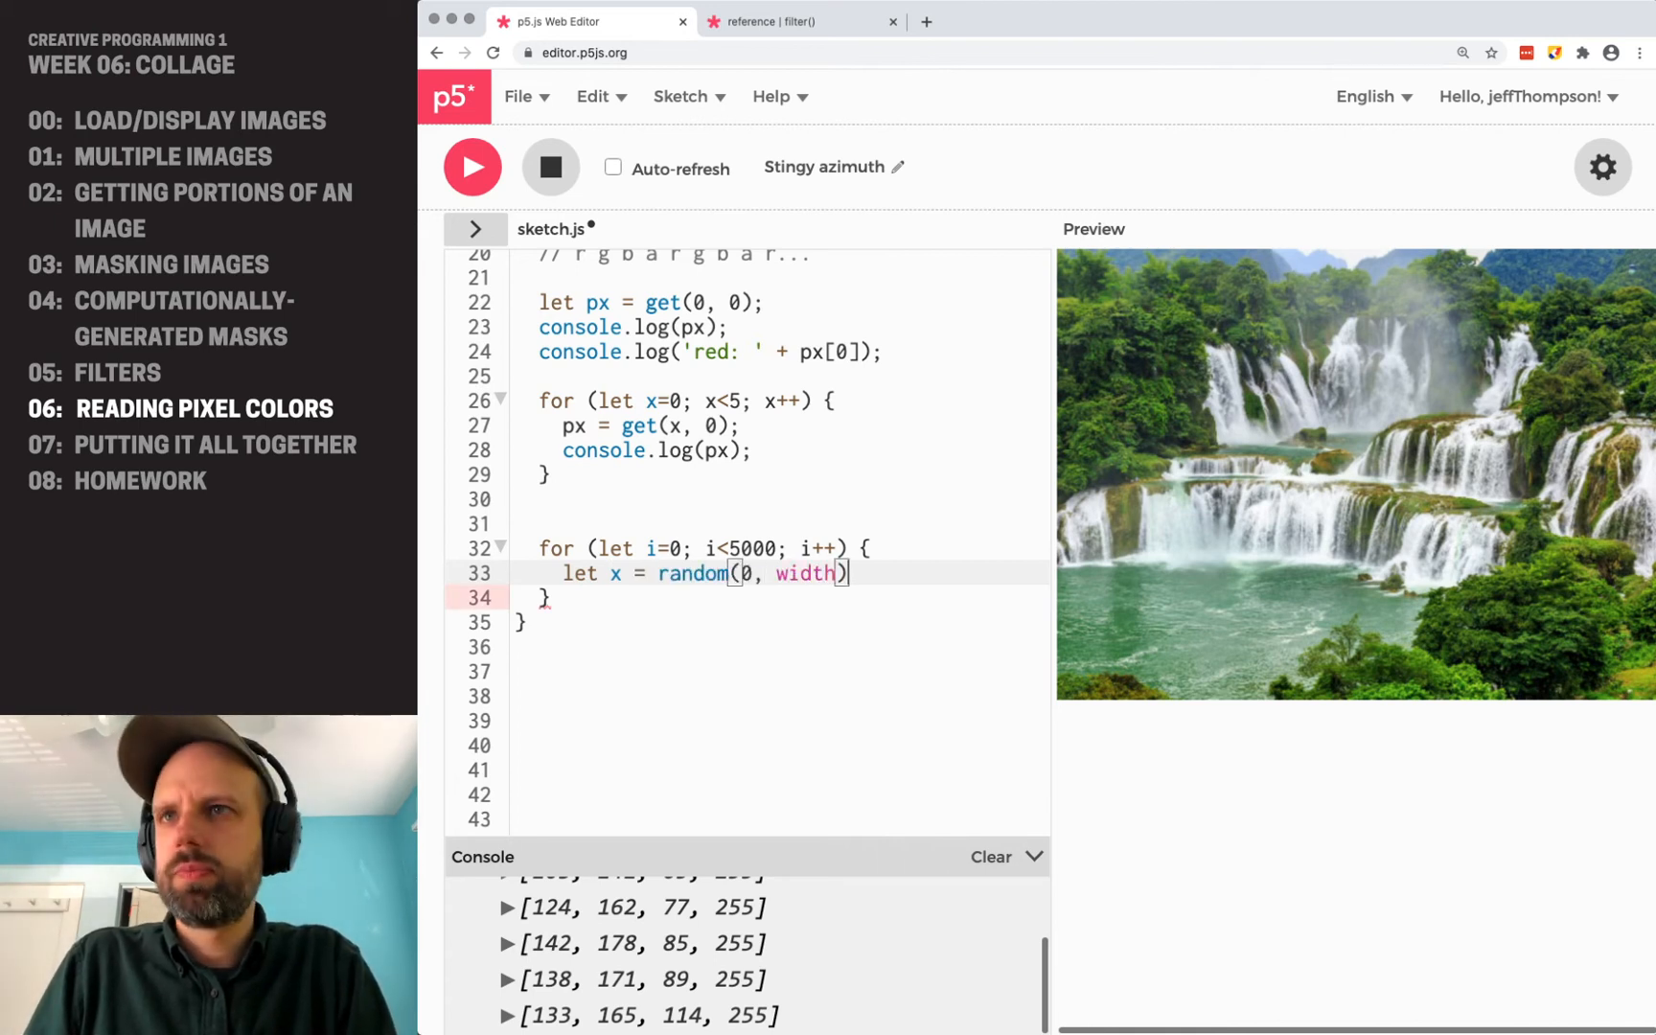
pyautogui.write('let y = random(0, height);')
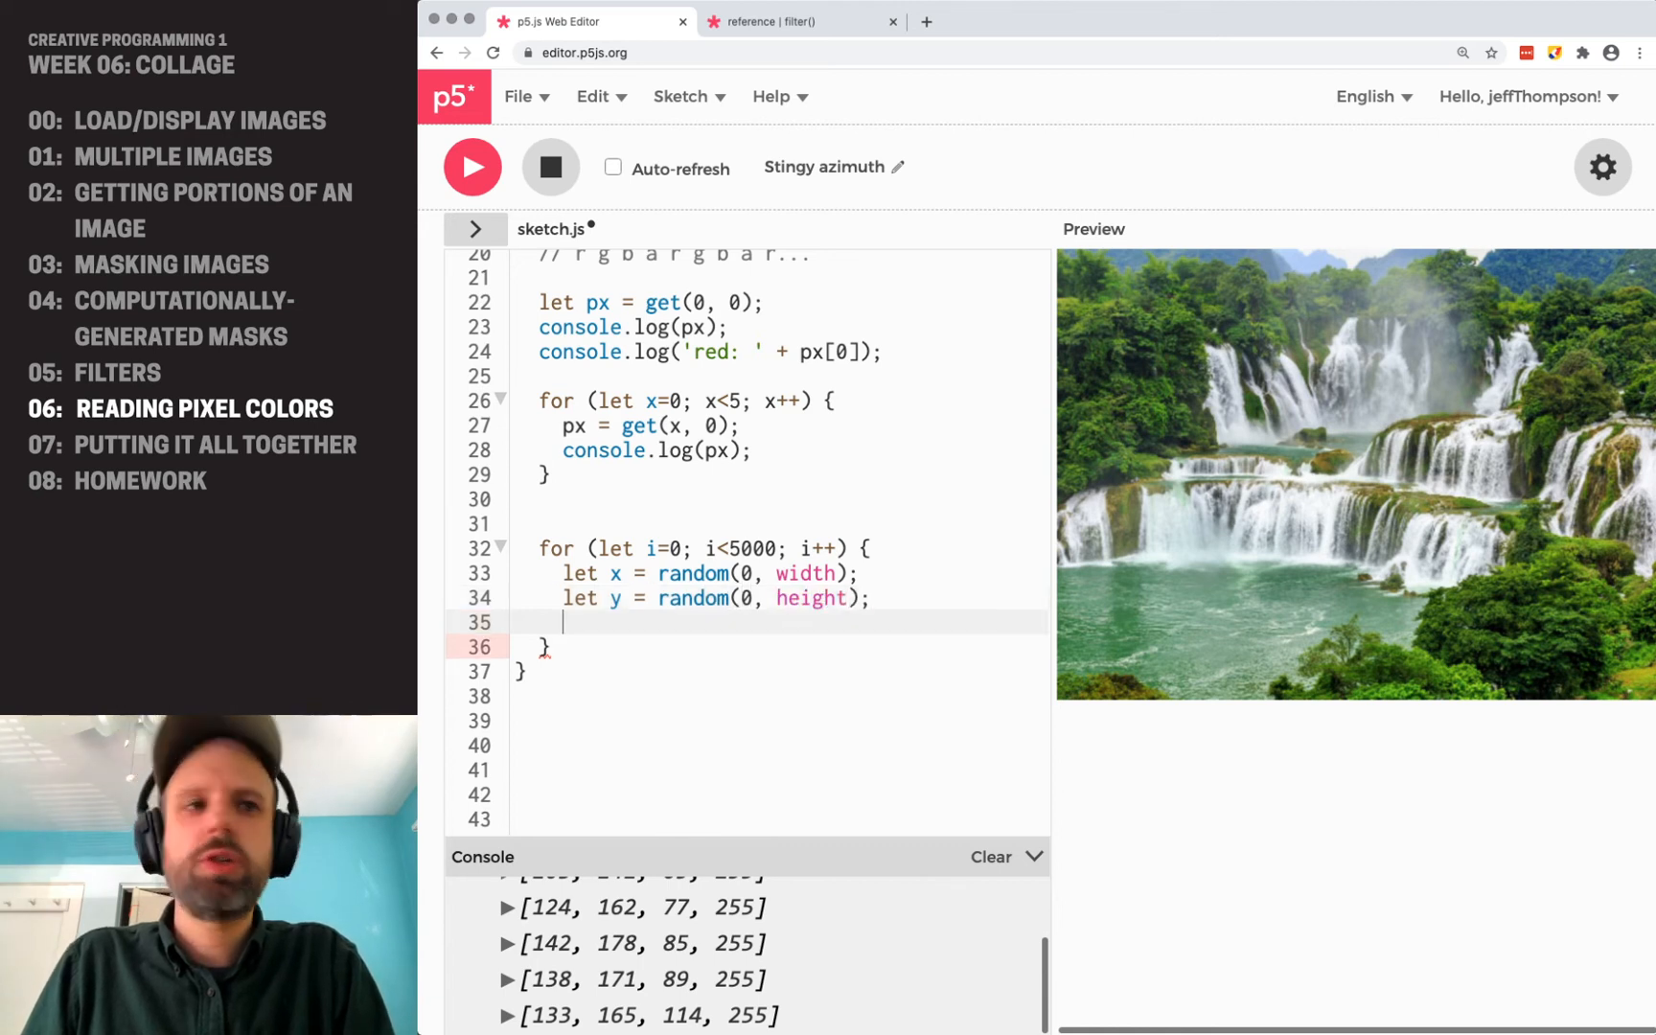
# Inside the loop, add let c = color(0); and set(x, y, c);.
pyautogui.write('let c =')
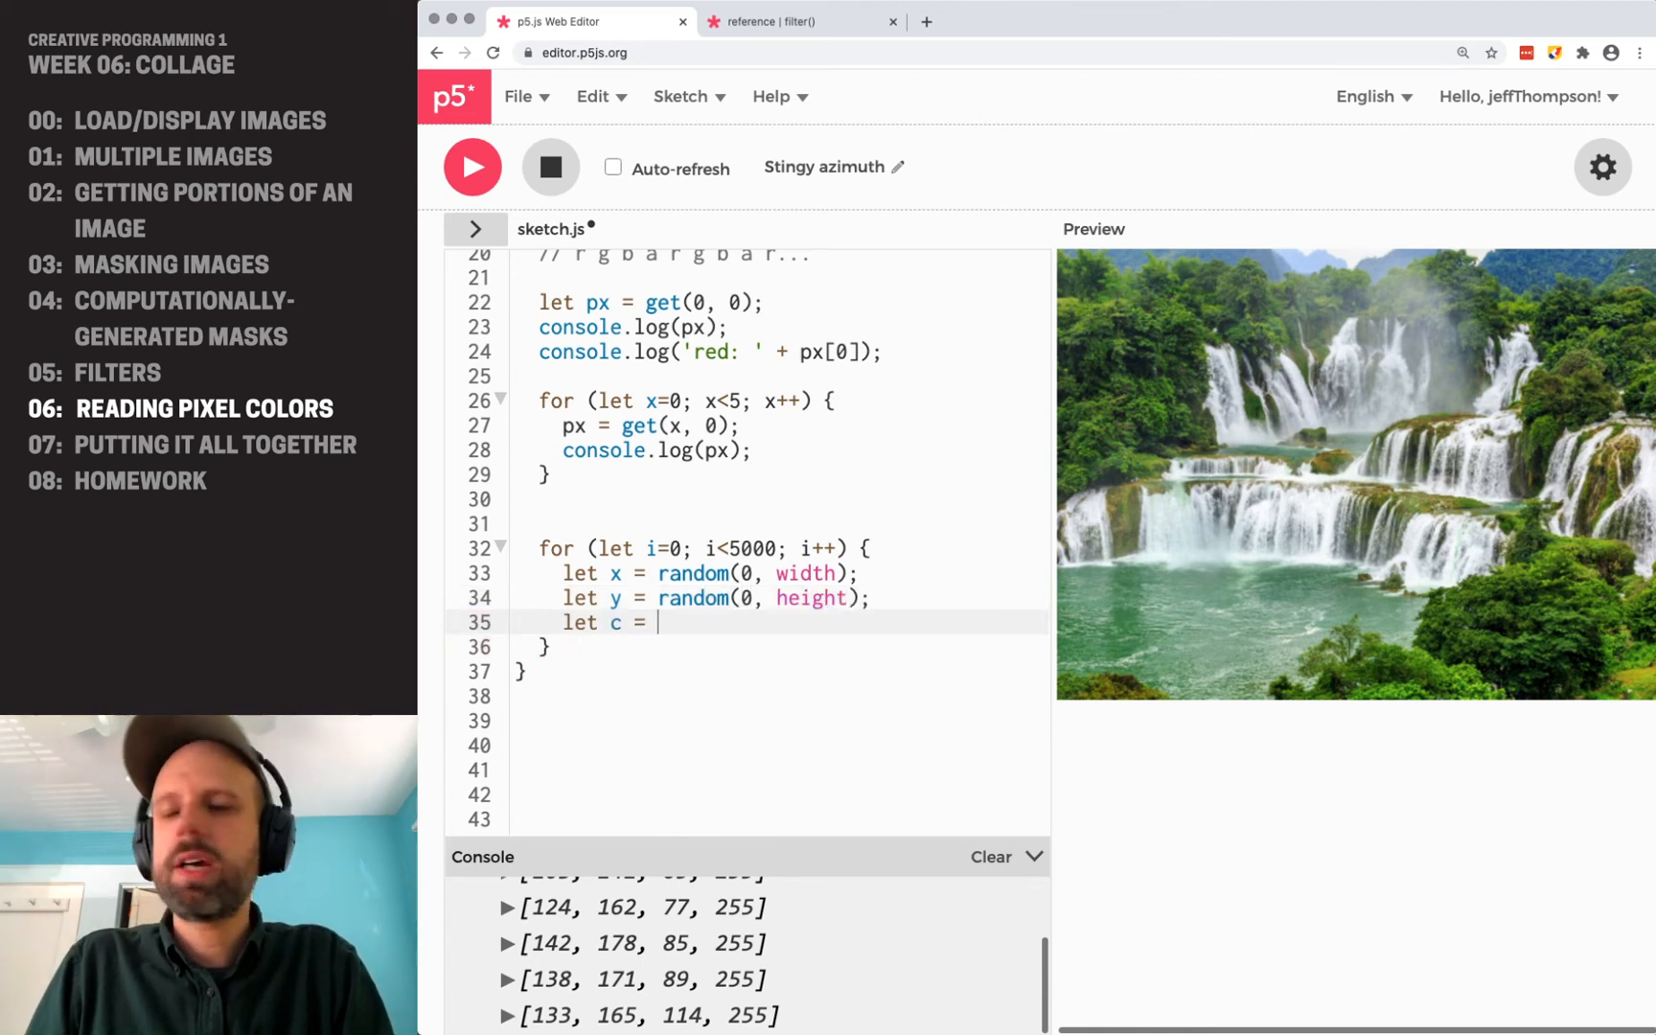
pyautogui.write('color()')
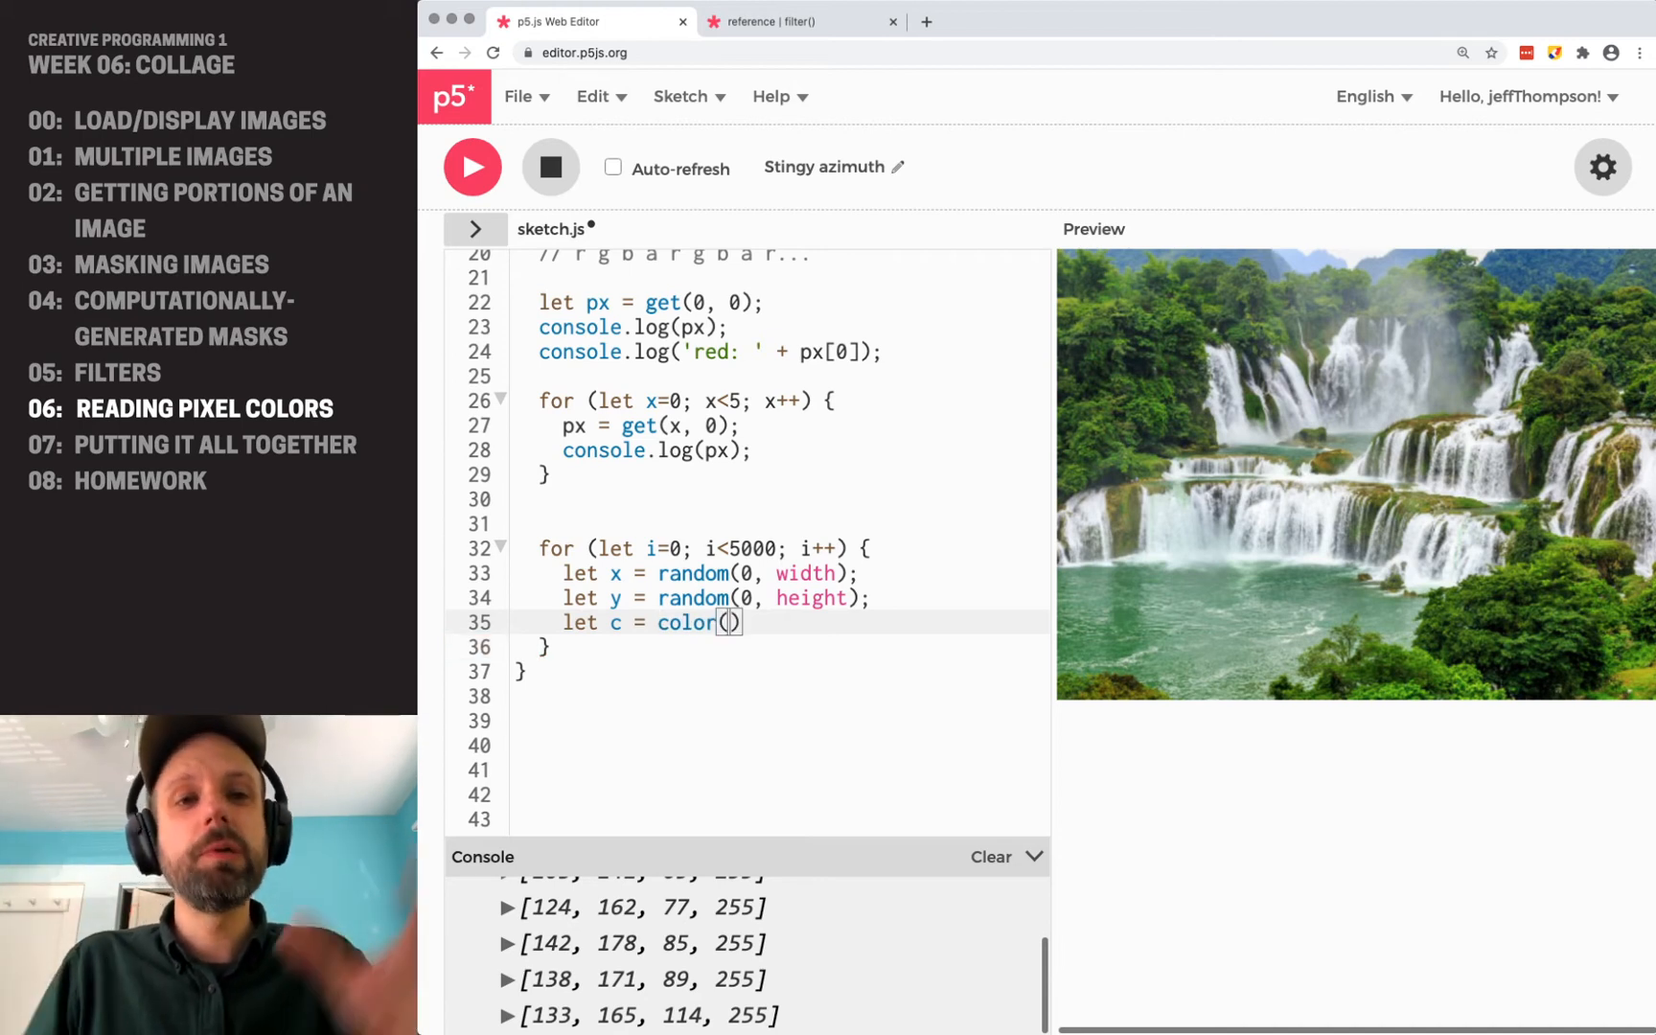
pyautogui.write('0, 0, 0')
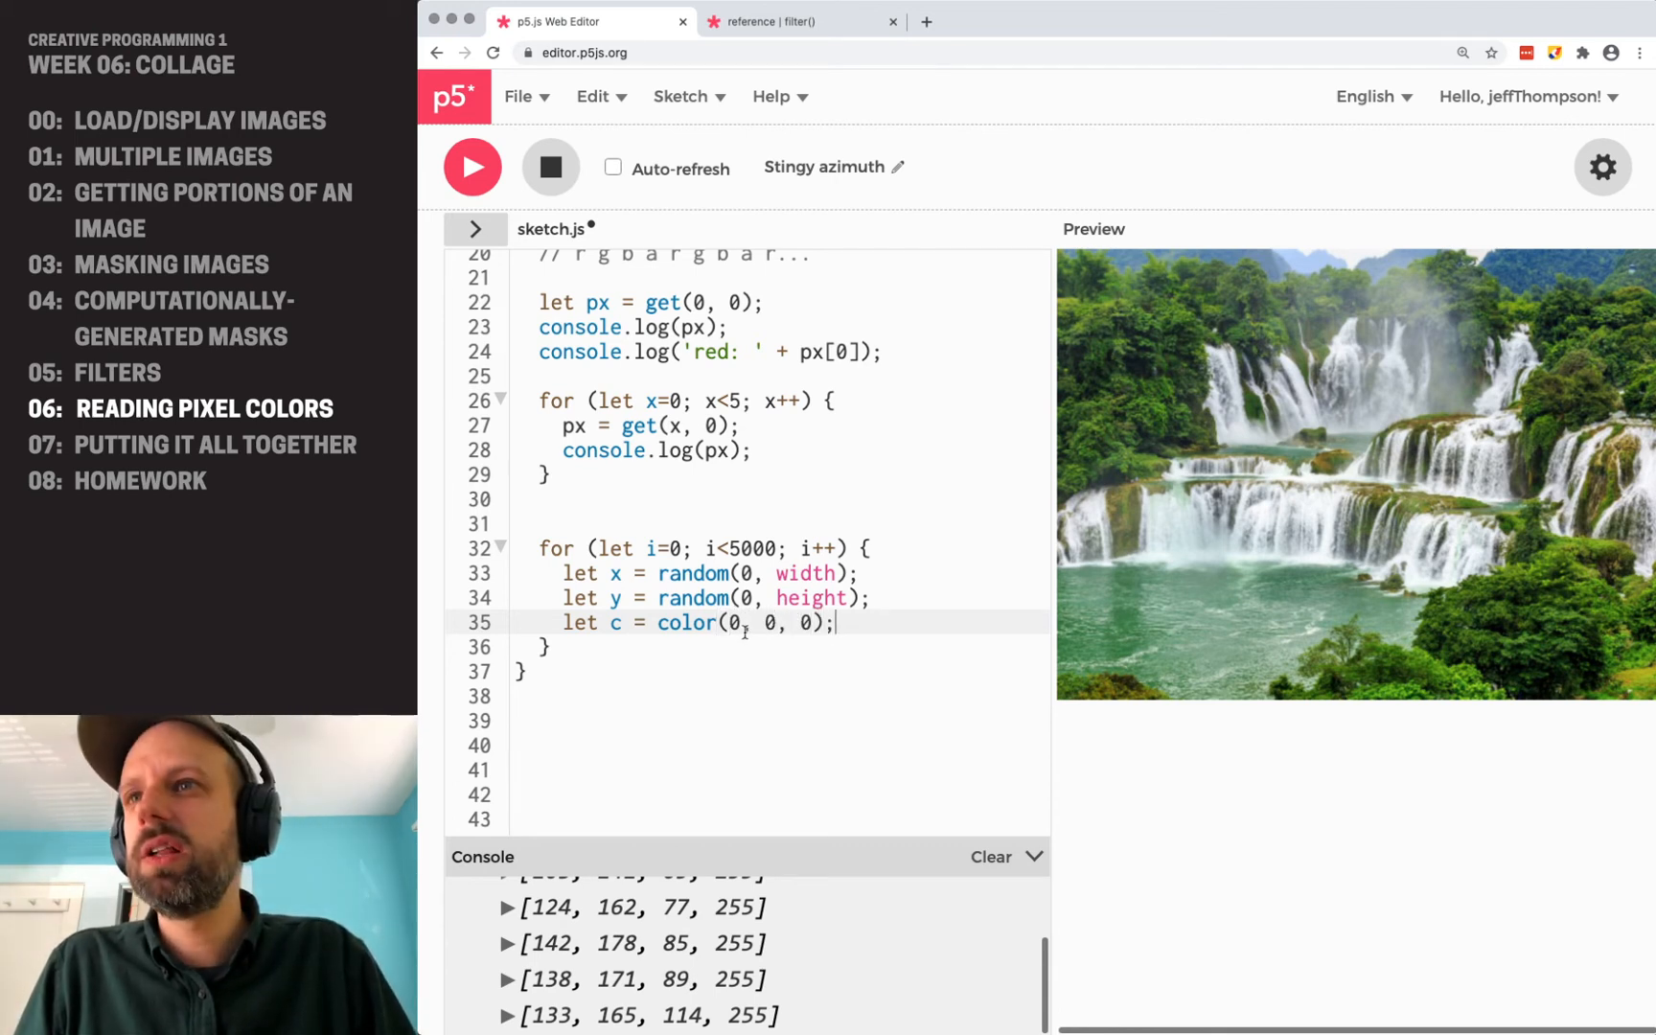
pyautogui.moveTo(728, 623); pyautogui.dragTo(822, 623)
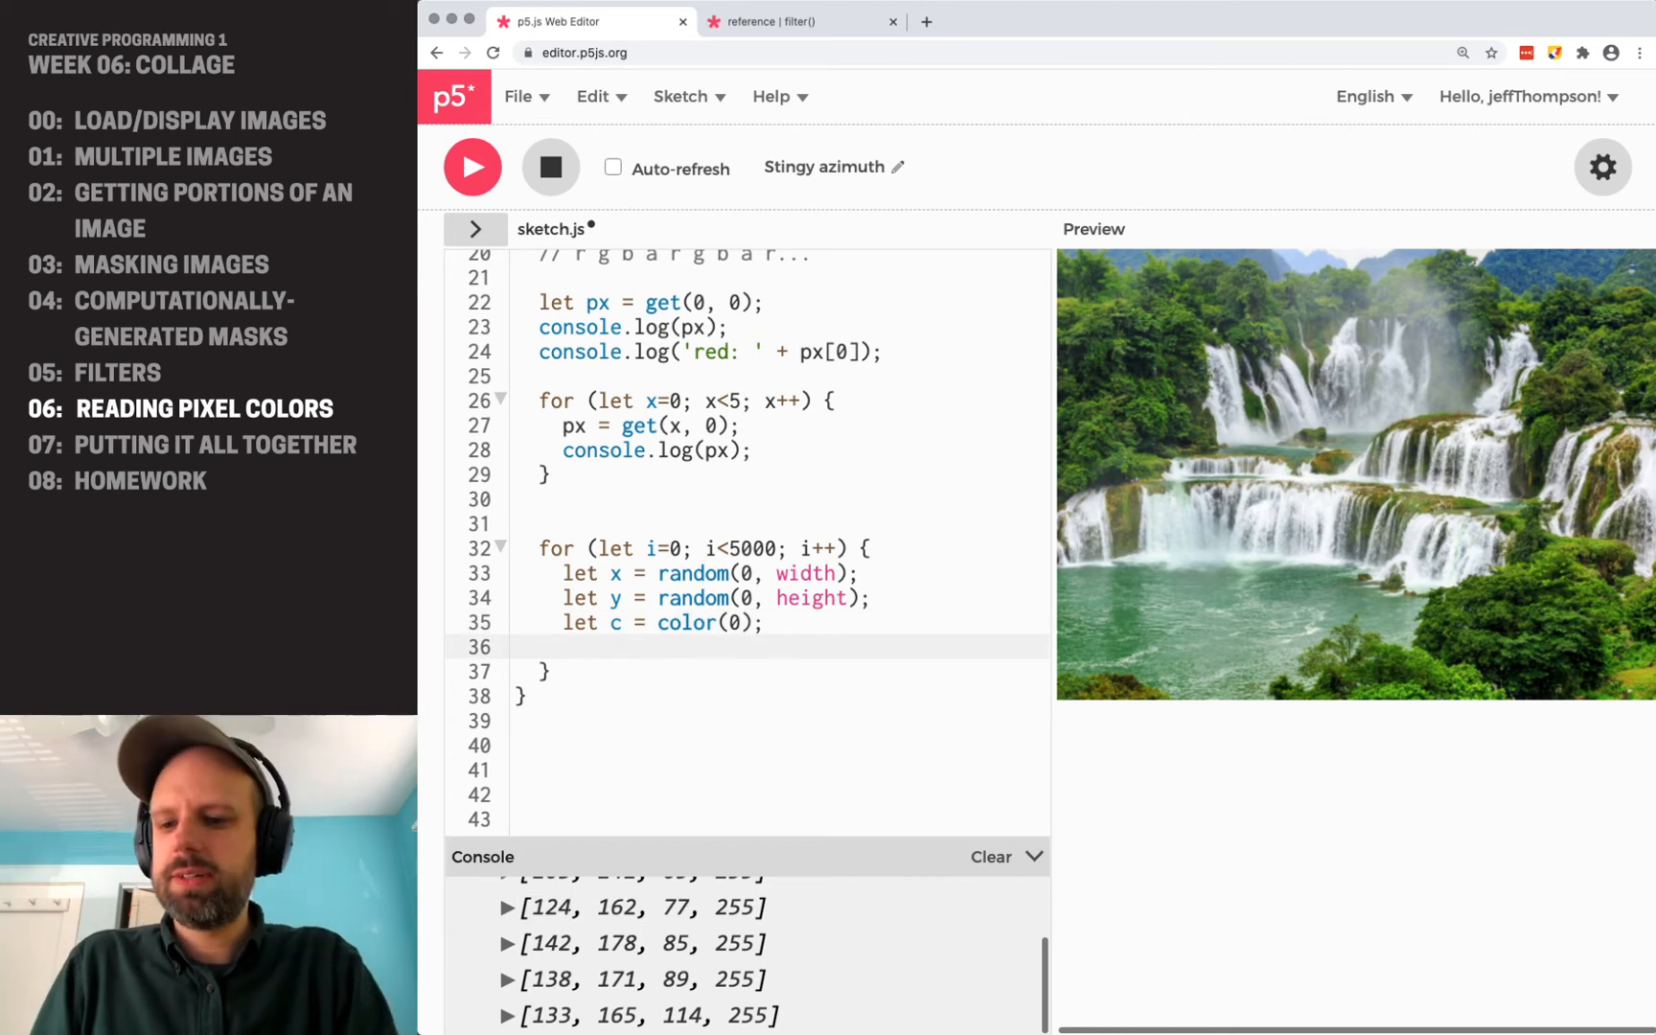
pyautogui.write('set()')
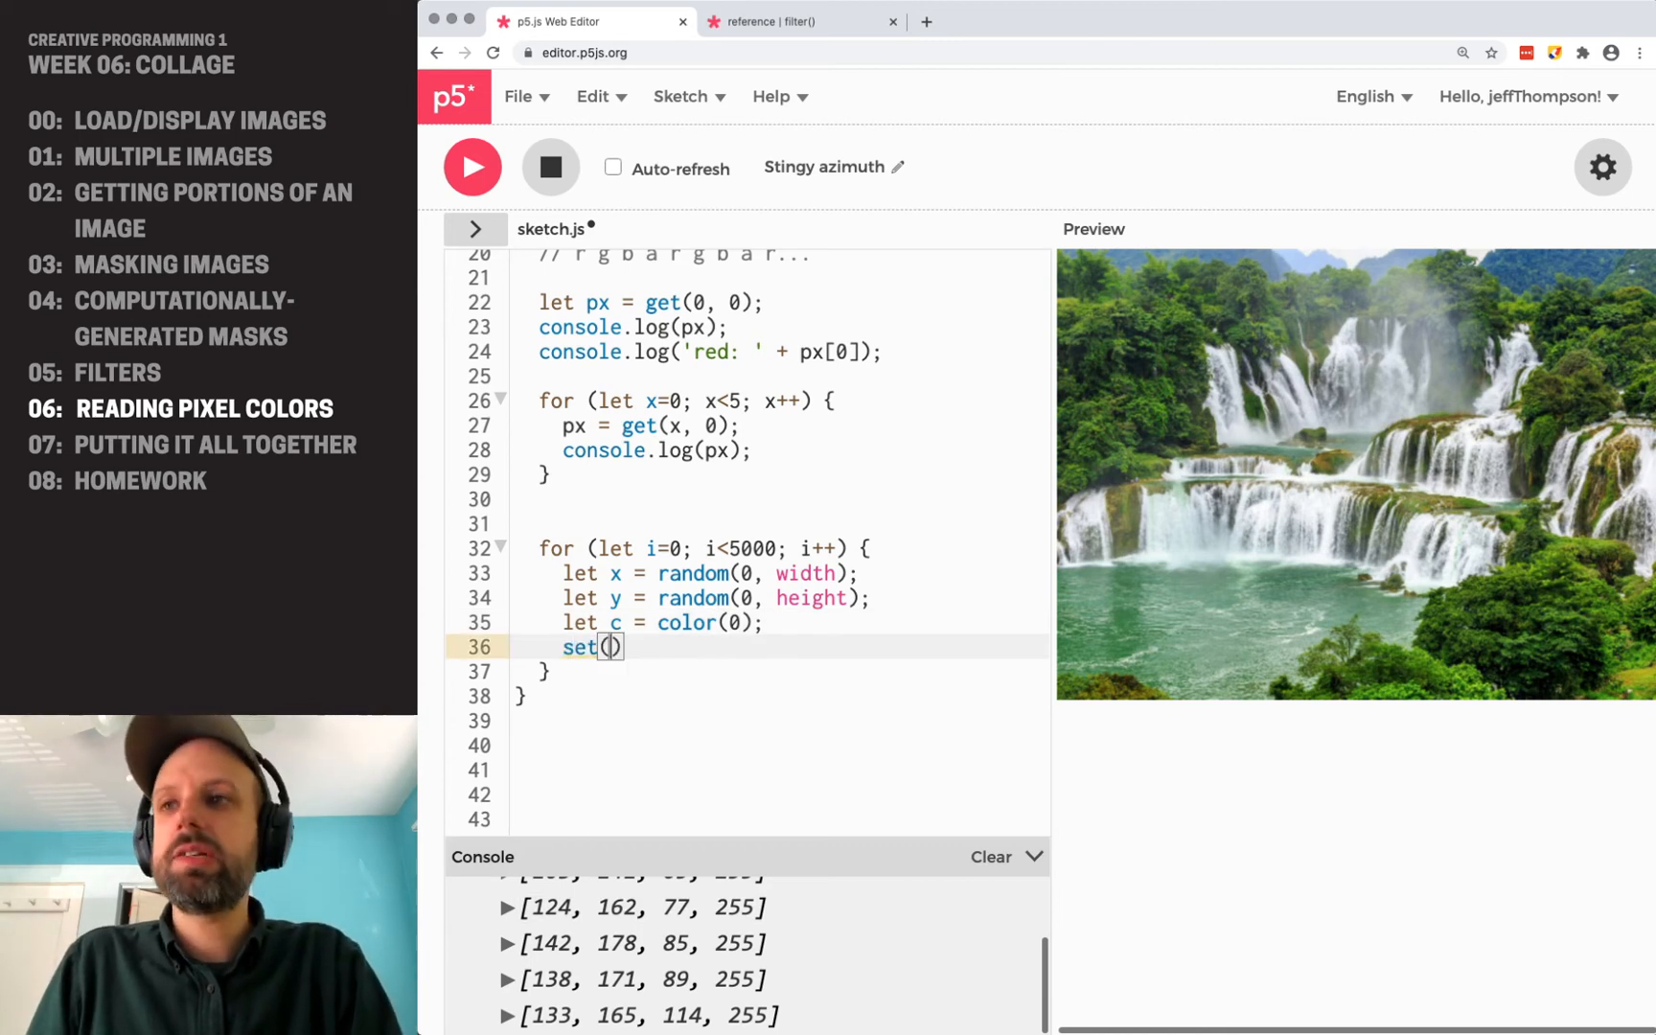
pyautogui.write('x, y')
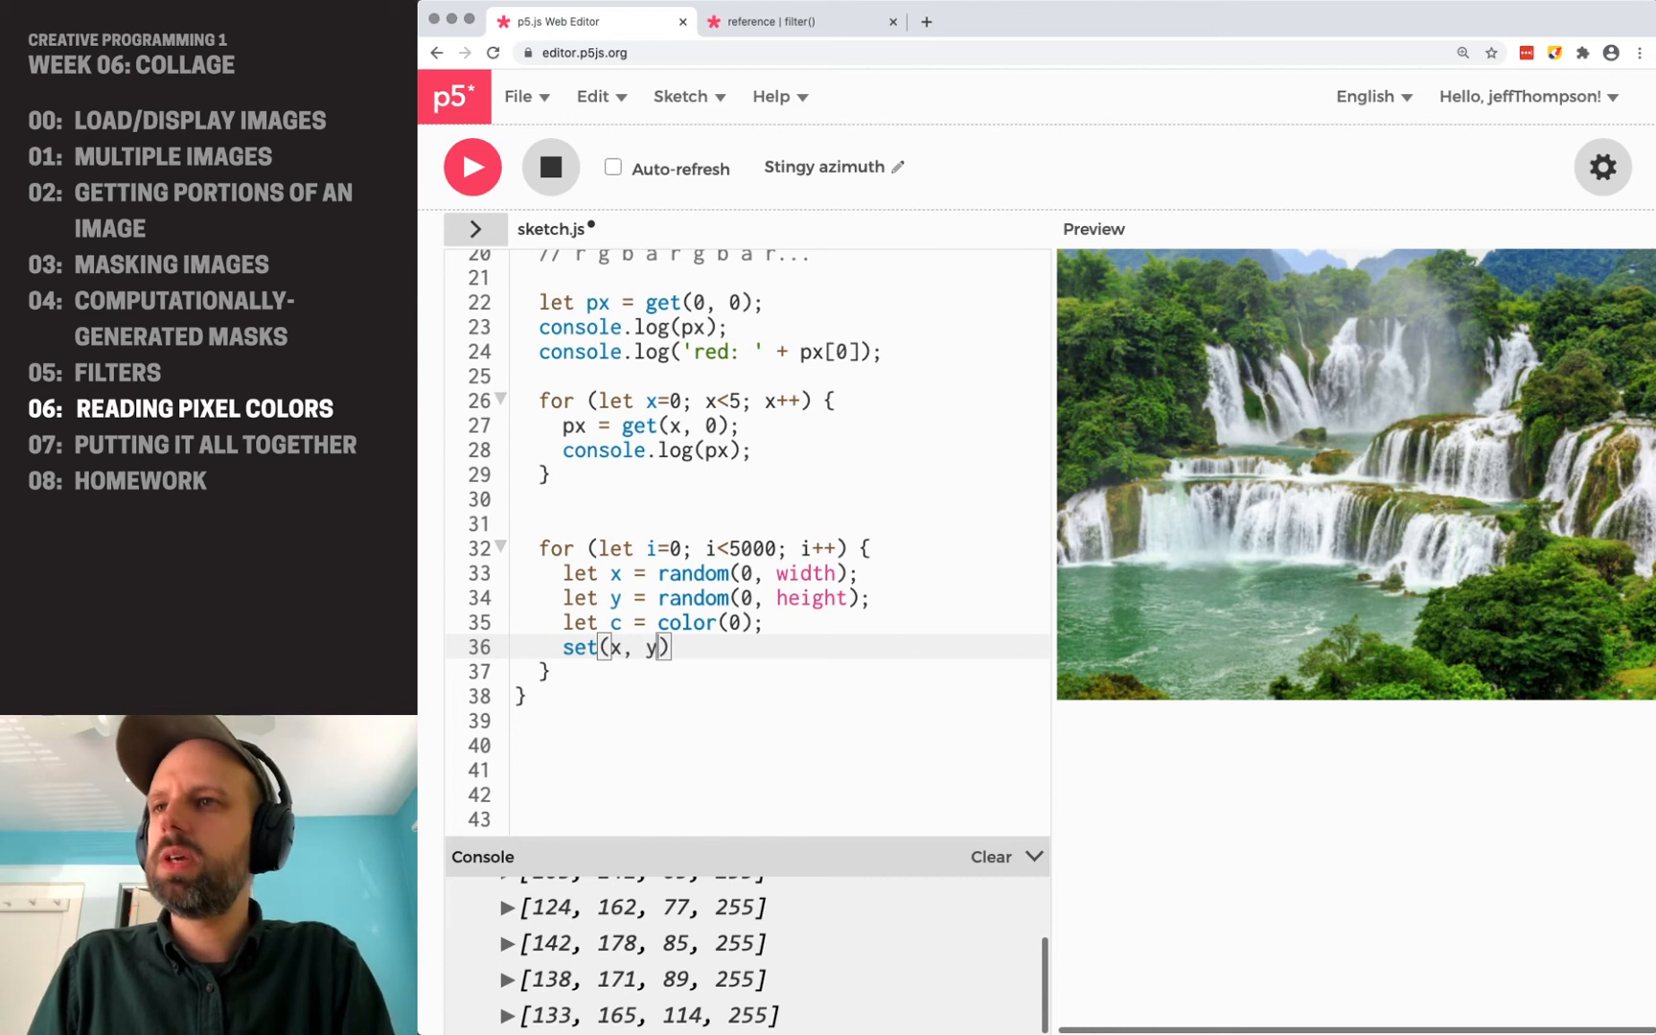
pyautogui.write(', c);')
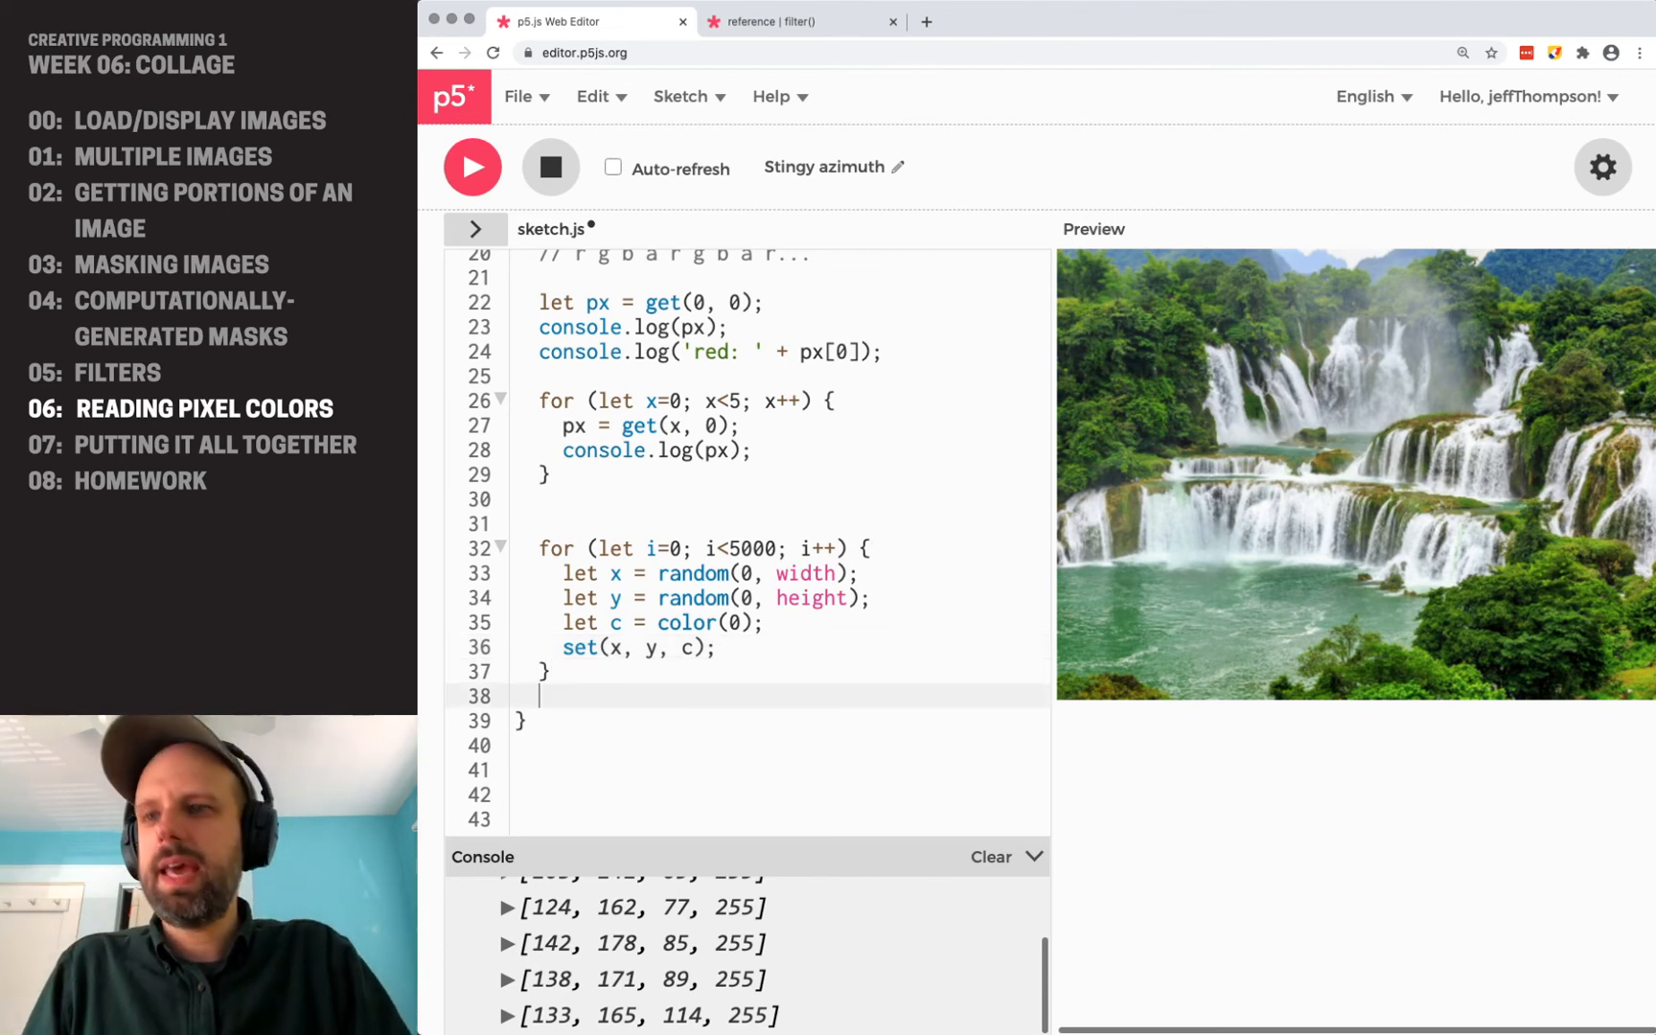
# Add updatePixels(); after the loop, then select the loop's color() and set() lines.
pyautogui.write('updatePix')
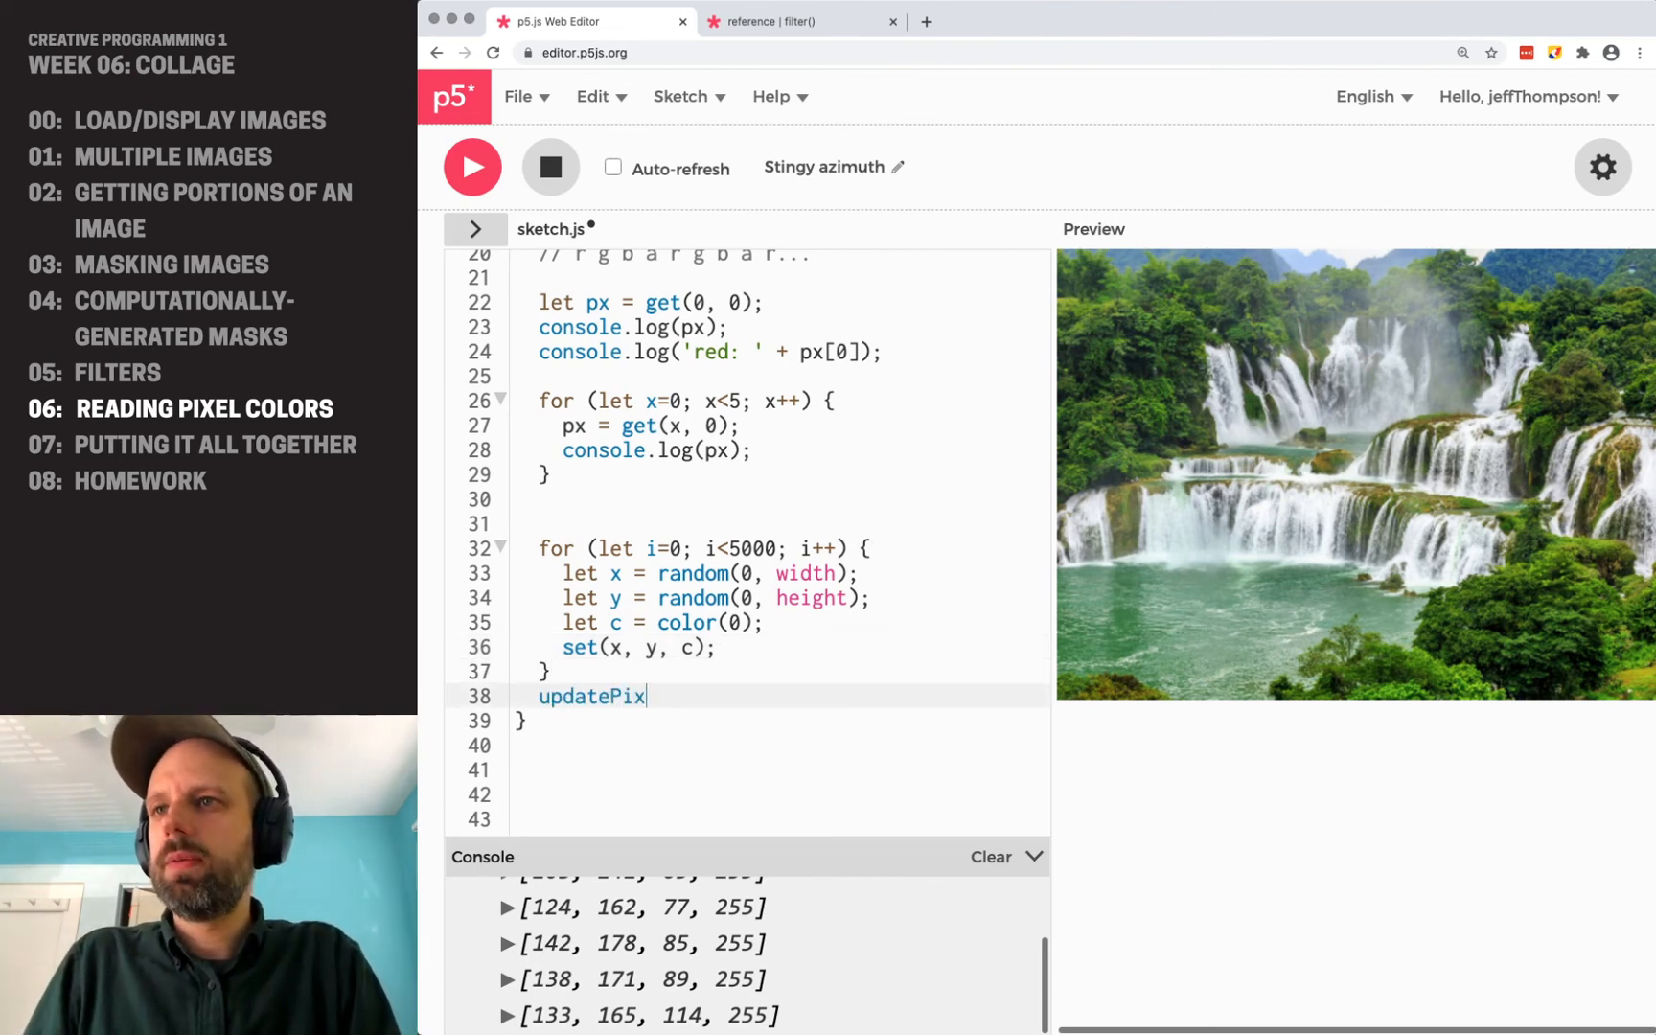
pyautogui.write('els();')
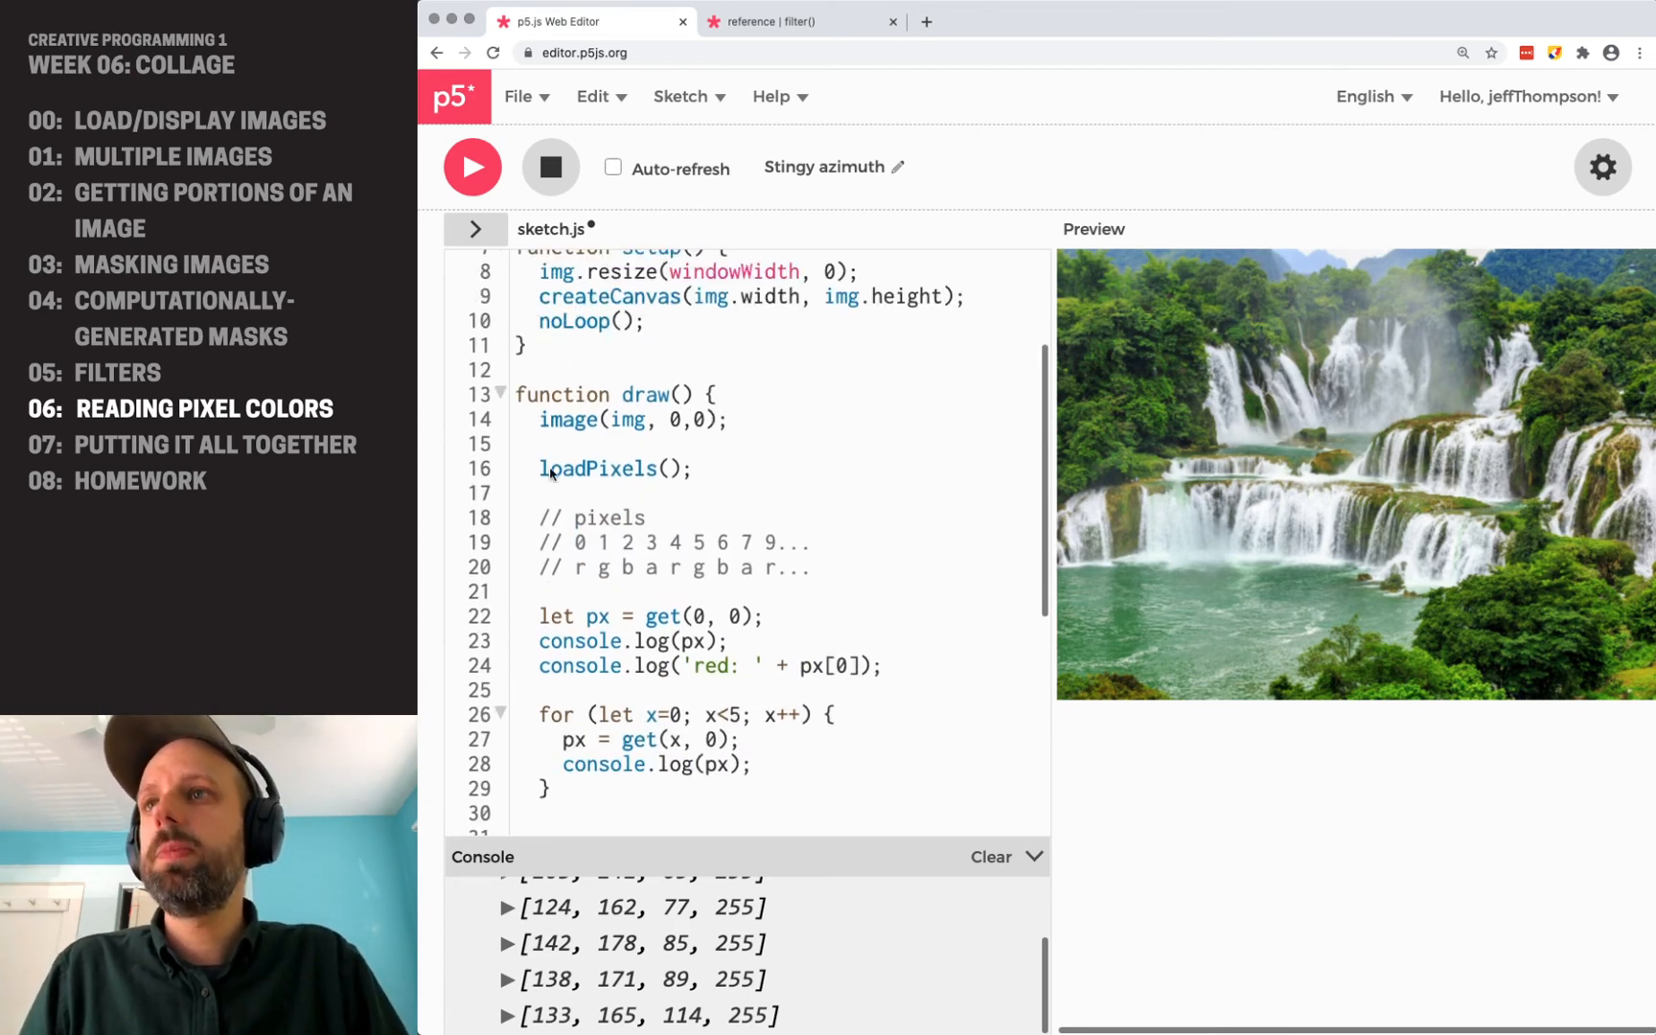
pyautogui.doubleClick(599, 468)
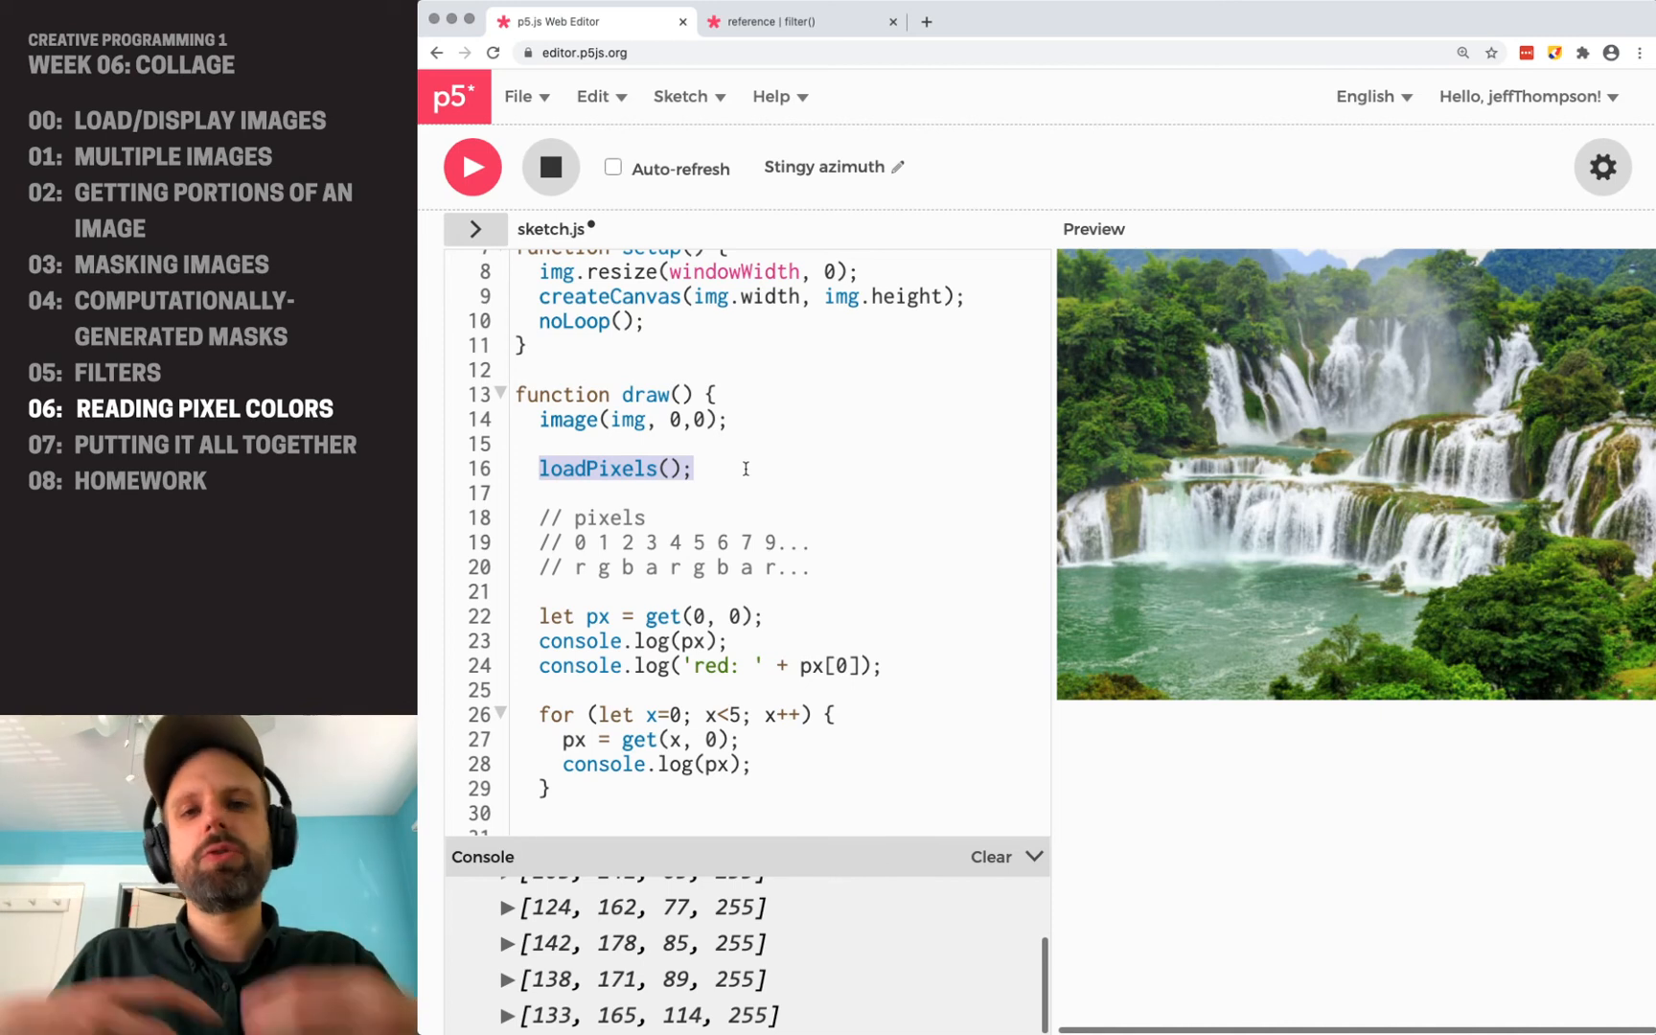
pyautogui.scroll(-3)
pyautogui.write('updatePixels();')
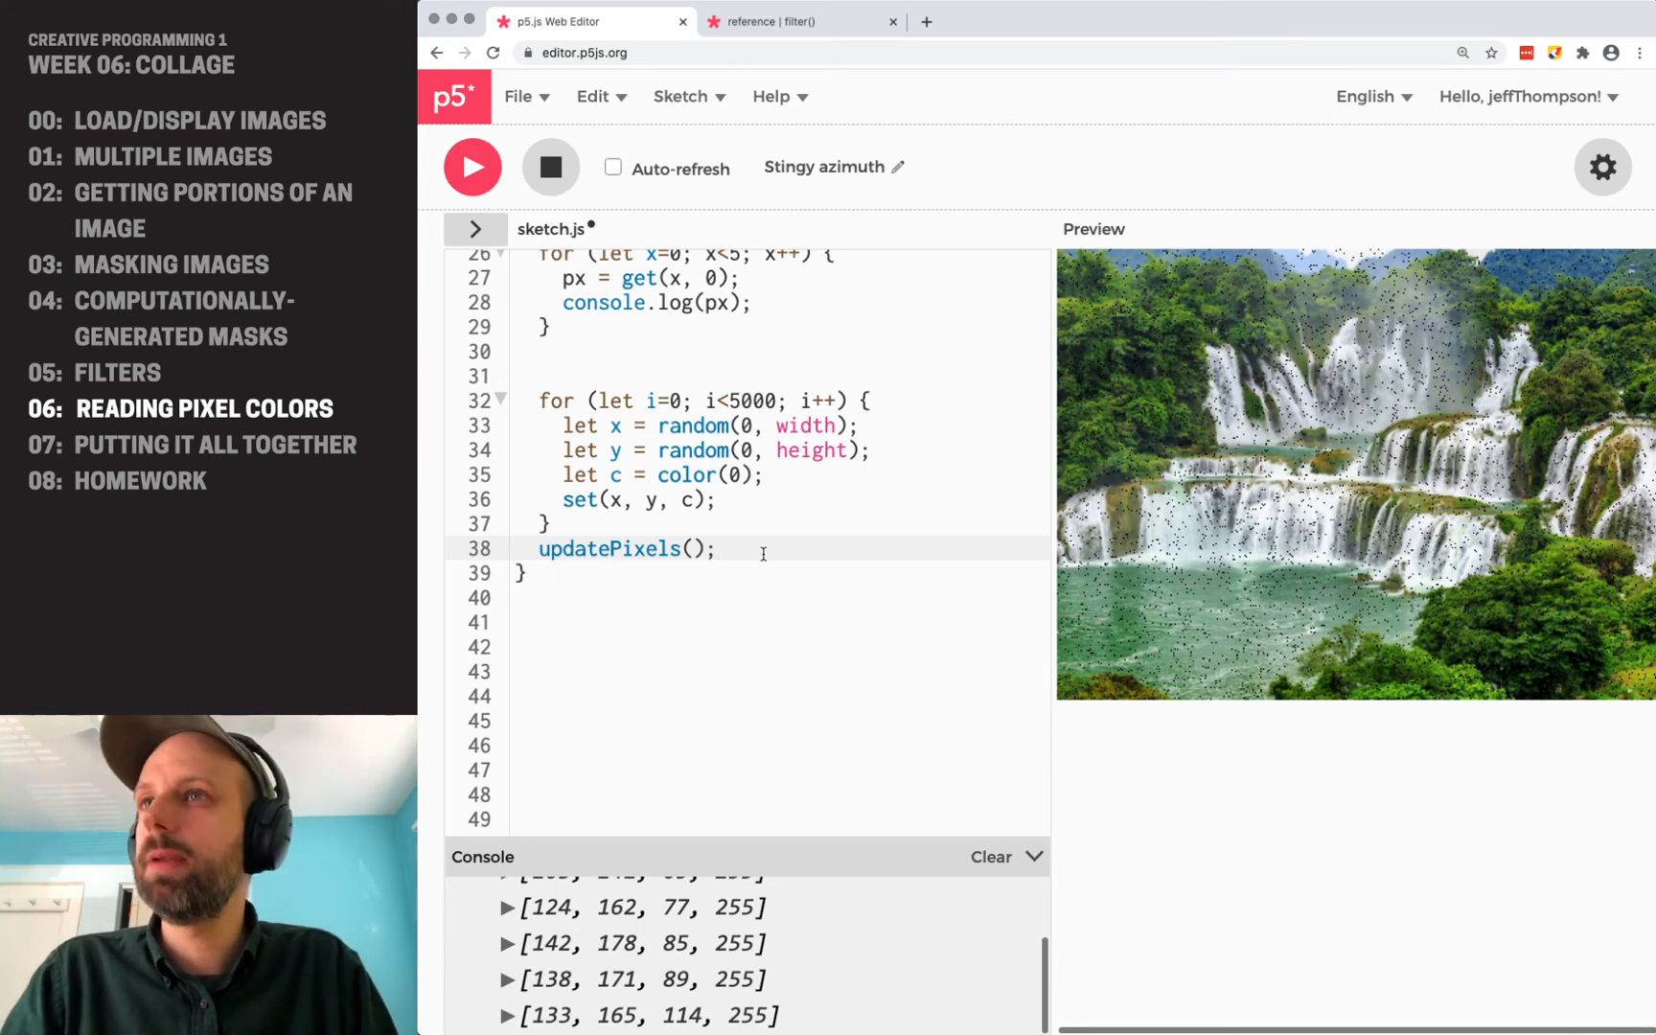
pyautogui.moveTo(539, 424); pyautogui.dragTo(717, 499)
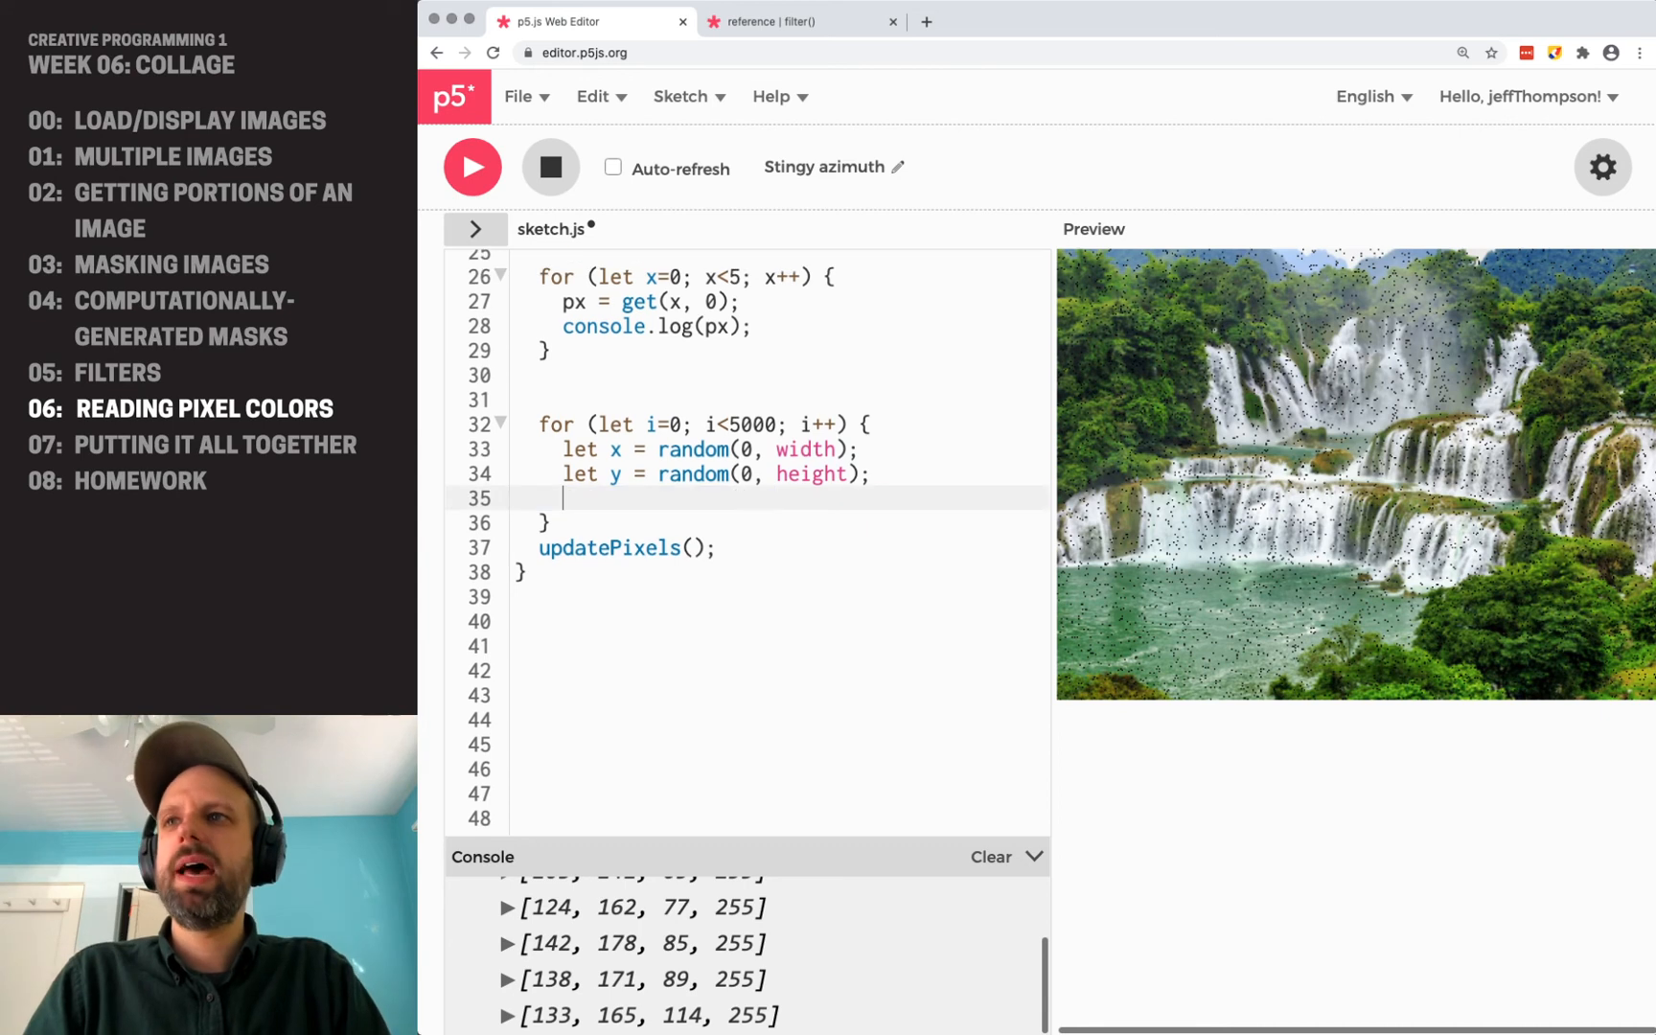
# Use random x1,y1 and x2,y2 with let c = get(x1, y1); set(x2, y2, c) in the loop.
pyautogui.press('Enter')
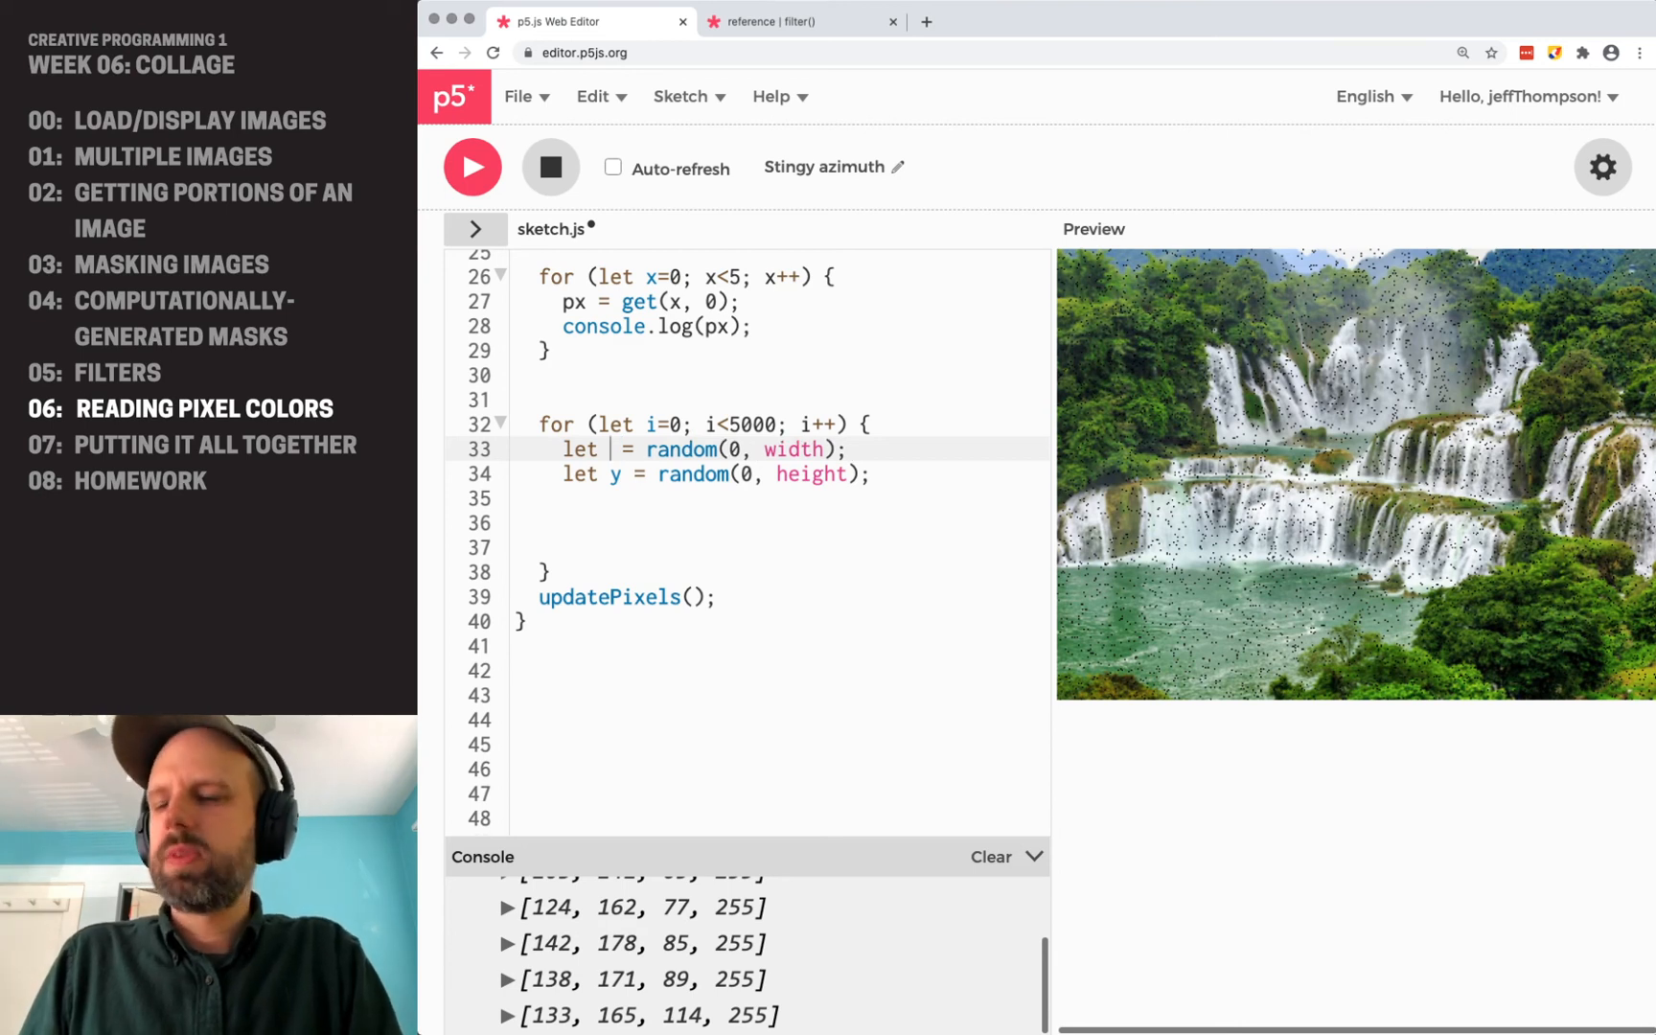
pyautogui.write('startX')
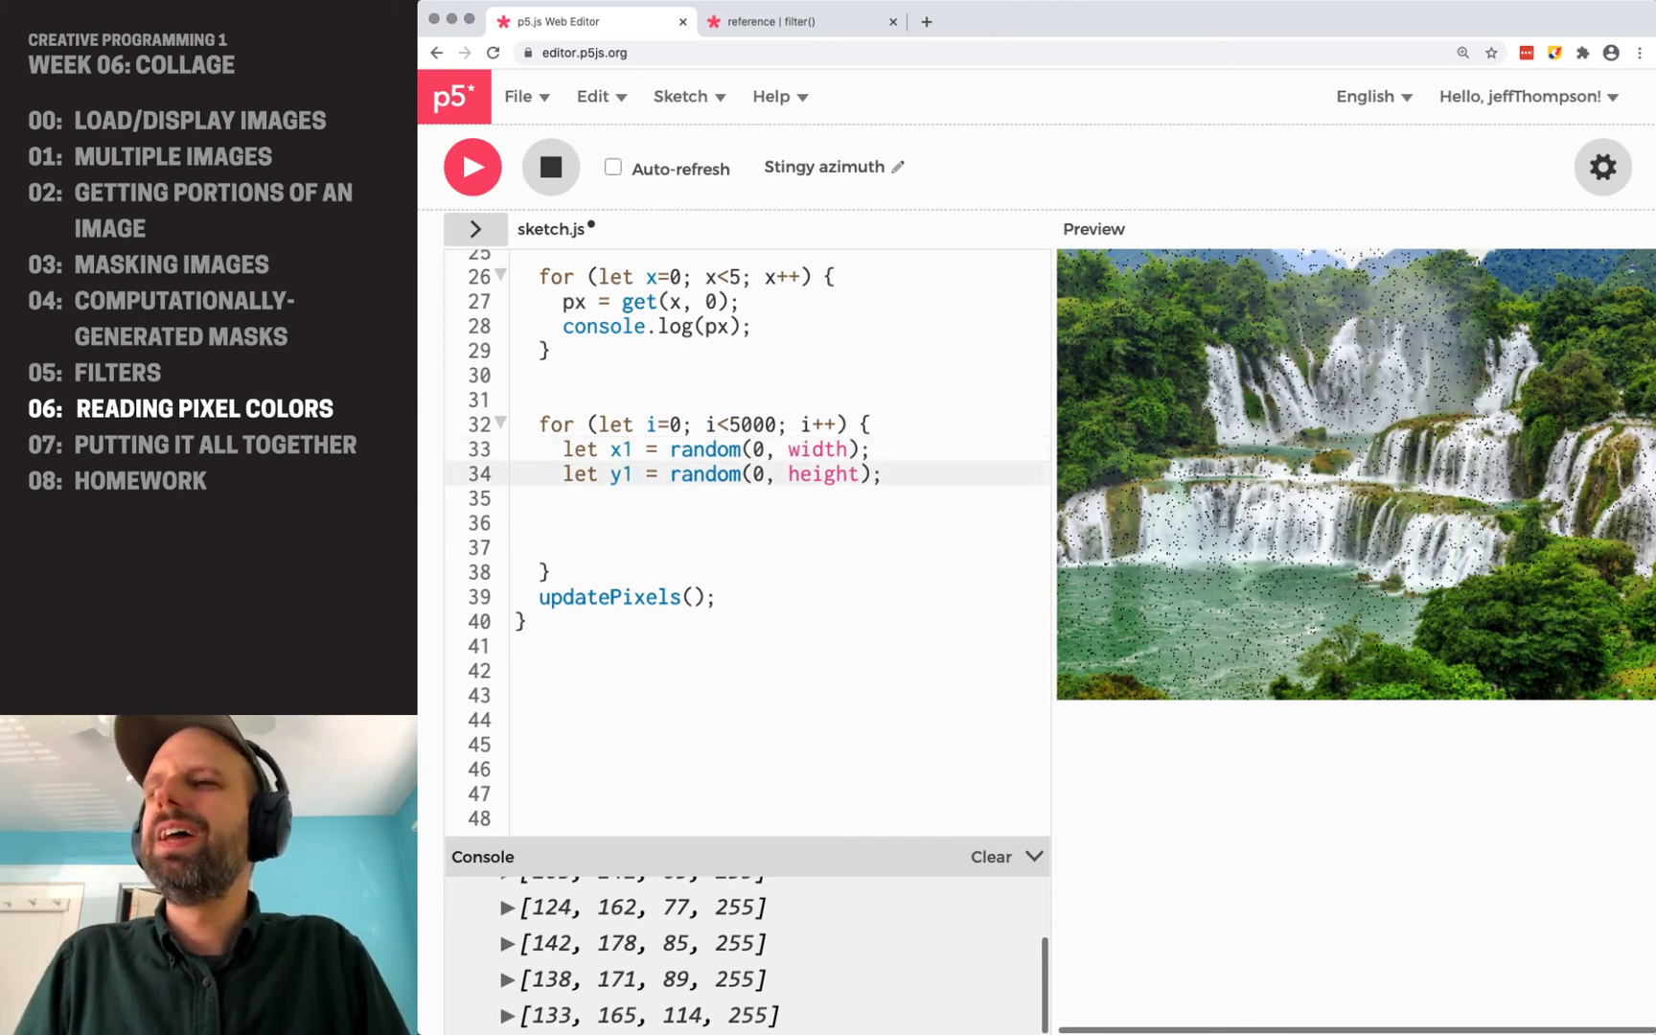
pyautogui.write('let x12')
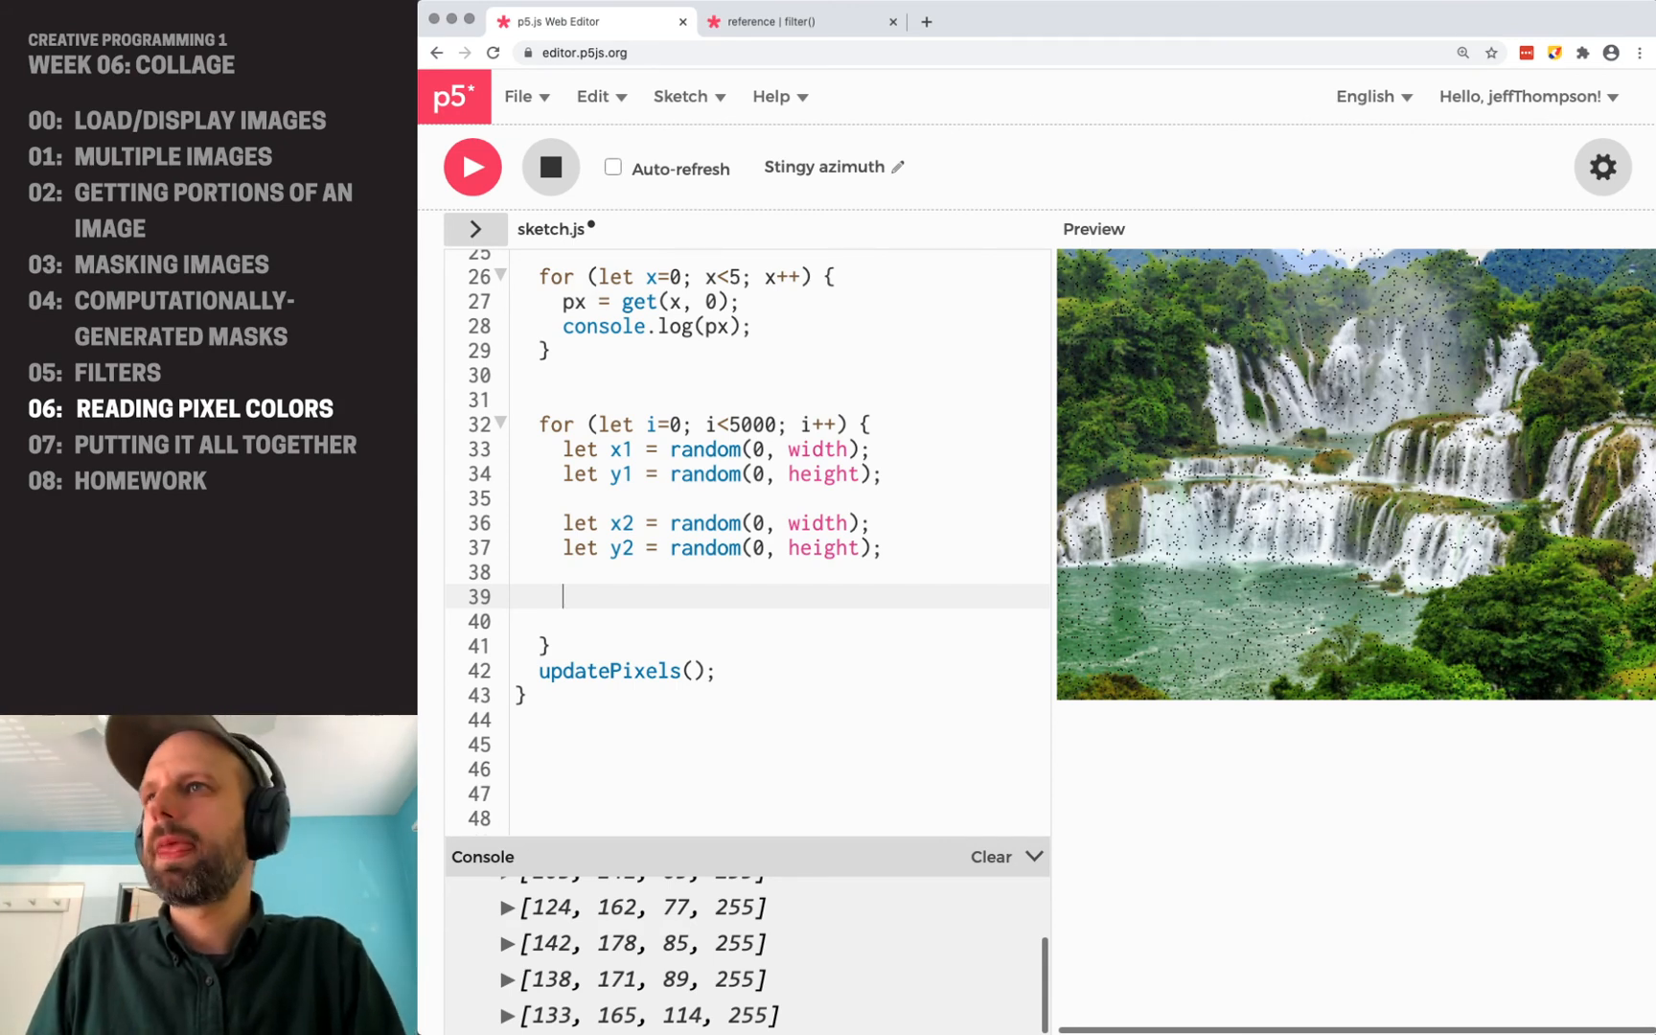
pyautogui.write('let c =')
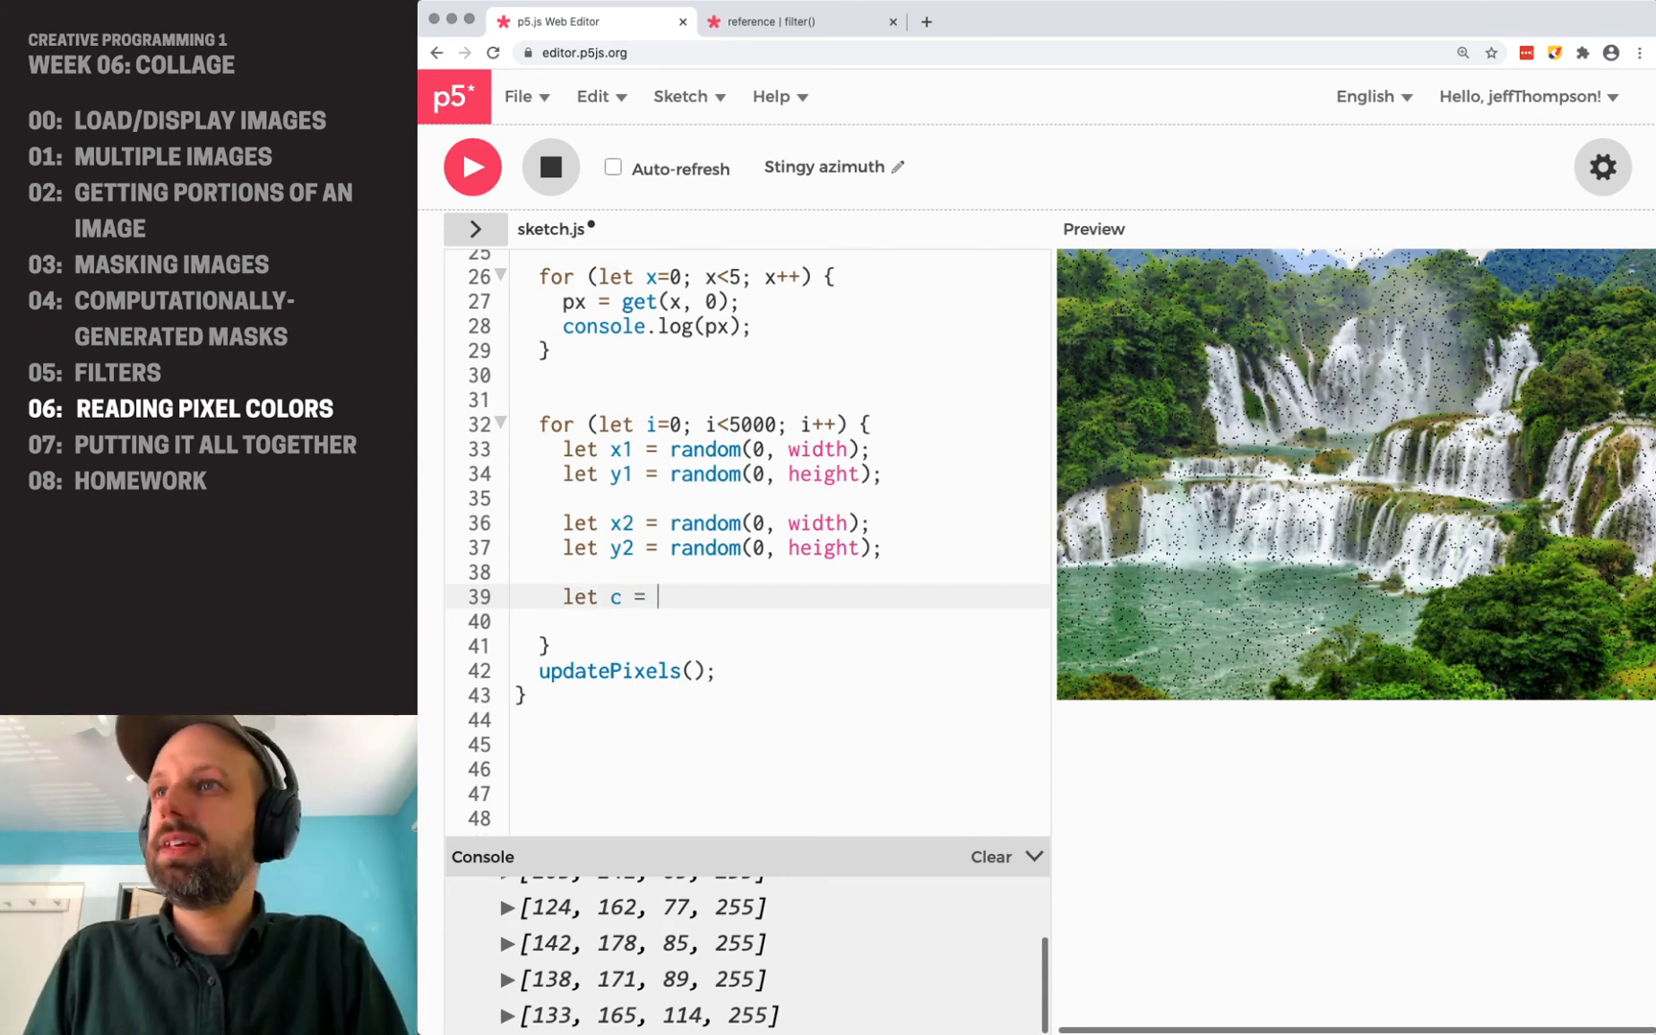
pyautogui.write('get(x)')
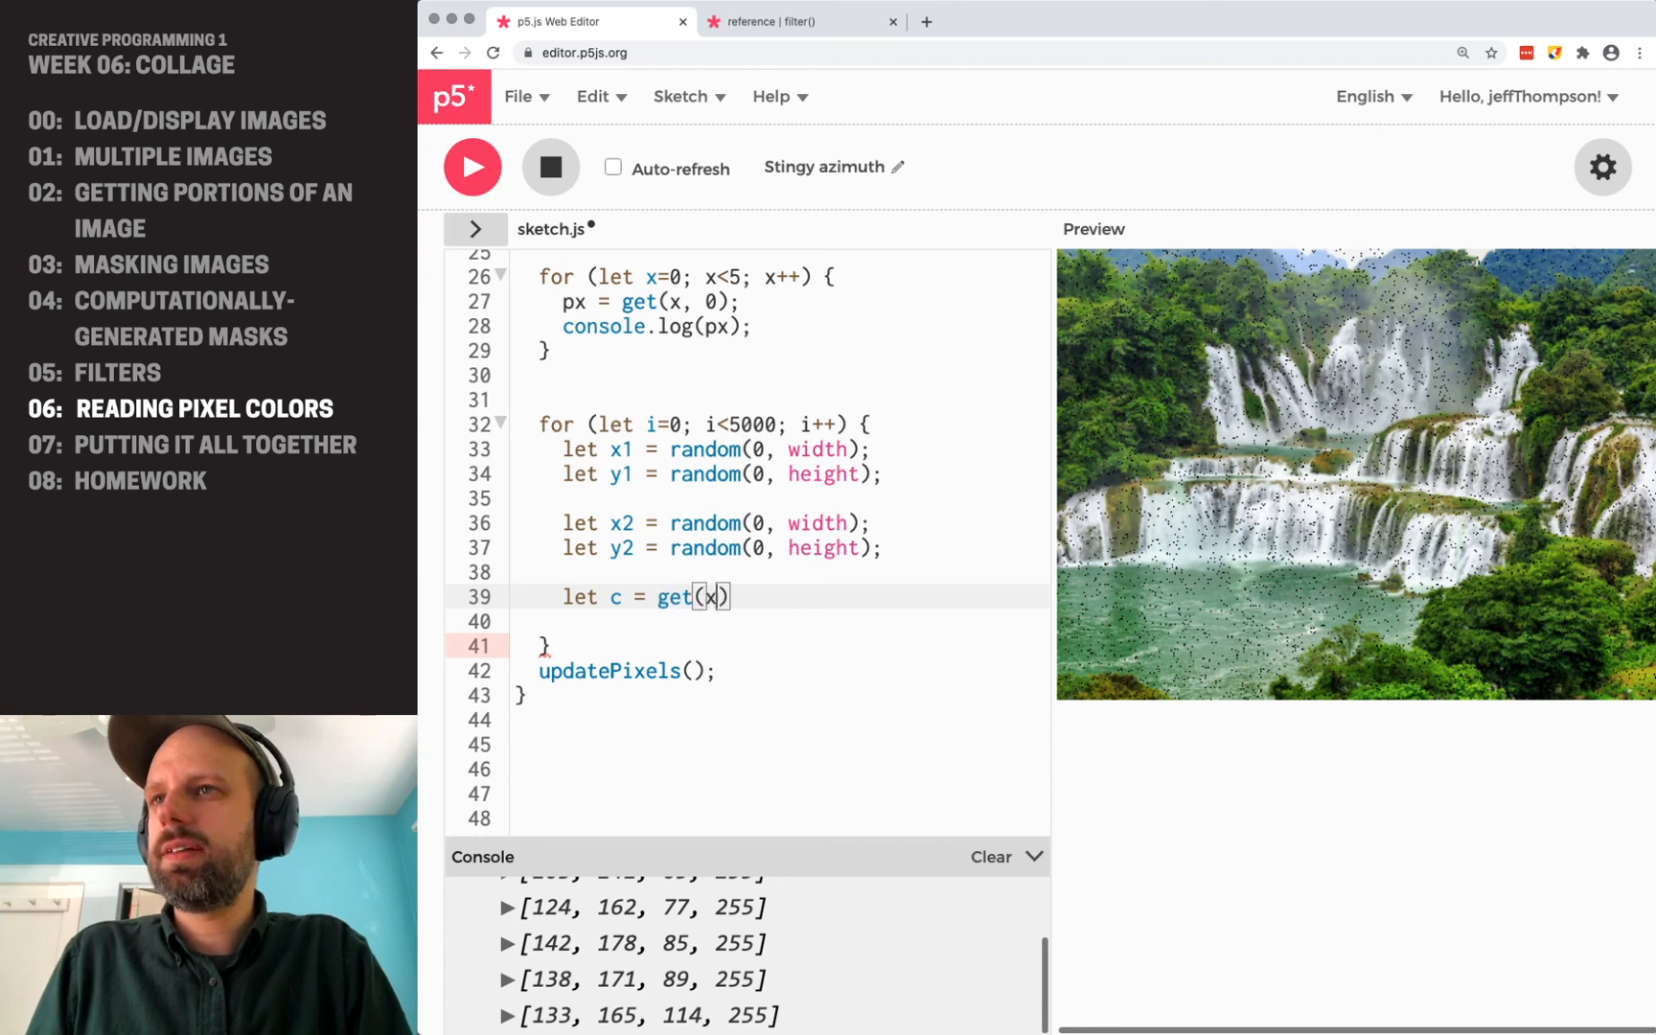
pyautogui.write('1, y1);')
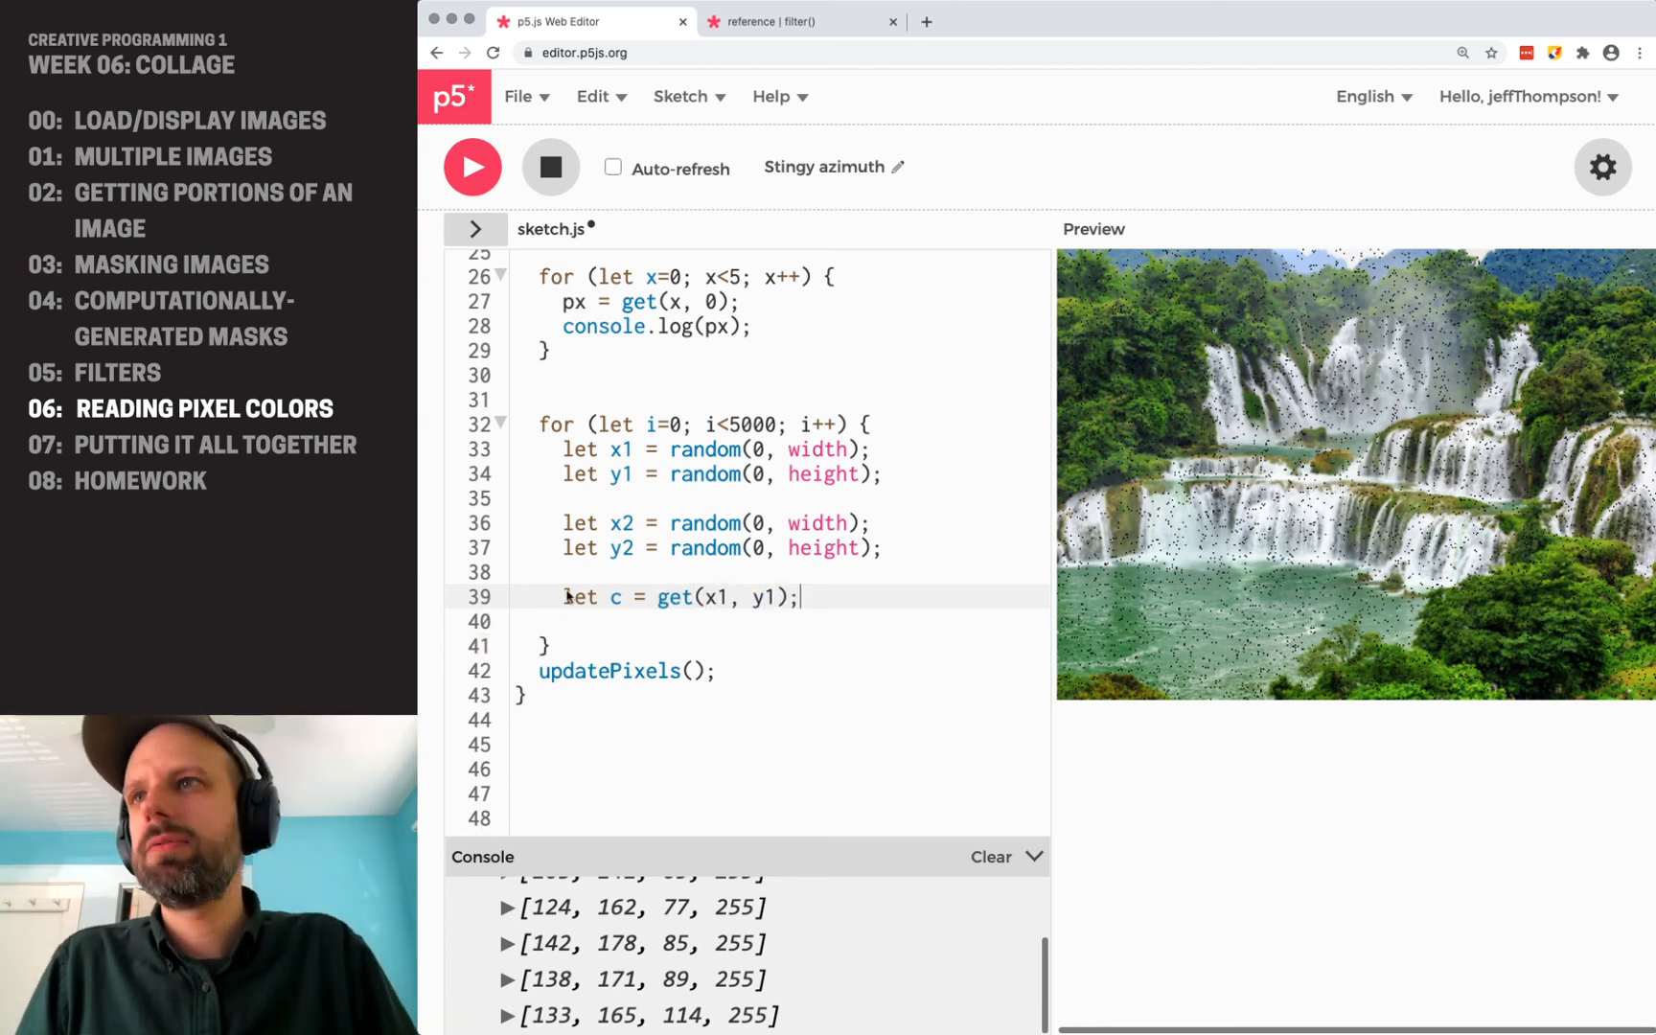
pyautogui.press('enter')
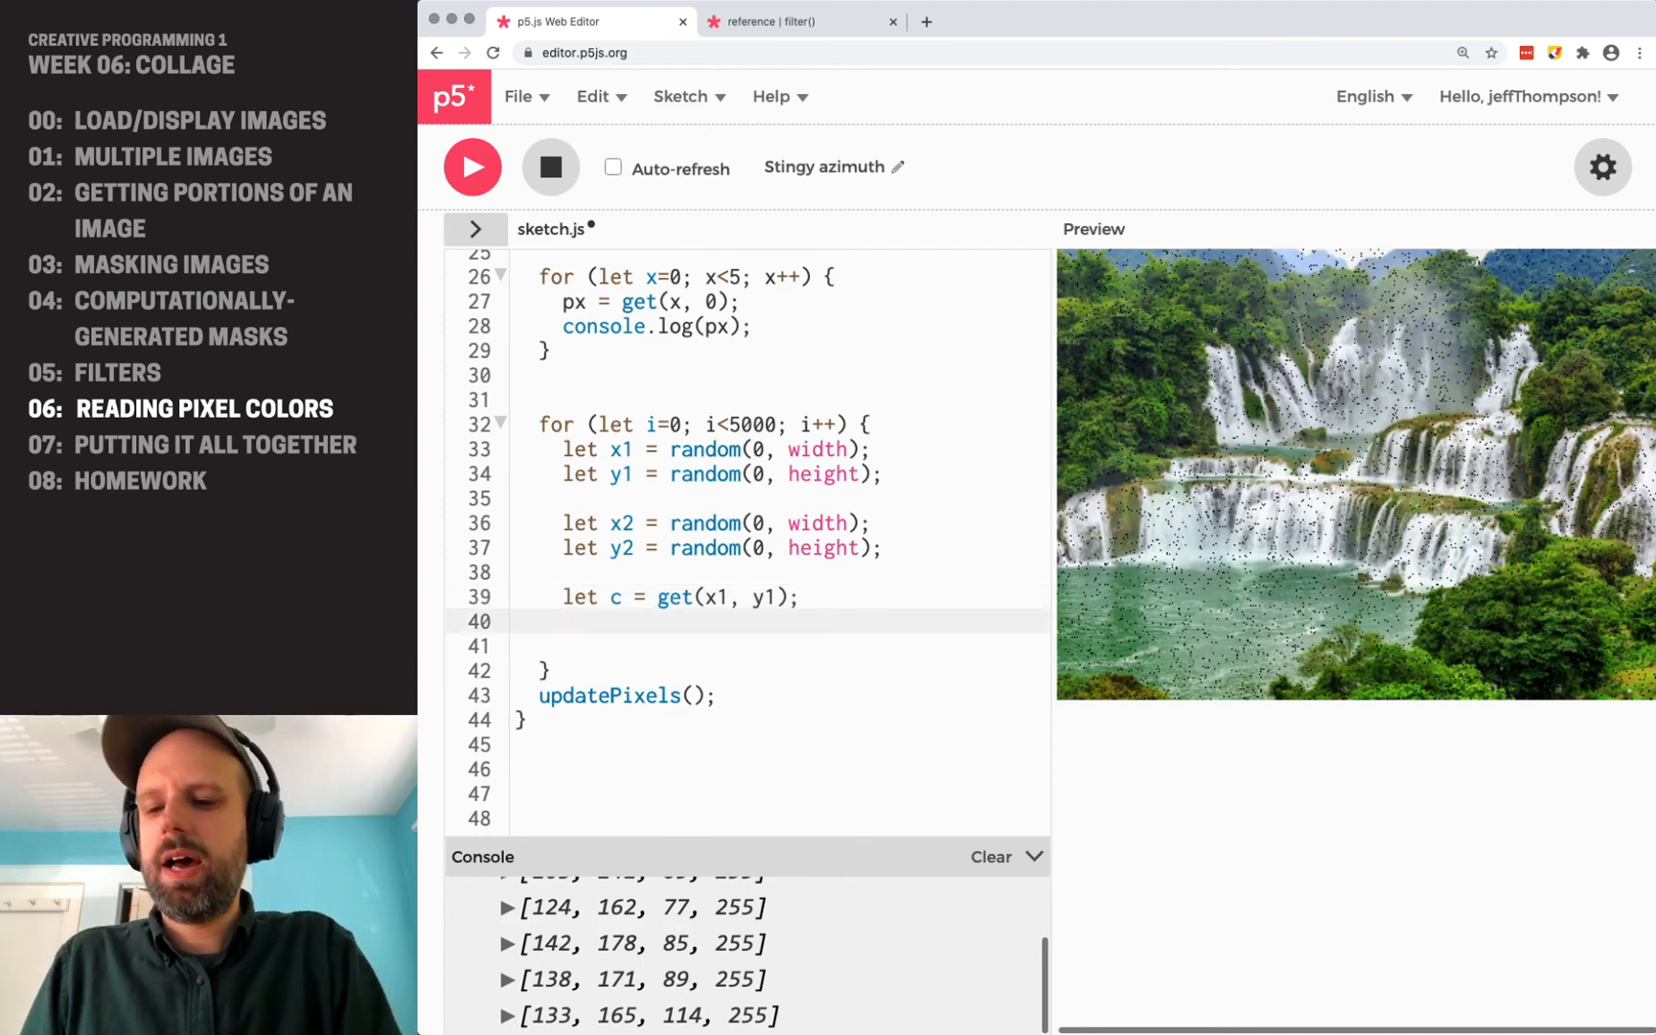
pyautogui.write('set(x2, y)')
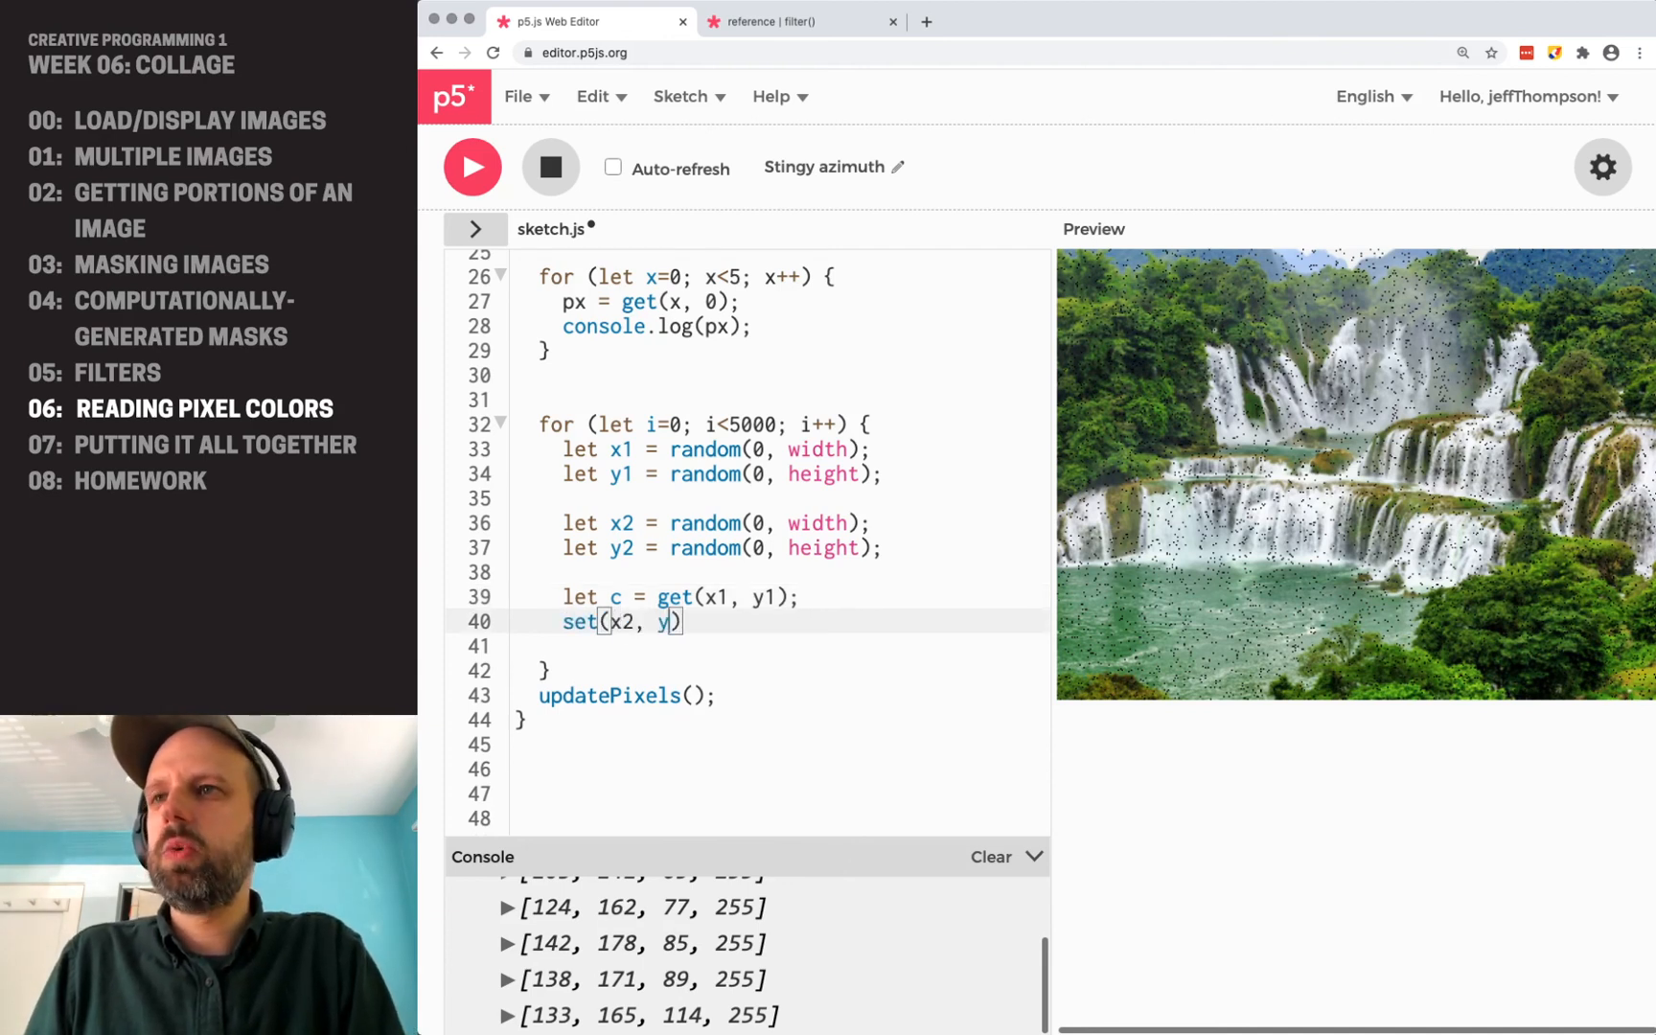
pyautogui.write('2, c')
pyautogui.click(780, 423)
pyautogui.write('10')
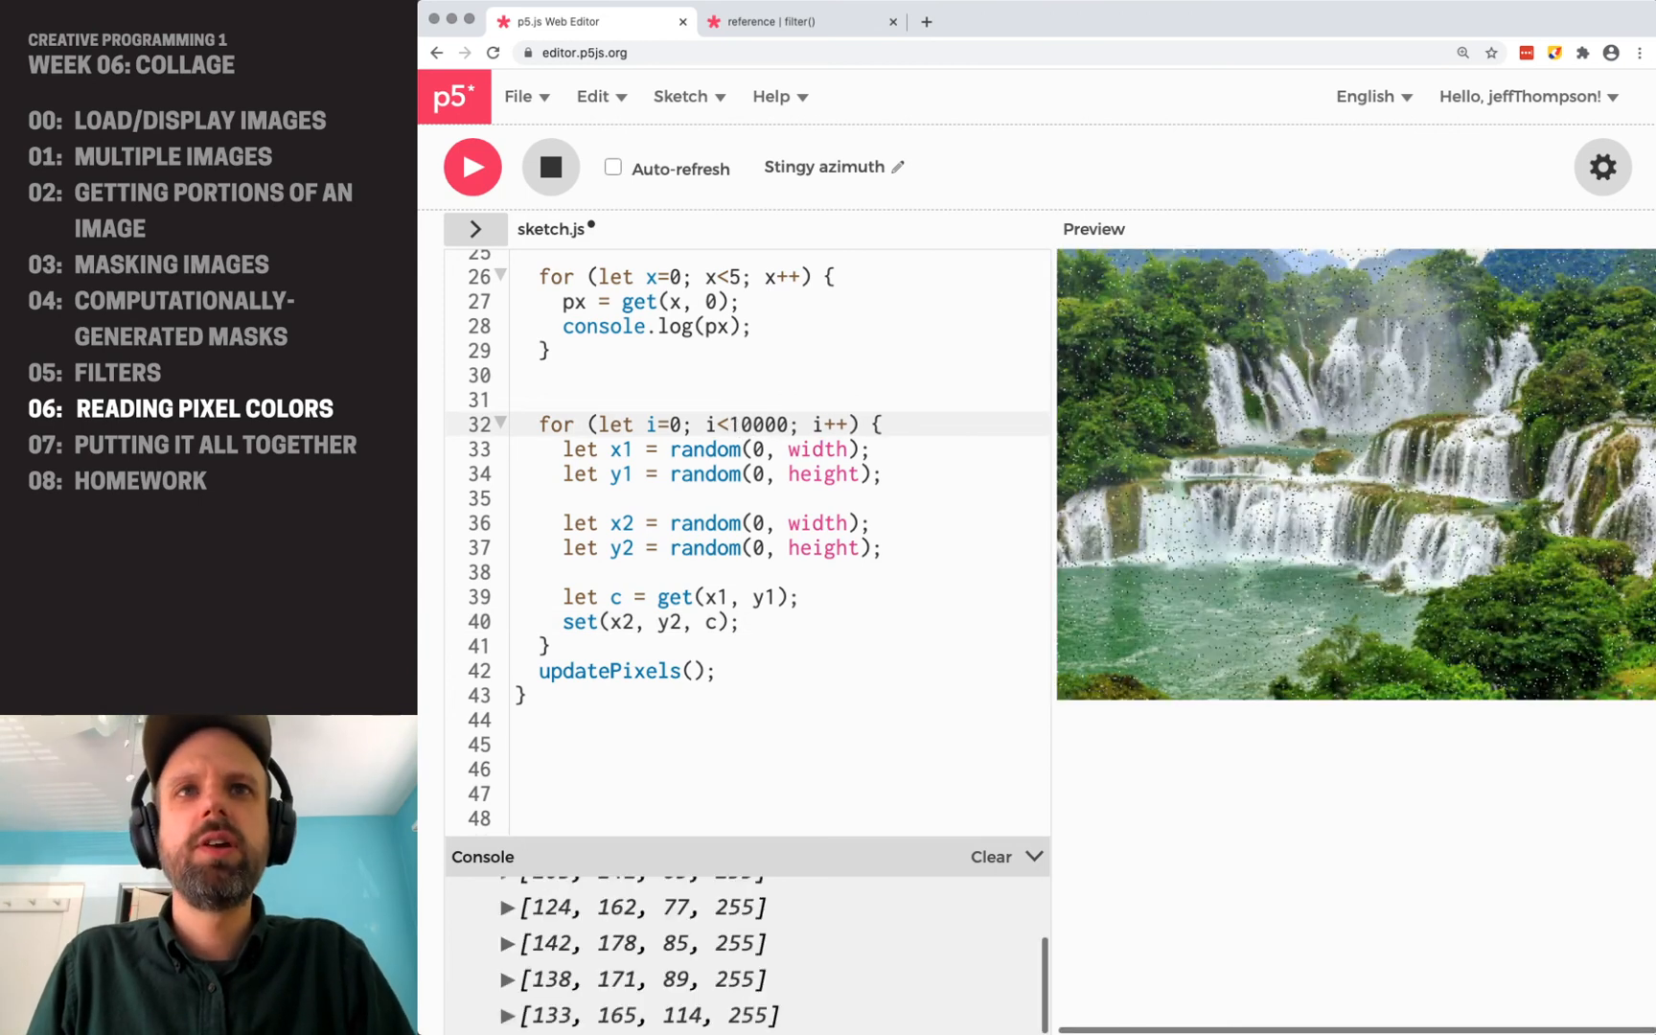
# Raise the for loop's iteration count from 10000 to 30000 and rerun the sketch.
pyautogui.click(732, 424)
pyautogui.write('3')
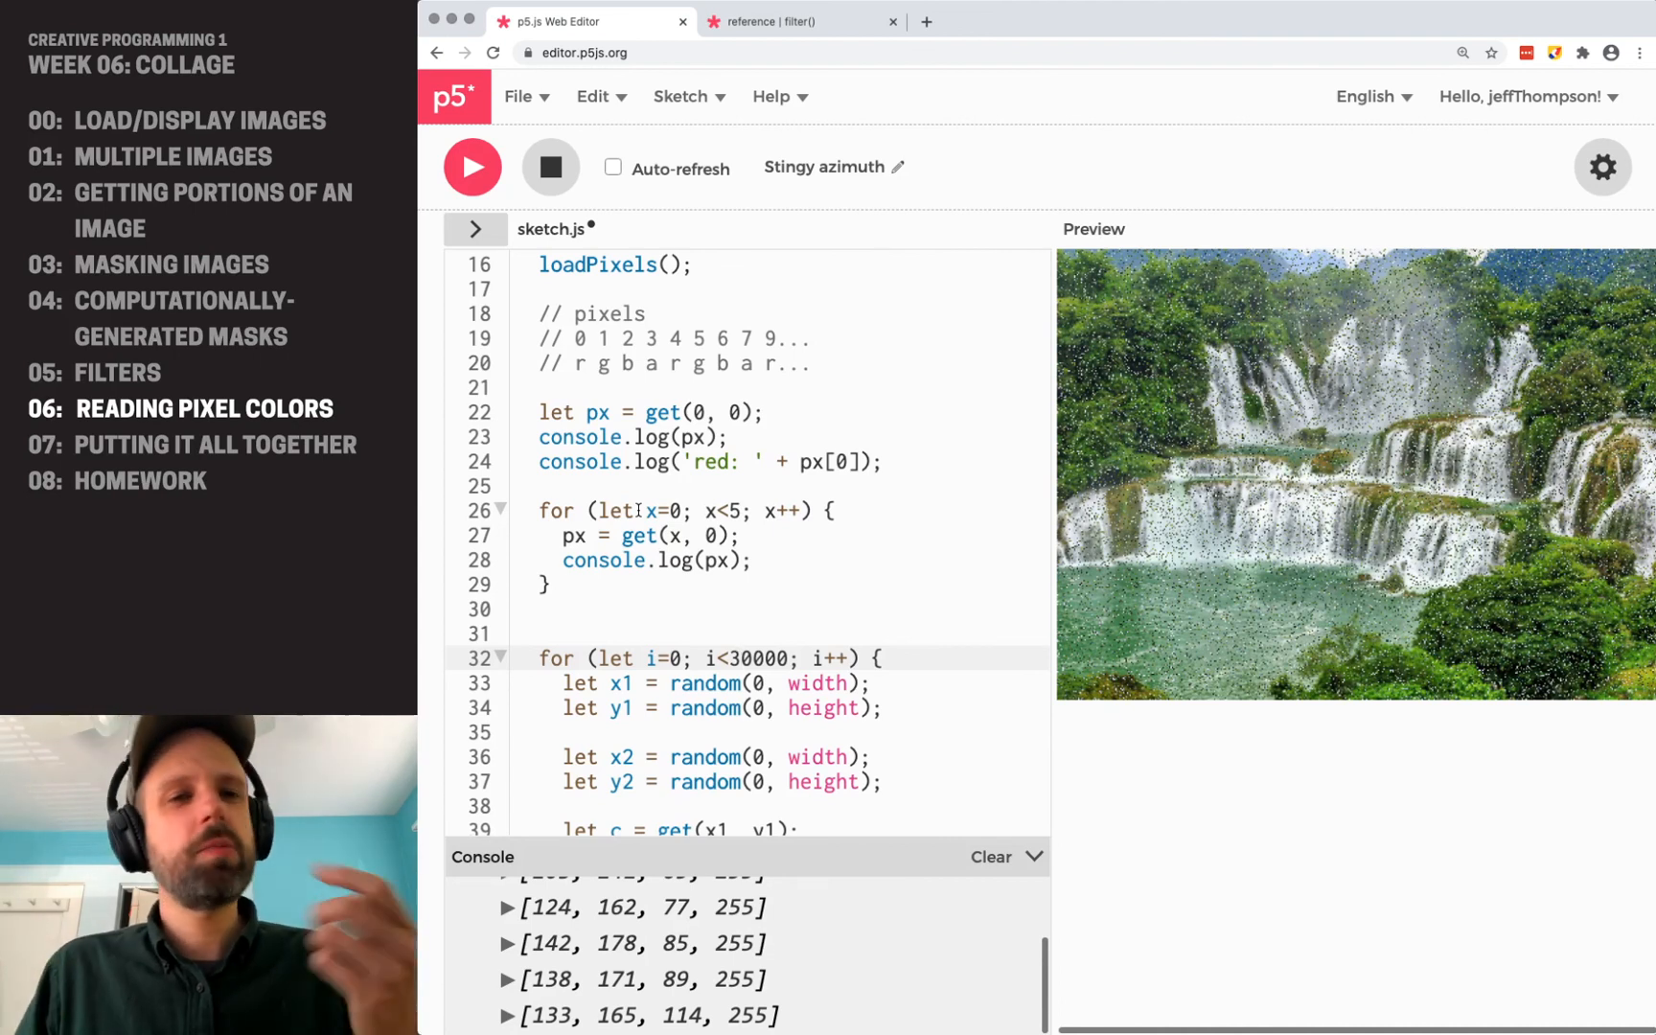
pyautogui.scroll(-3)
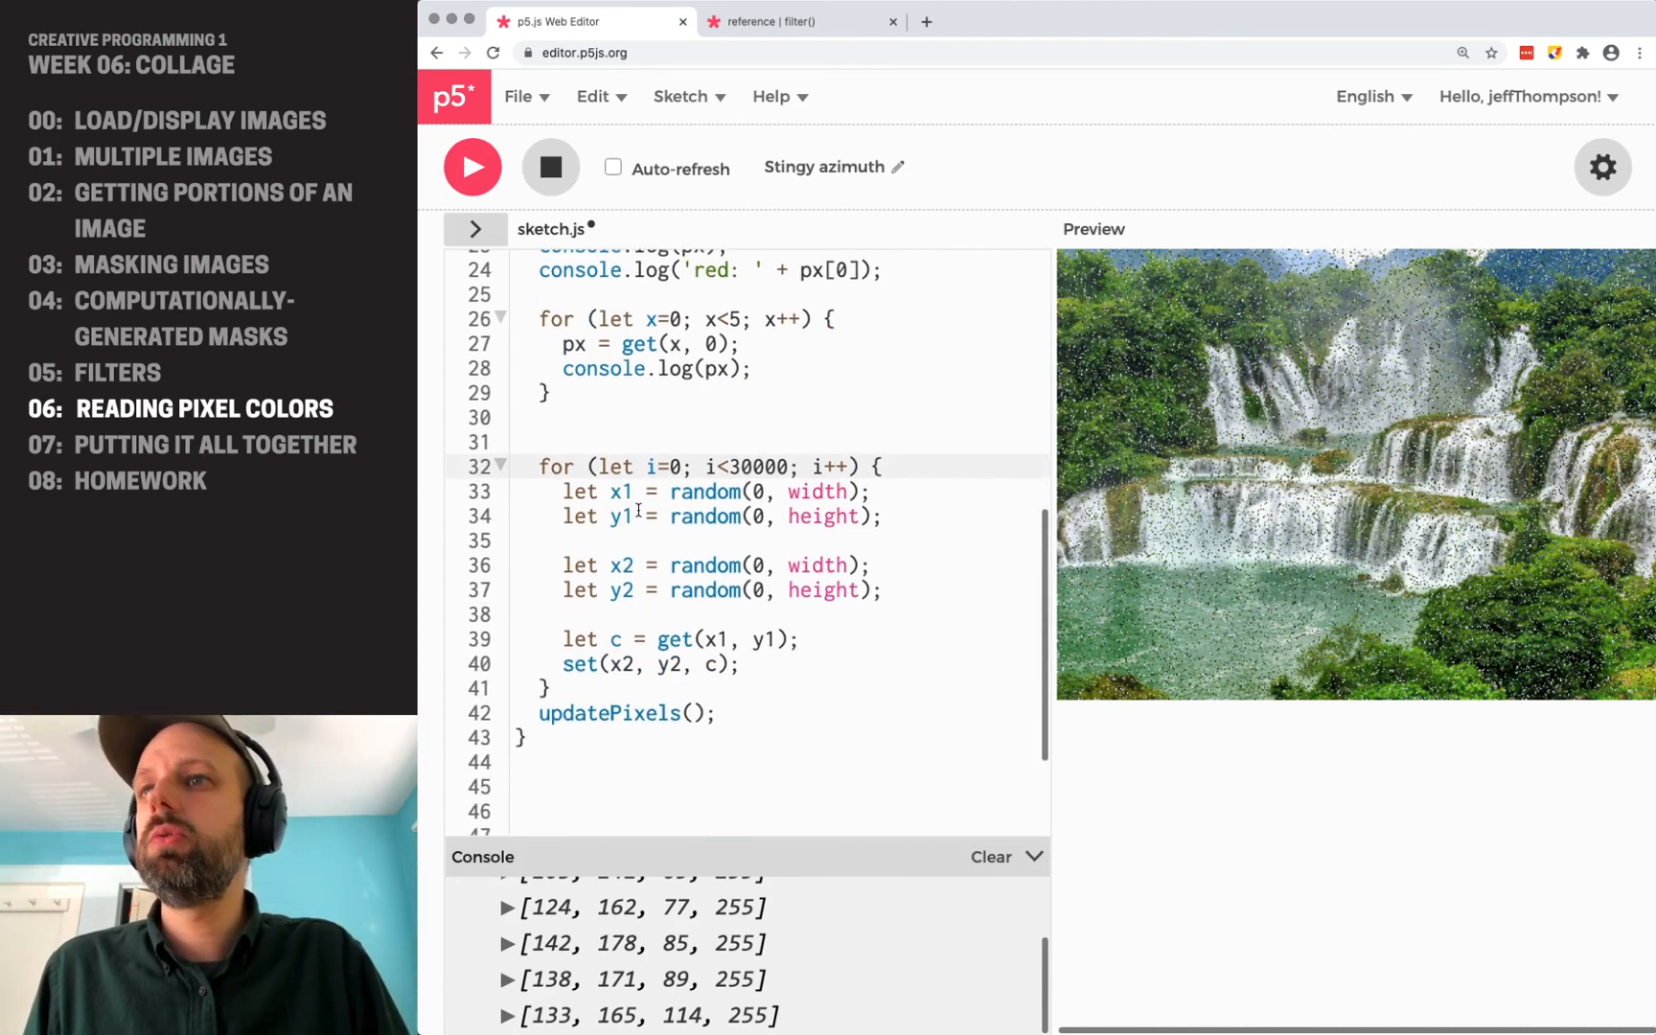